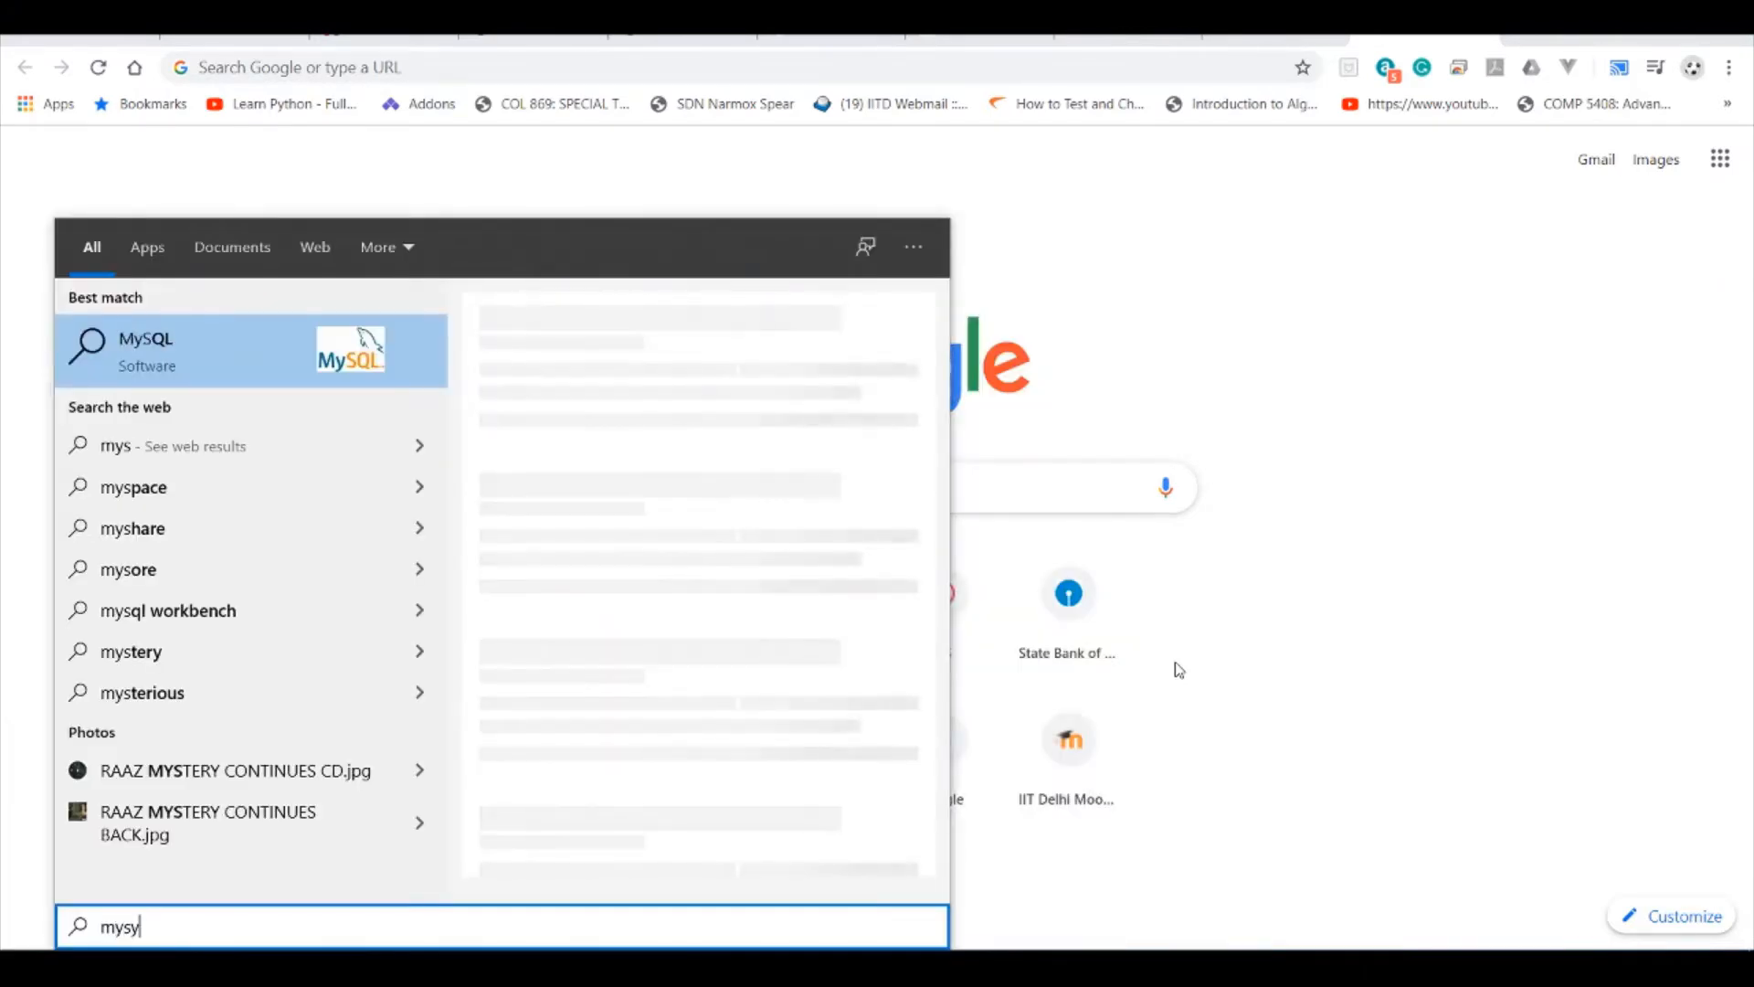
- Search 'msys' in Windows Start and launch the MSYS2 MinGW 64-bit terminal
type("s")
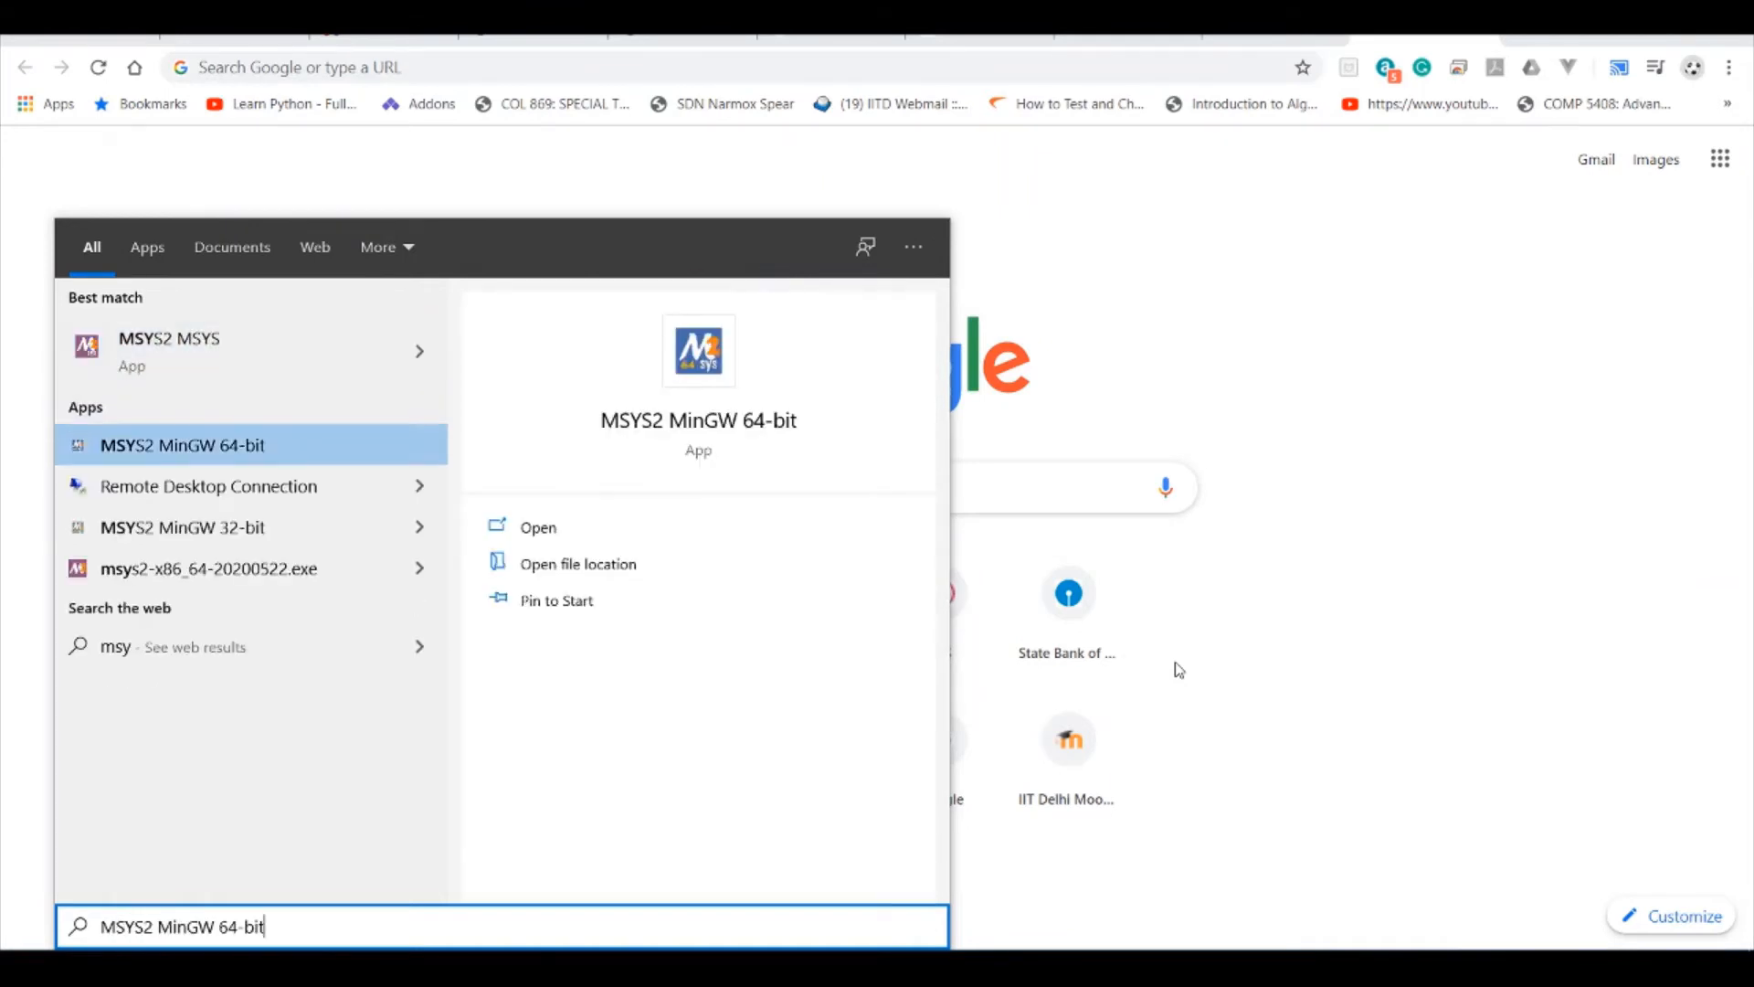
left_click(537, 527)
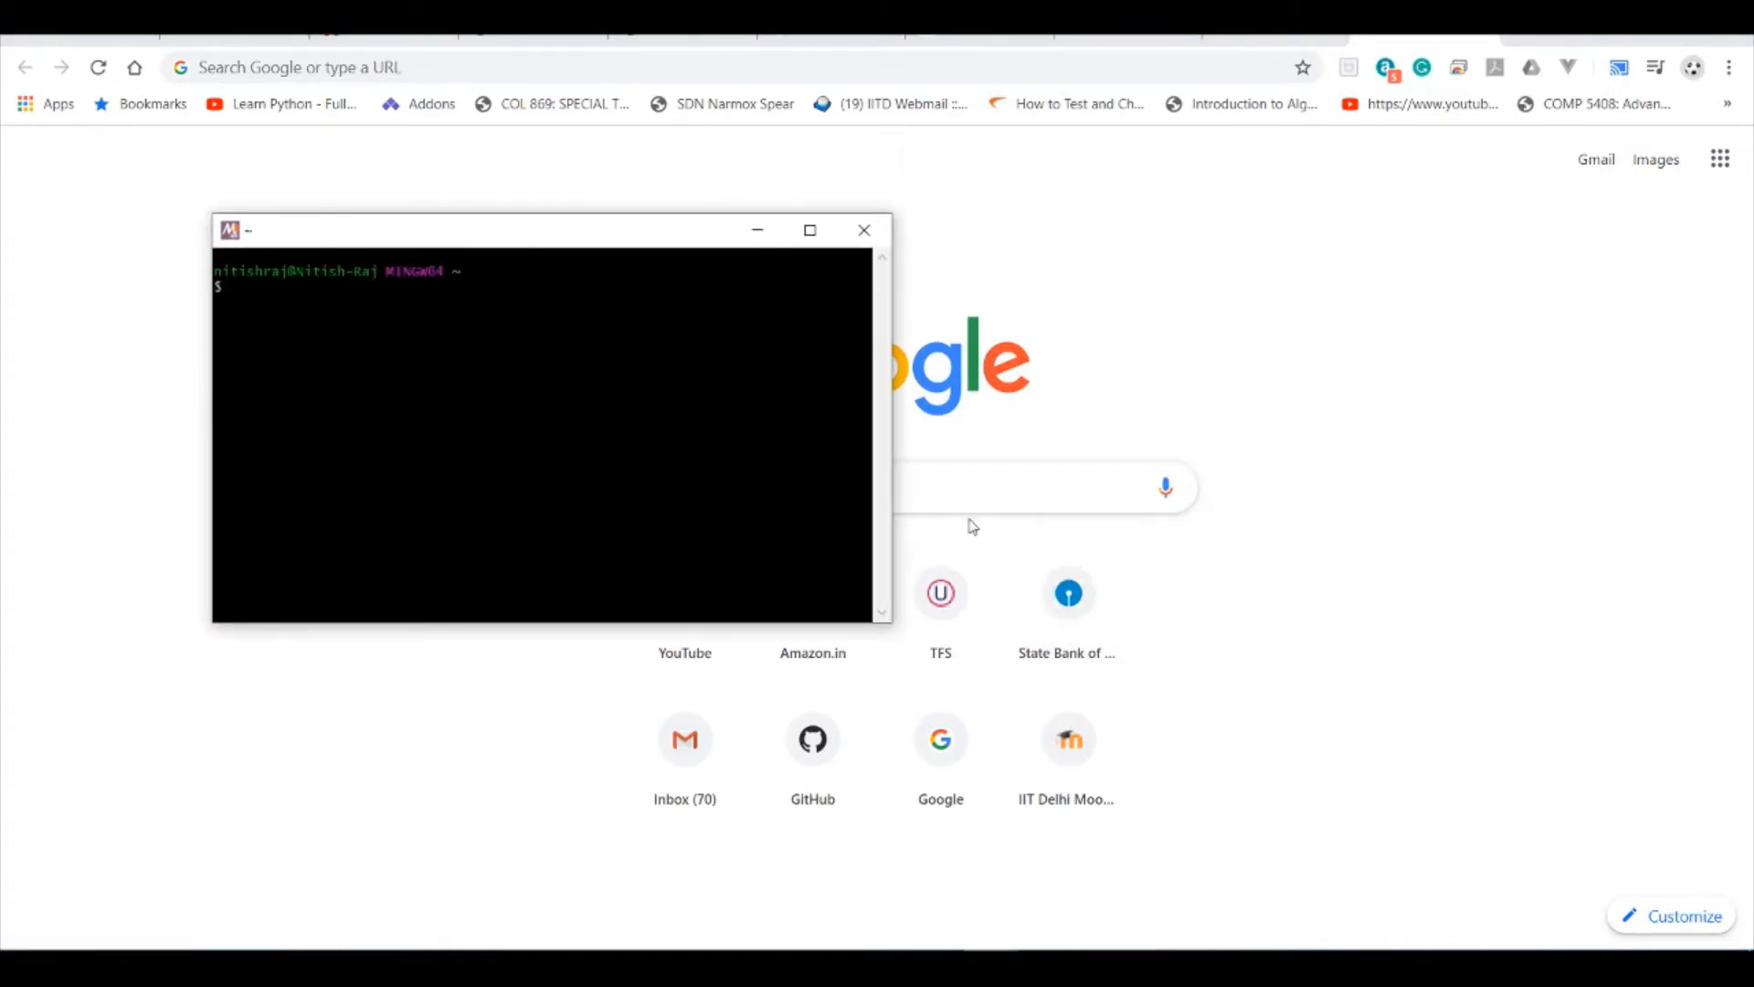
- Run clang --version to confirm clang 10.0.0 targeting x86_64-w64-windows-gnu
type("cla")
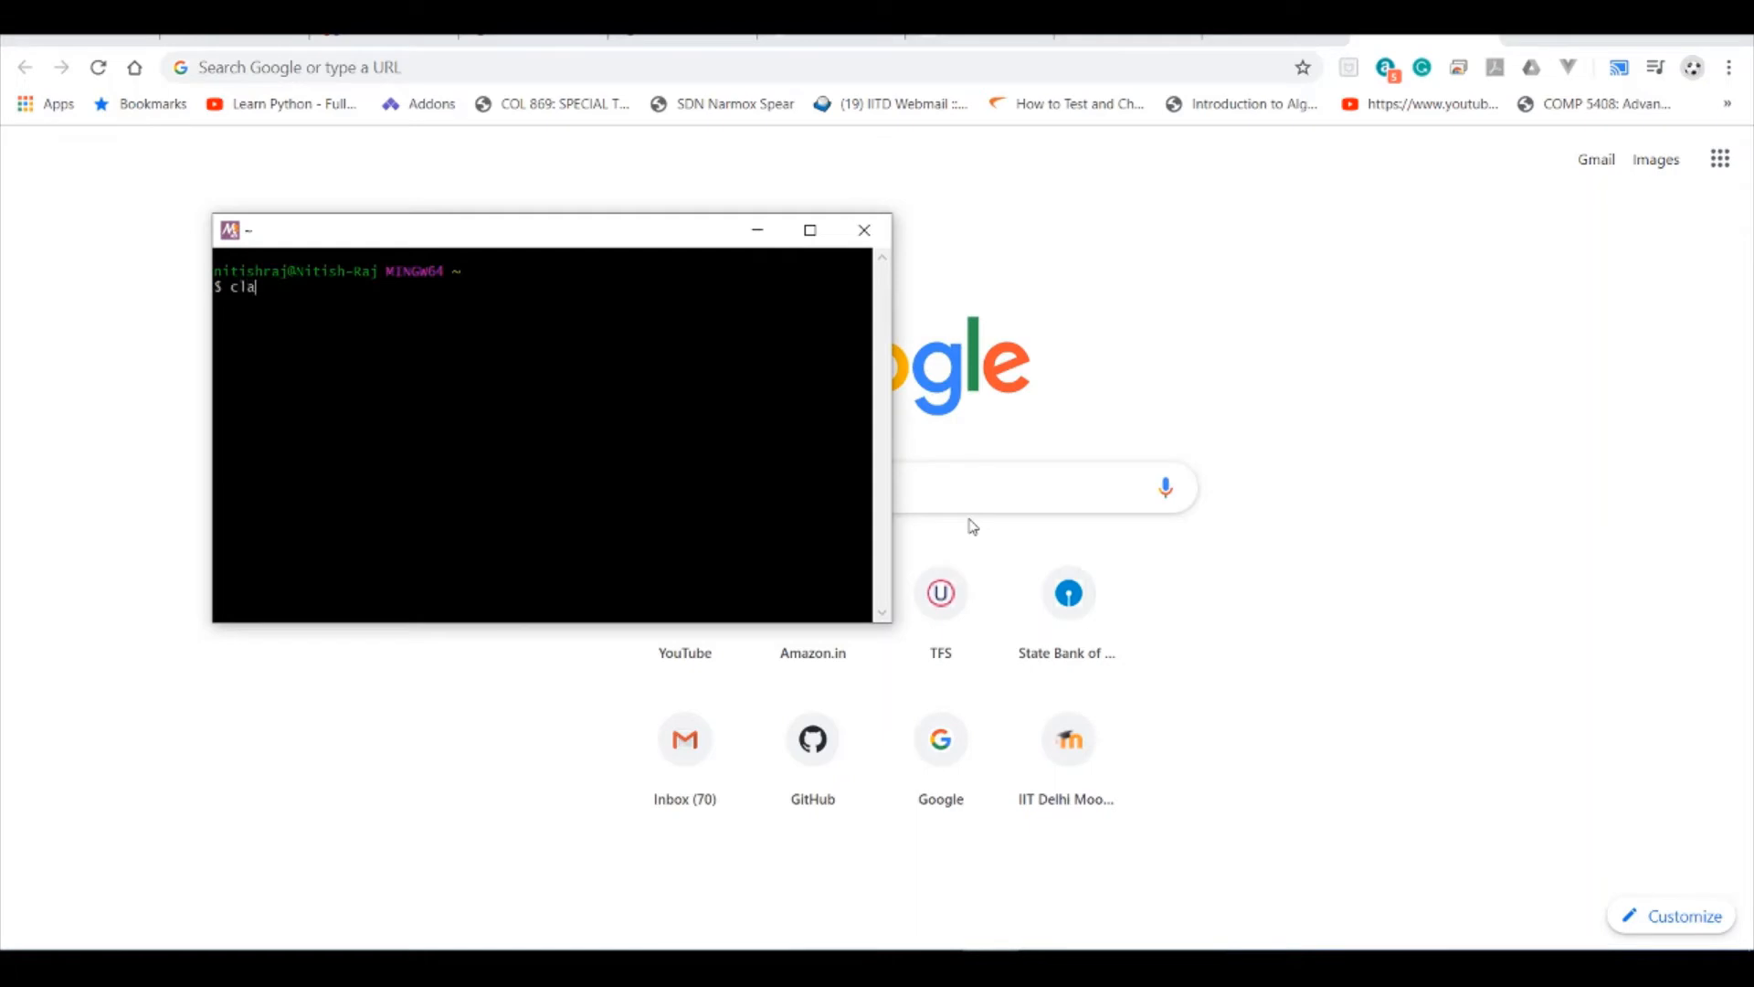
type("ng --ve")
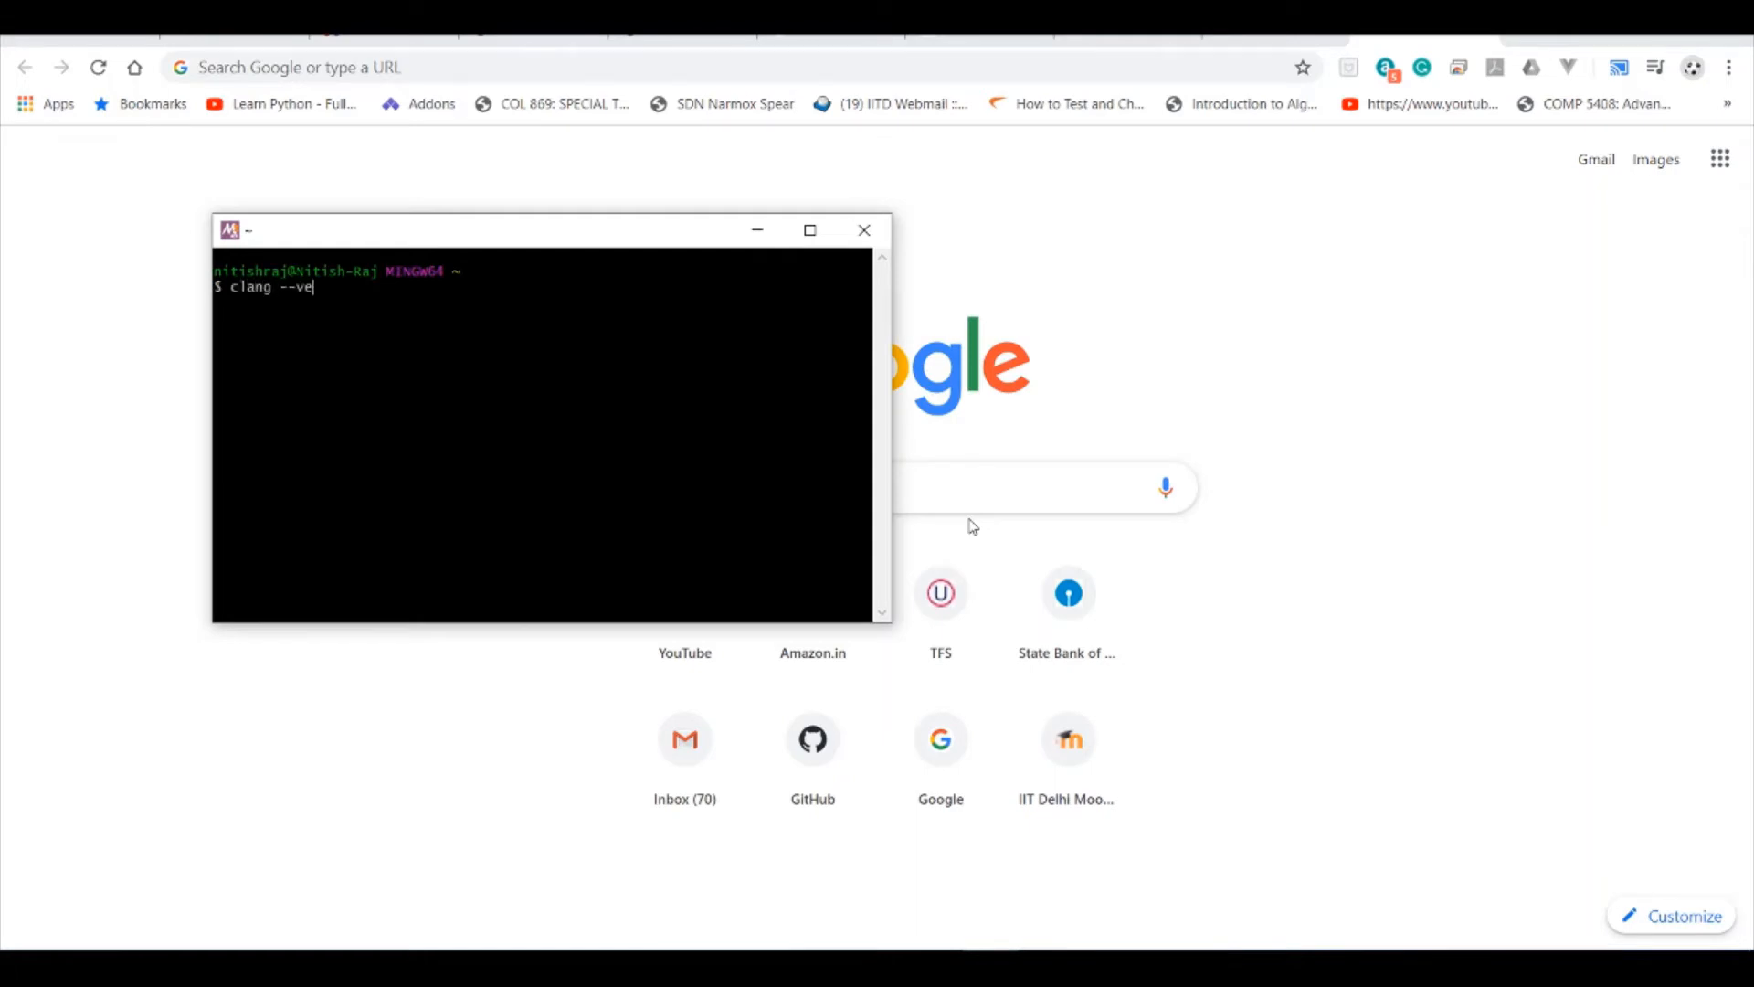
type("rsion")
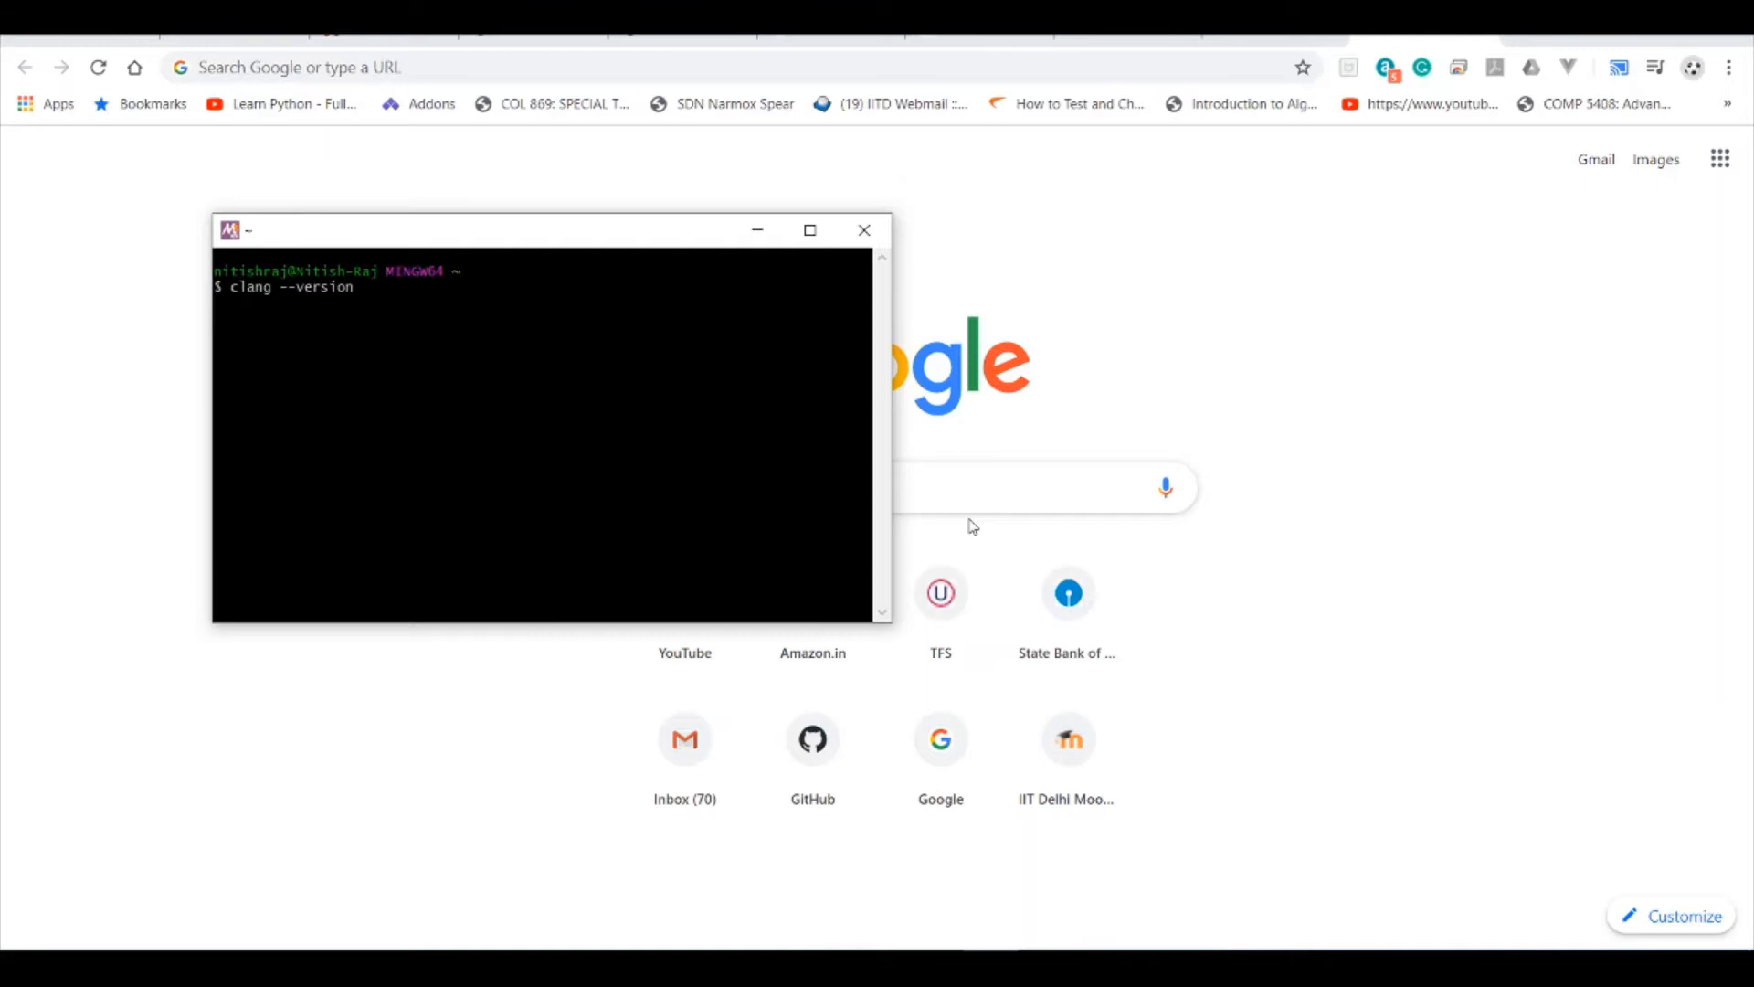
key("Return")
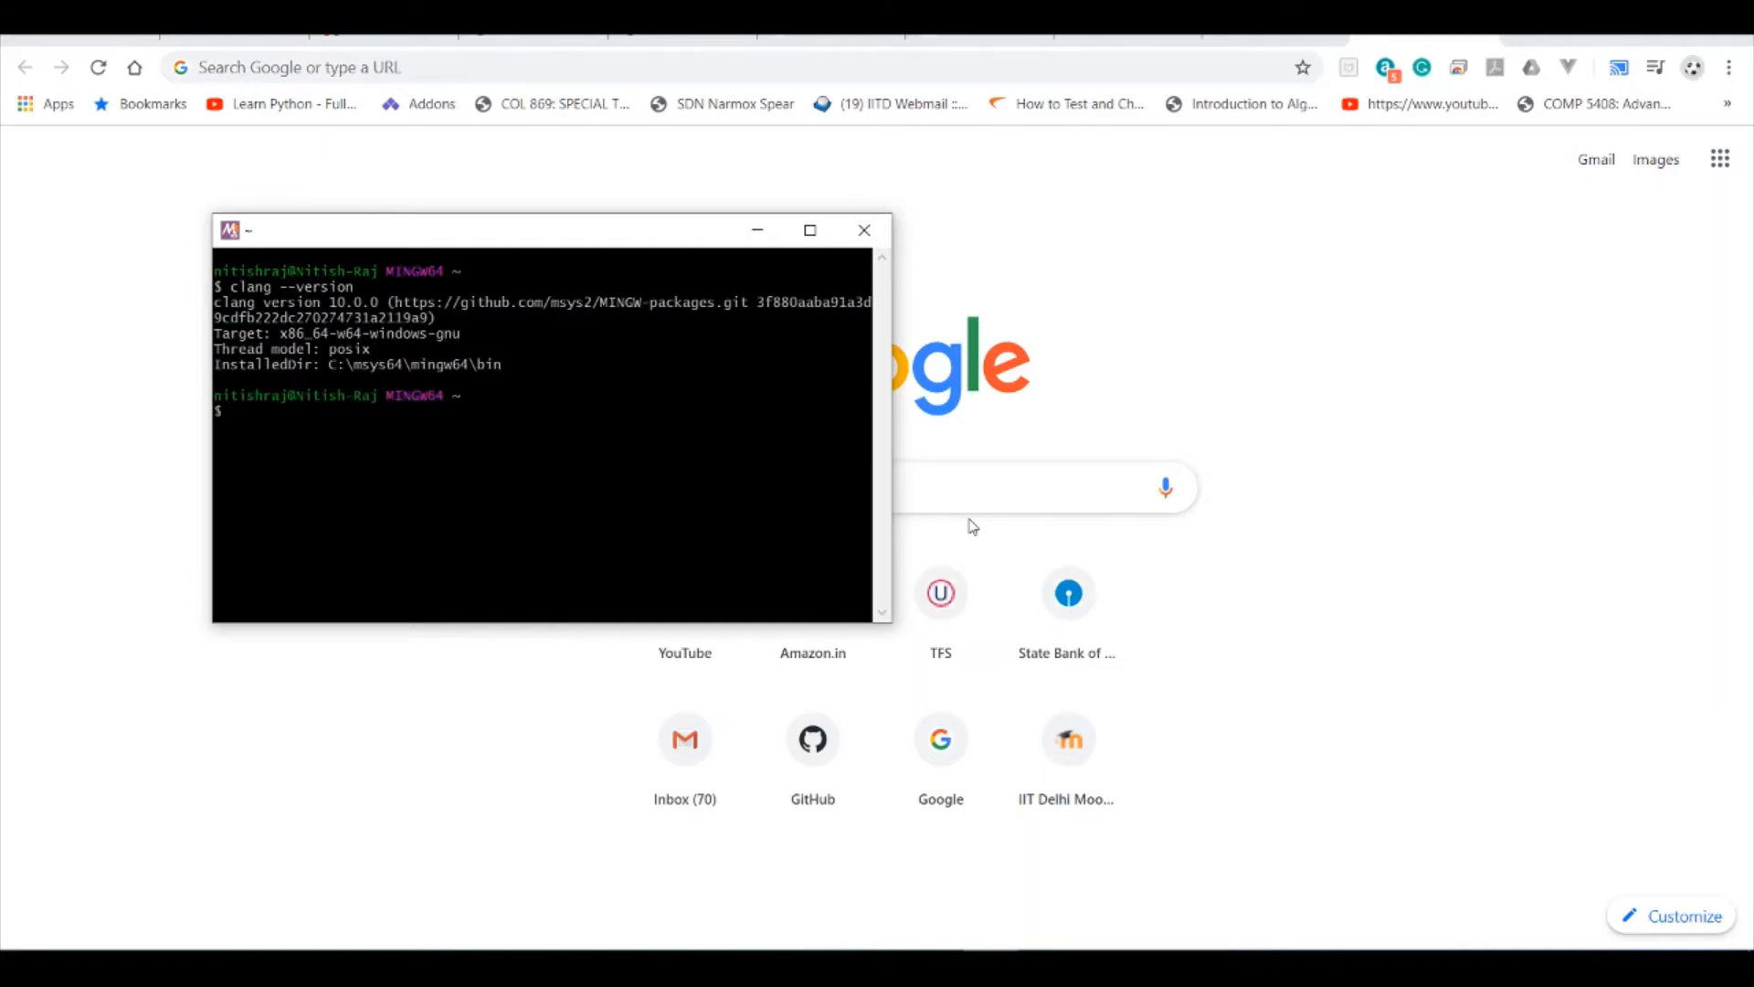
type("note")
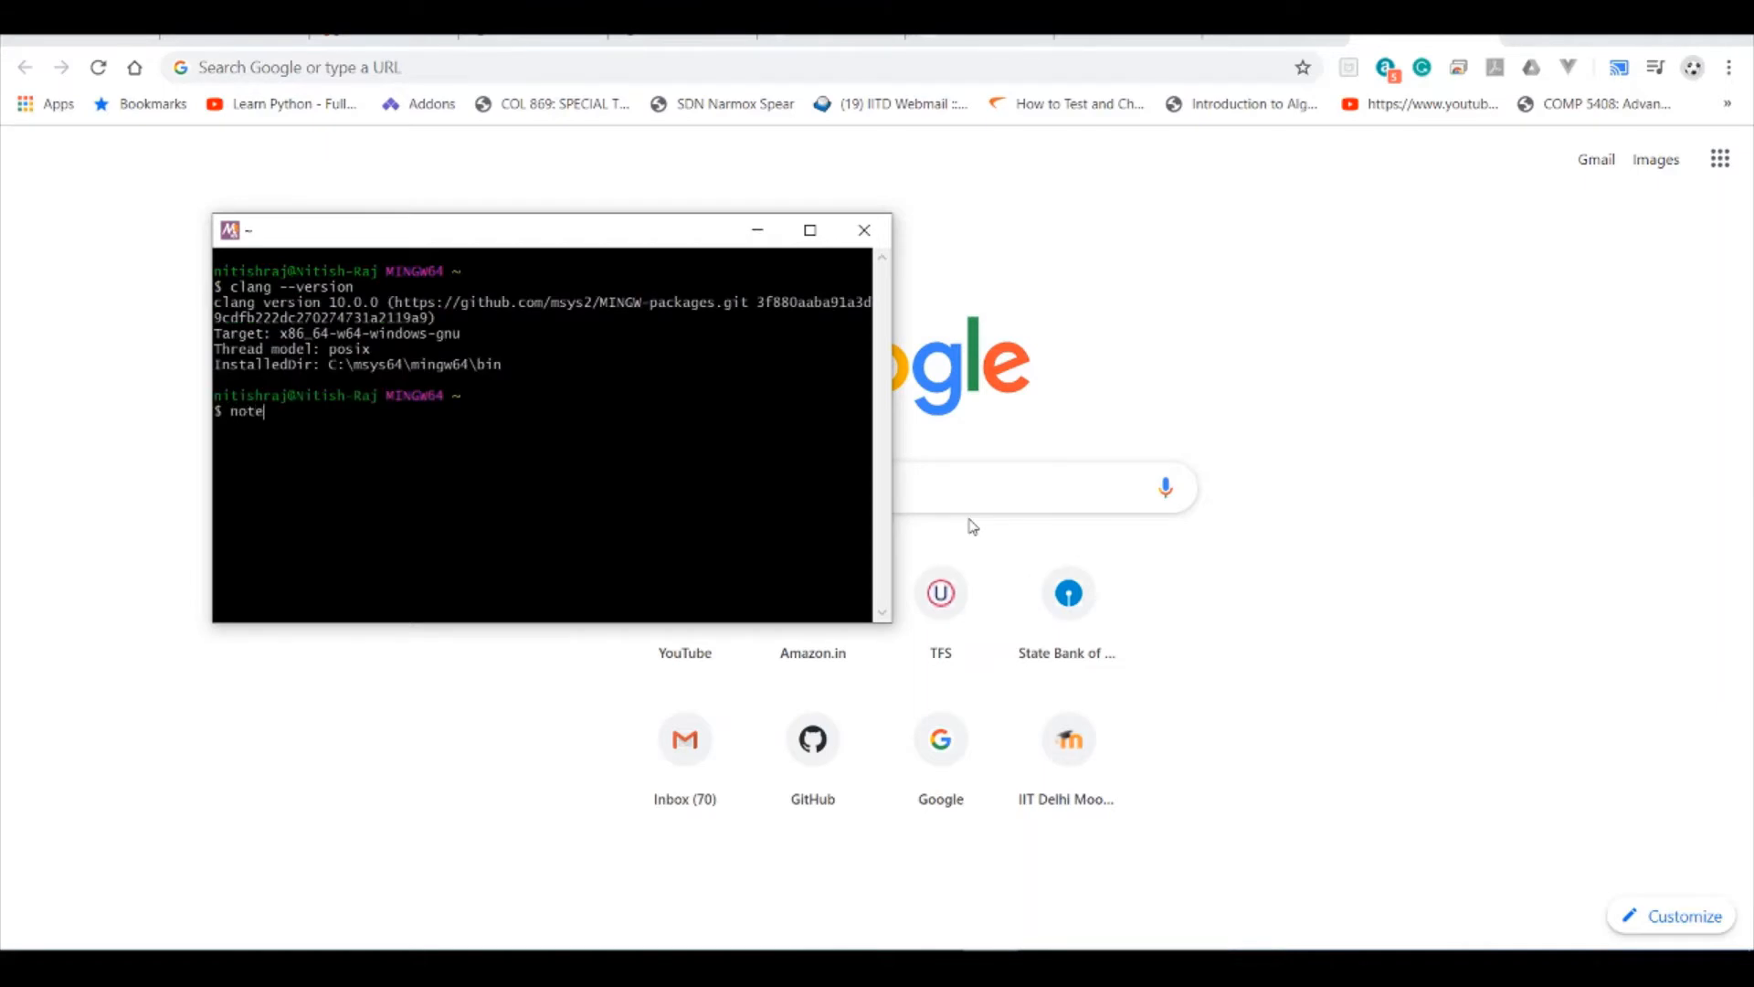
- Run notepad foo.c to open the not-yet-existing foo.c in Notepad
type("pad")
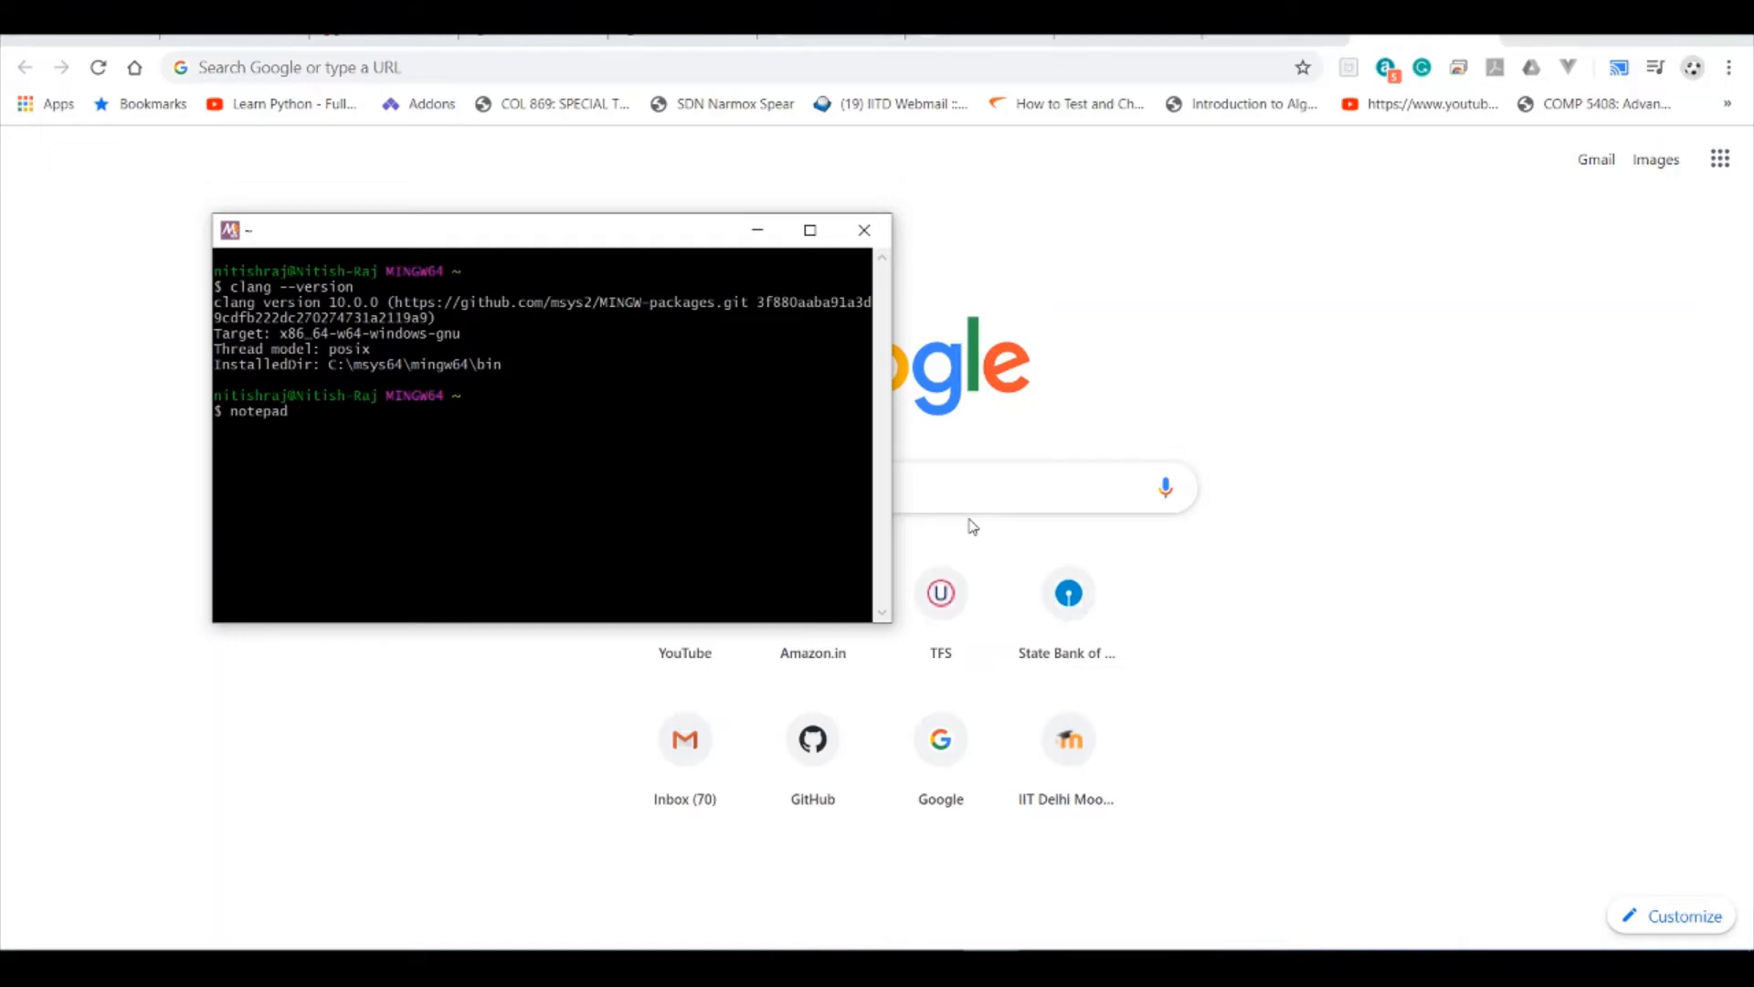
type("foo")
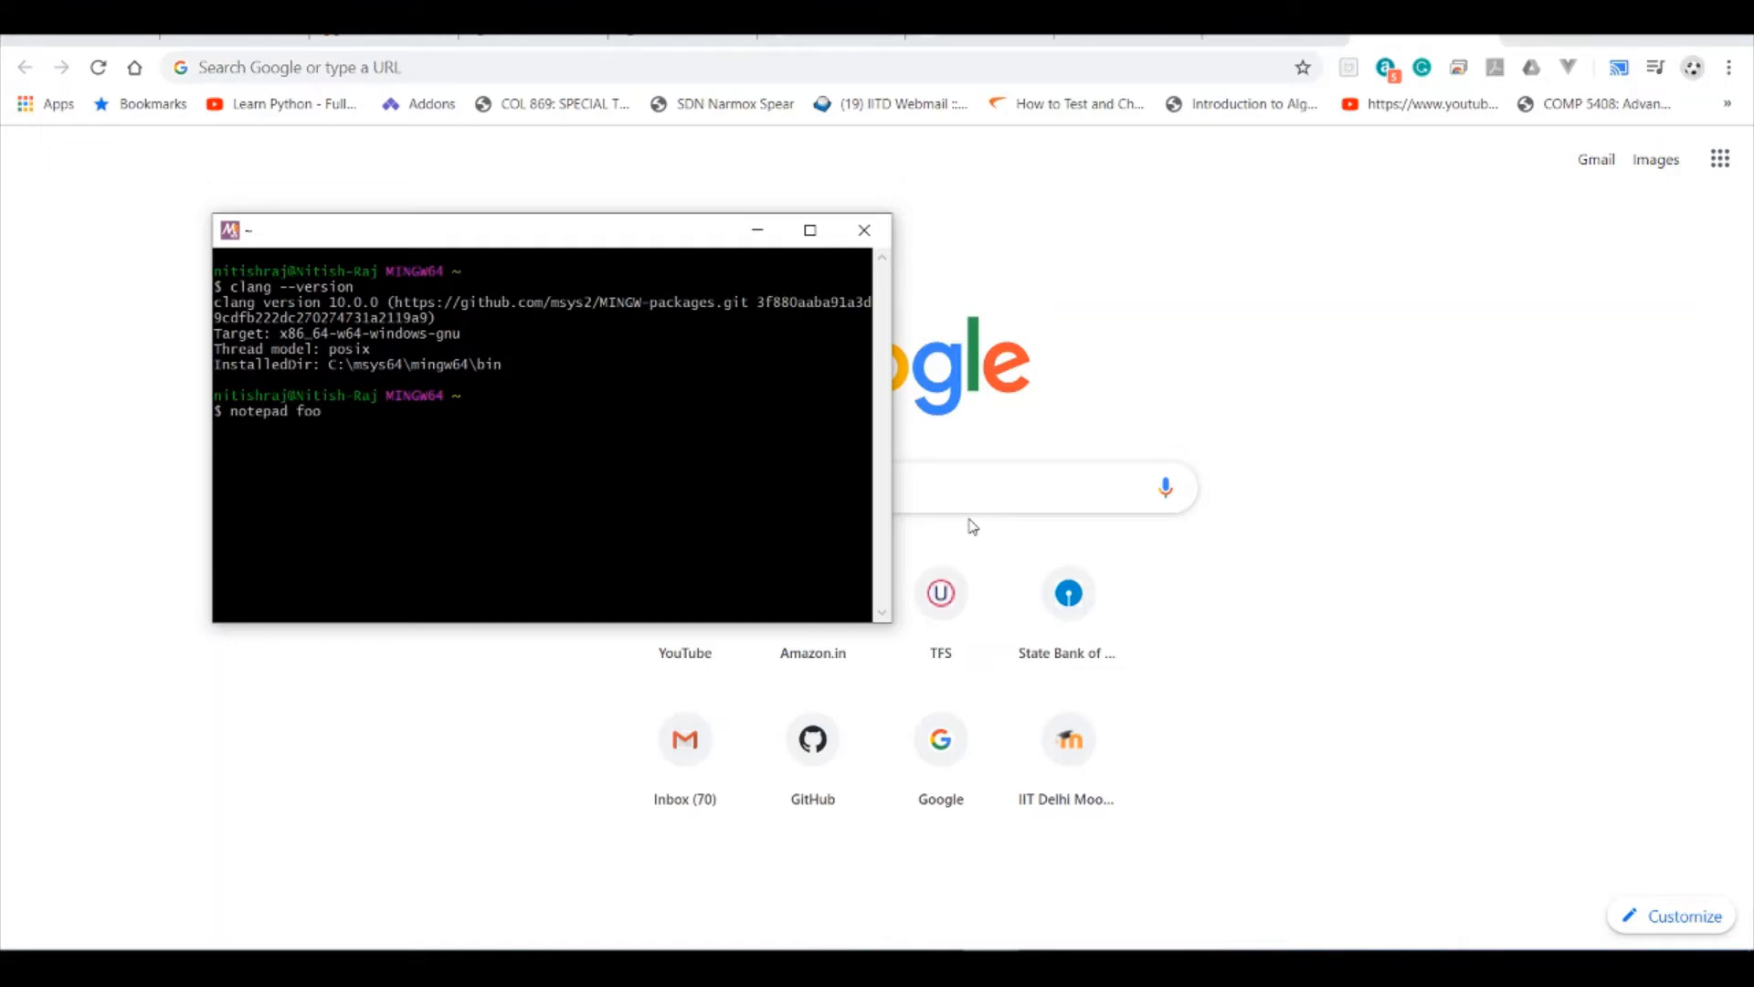
key("Return")
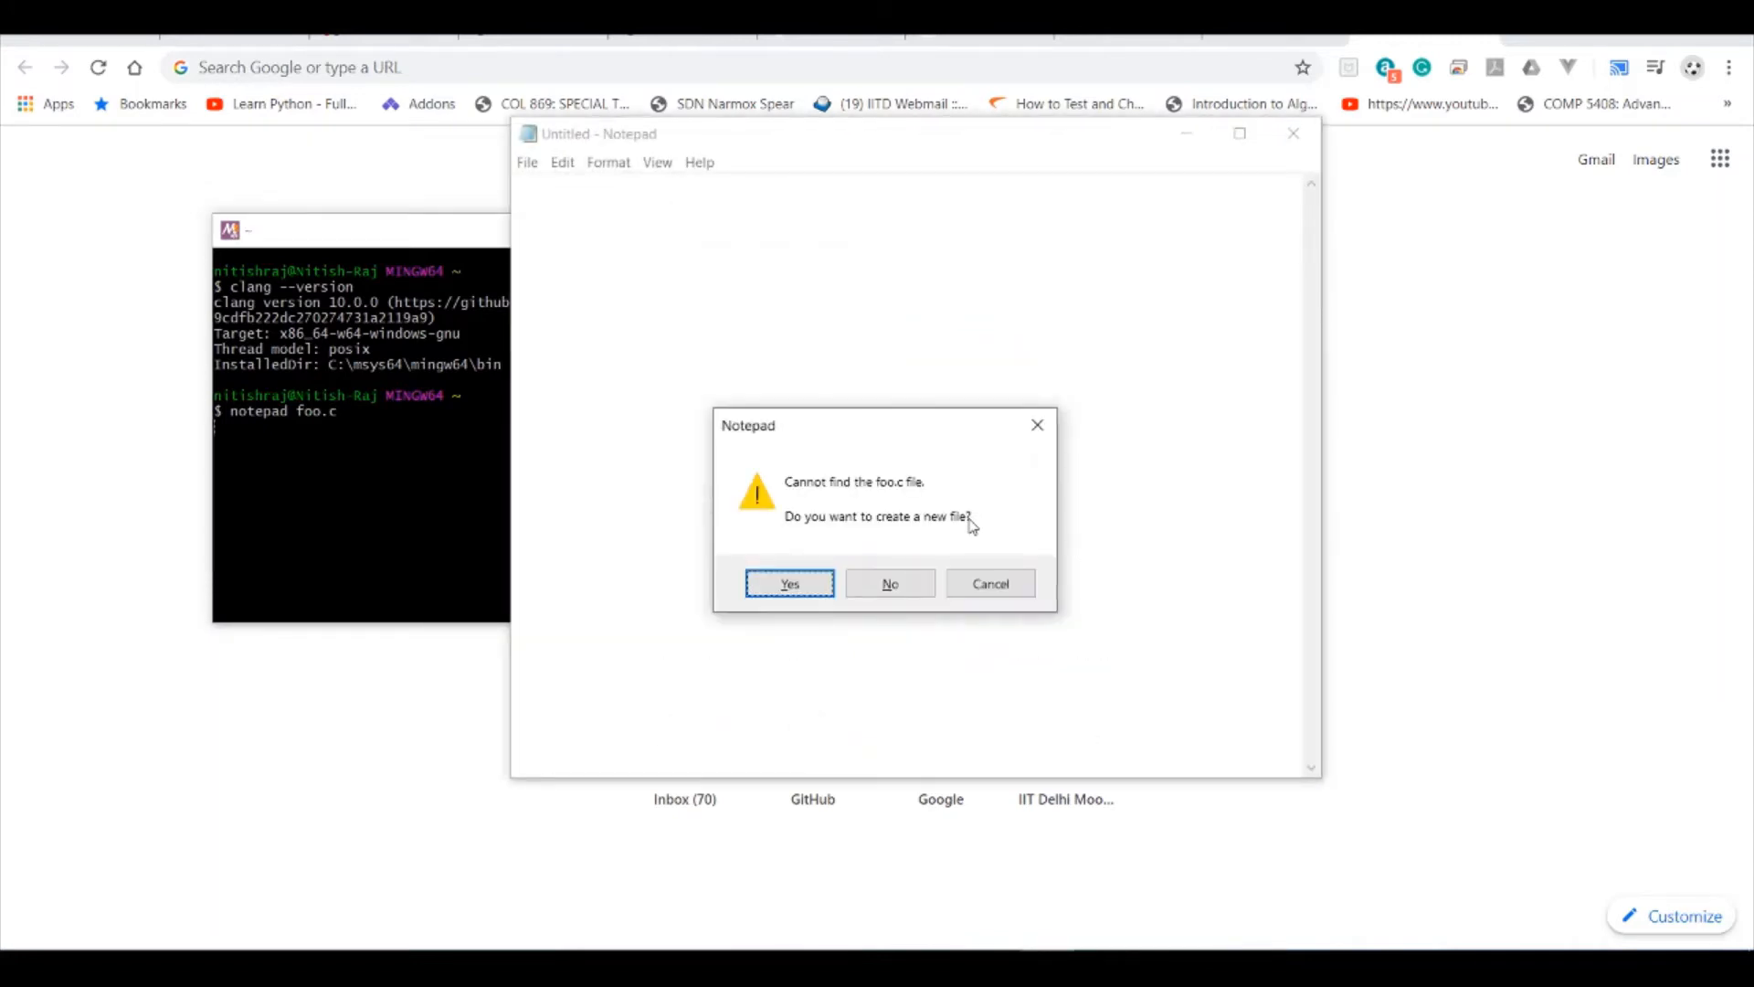
- Create foo.c and start the program with #include <stdio.h> and a printf call
left_click(788, 583)
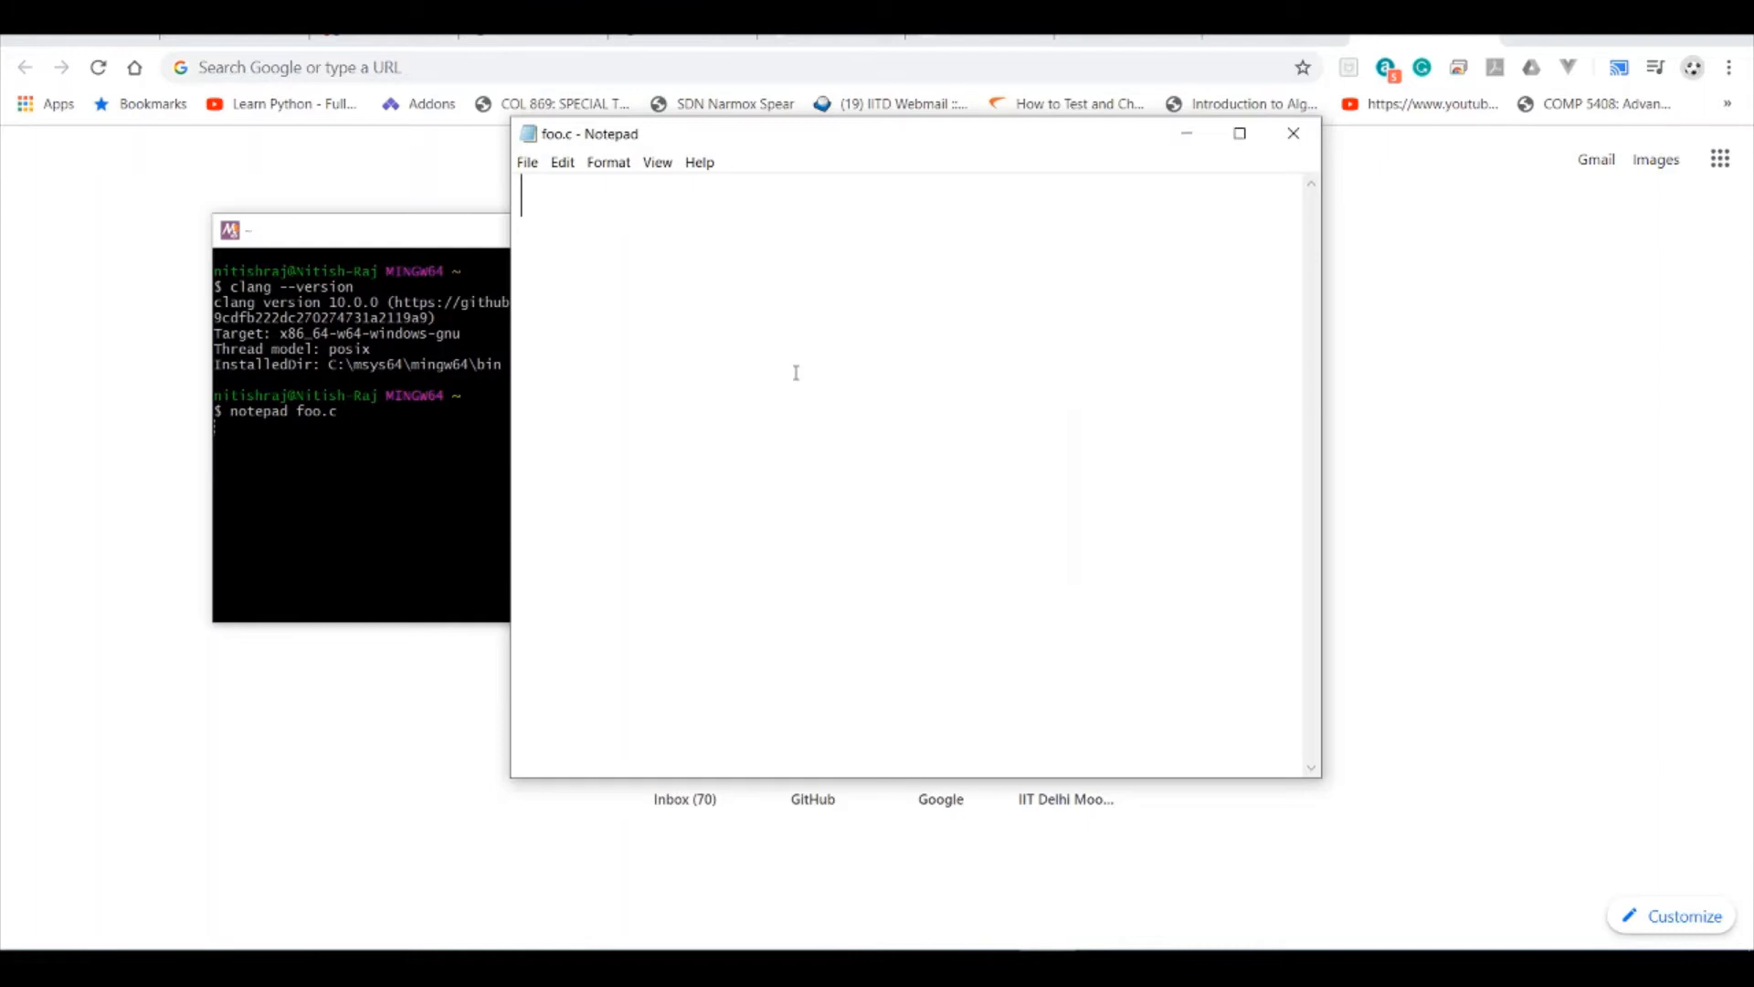
type("#include")
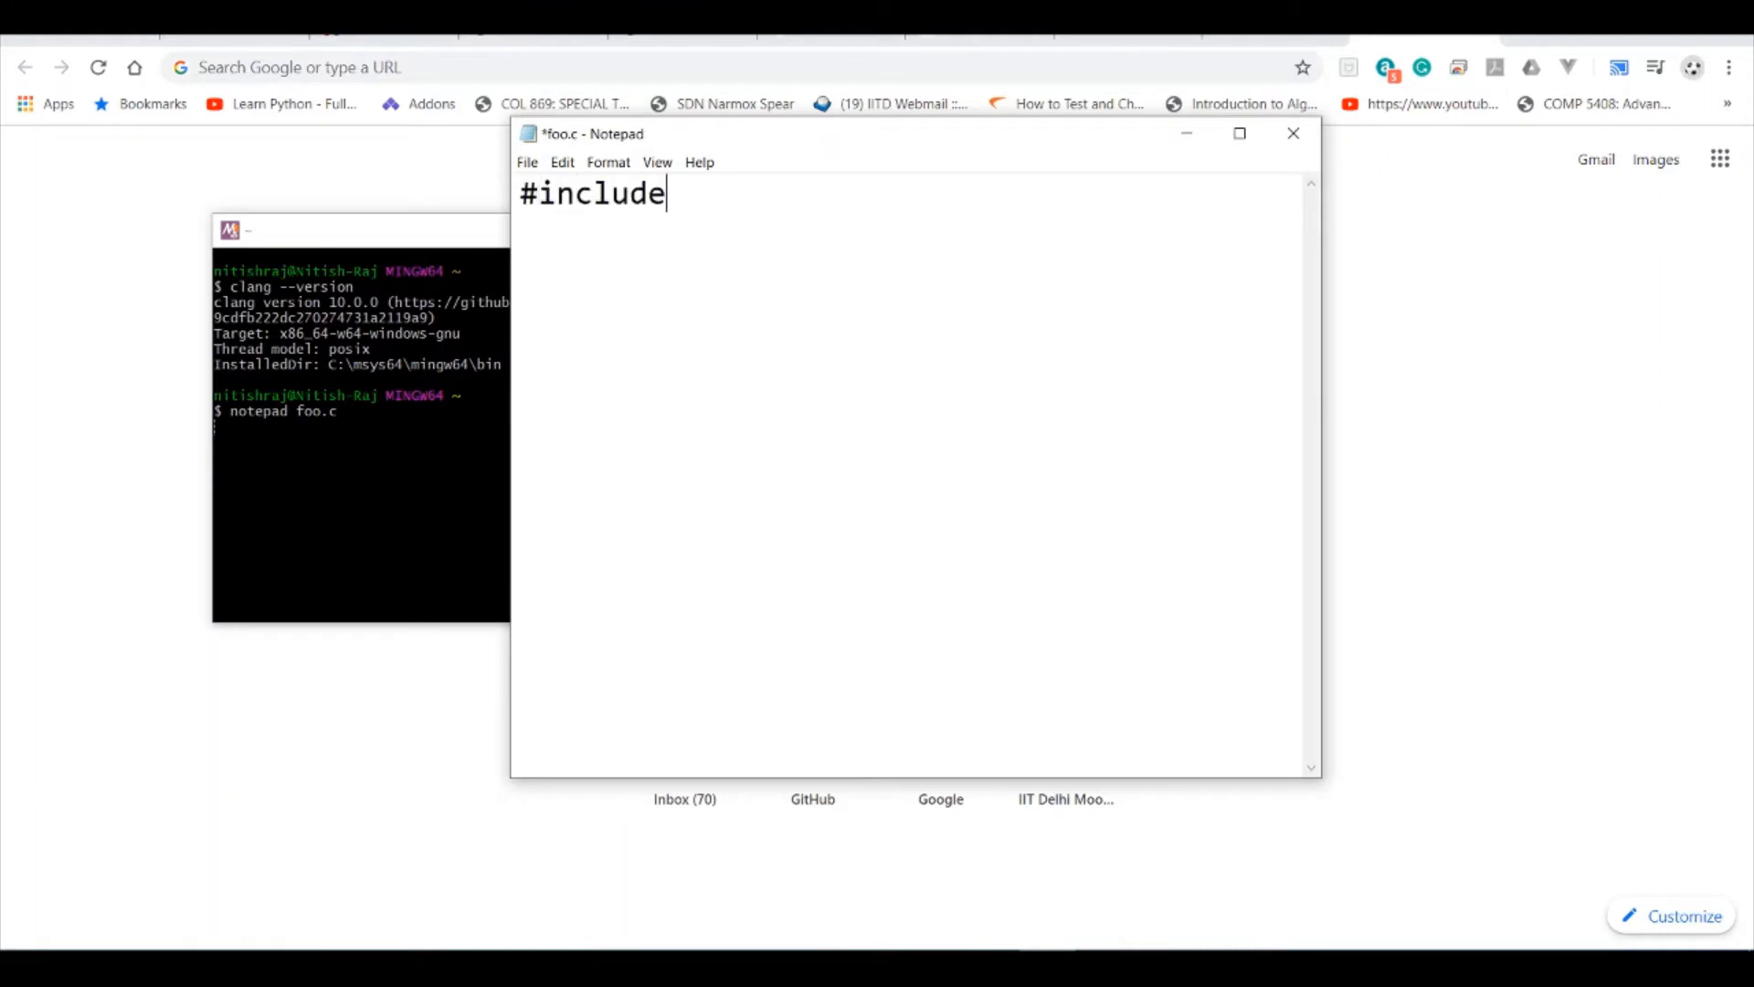
type("<stdio.h>")
type("while(i<10")
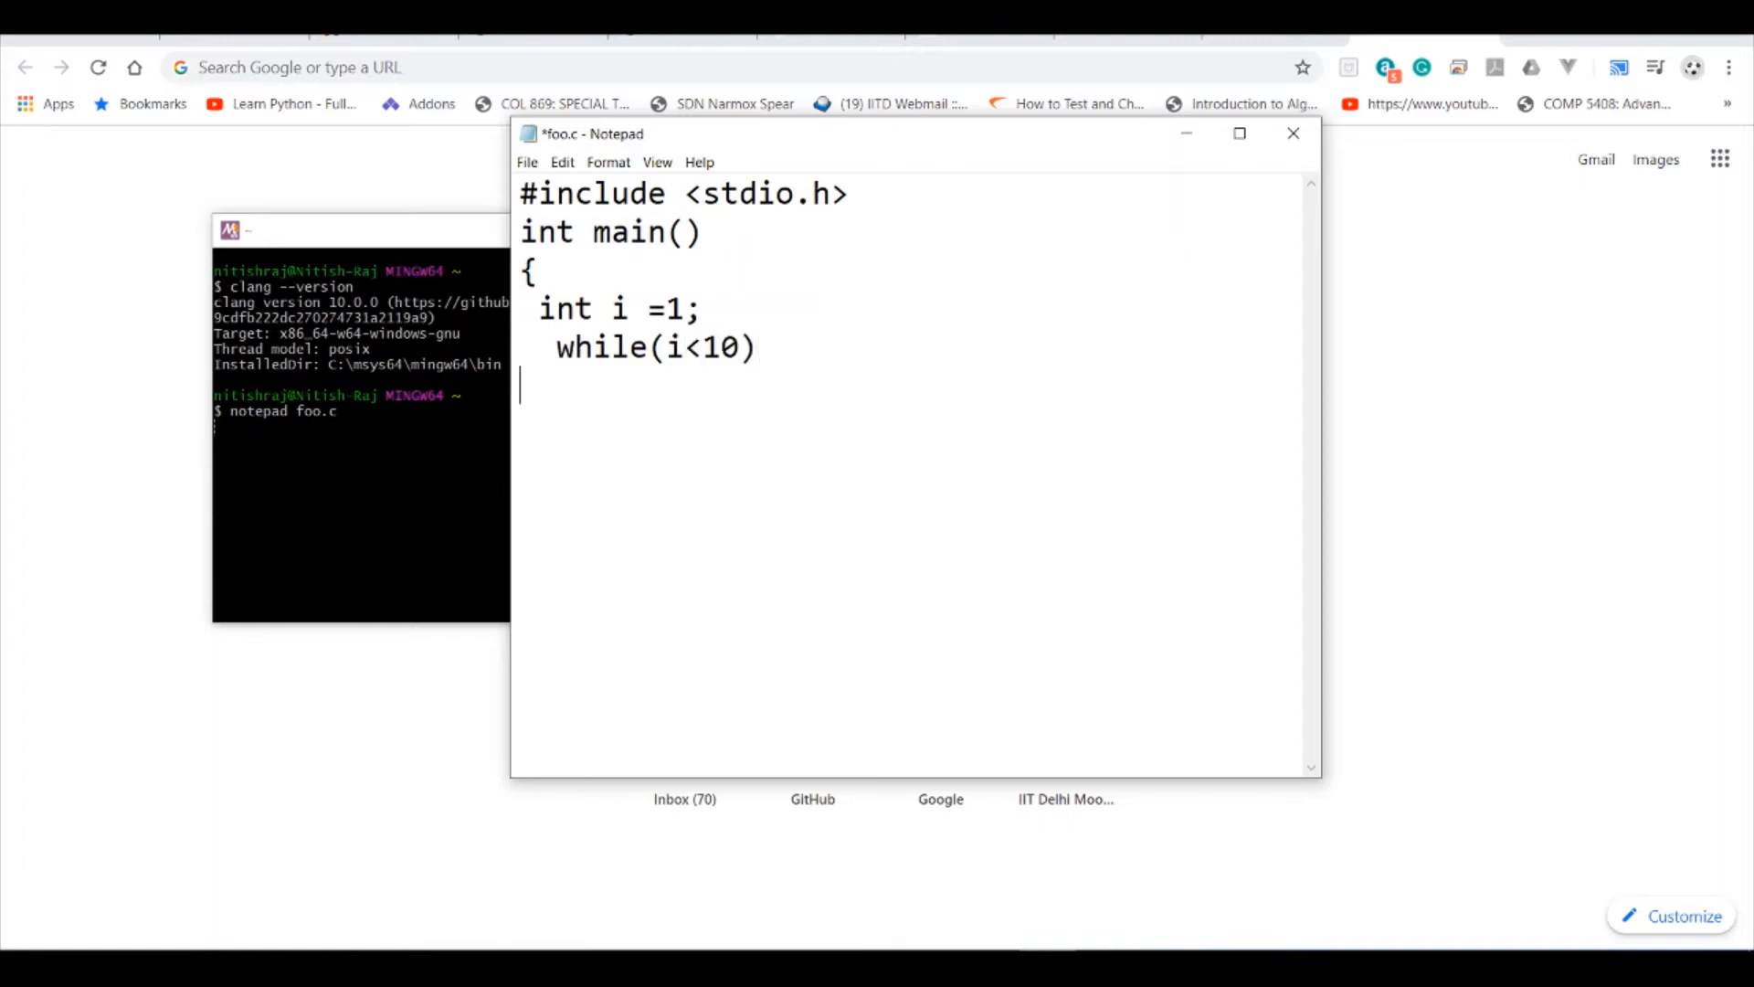
type("{")
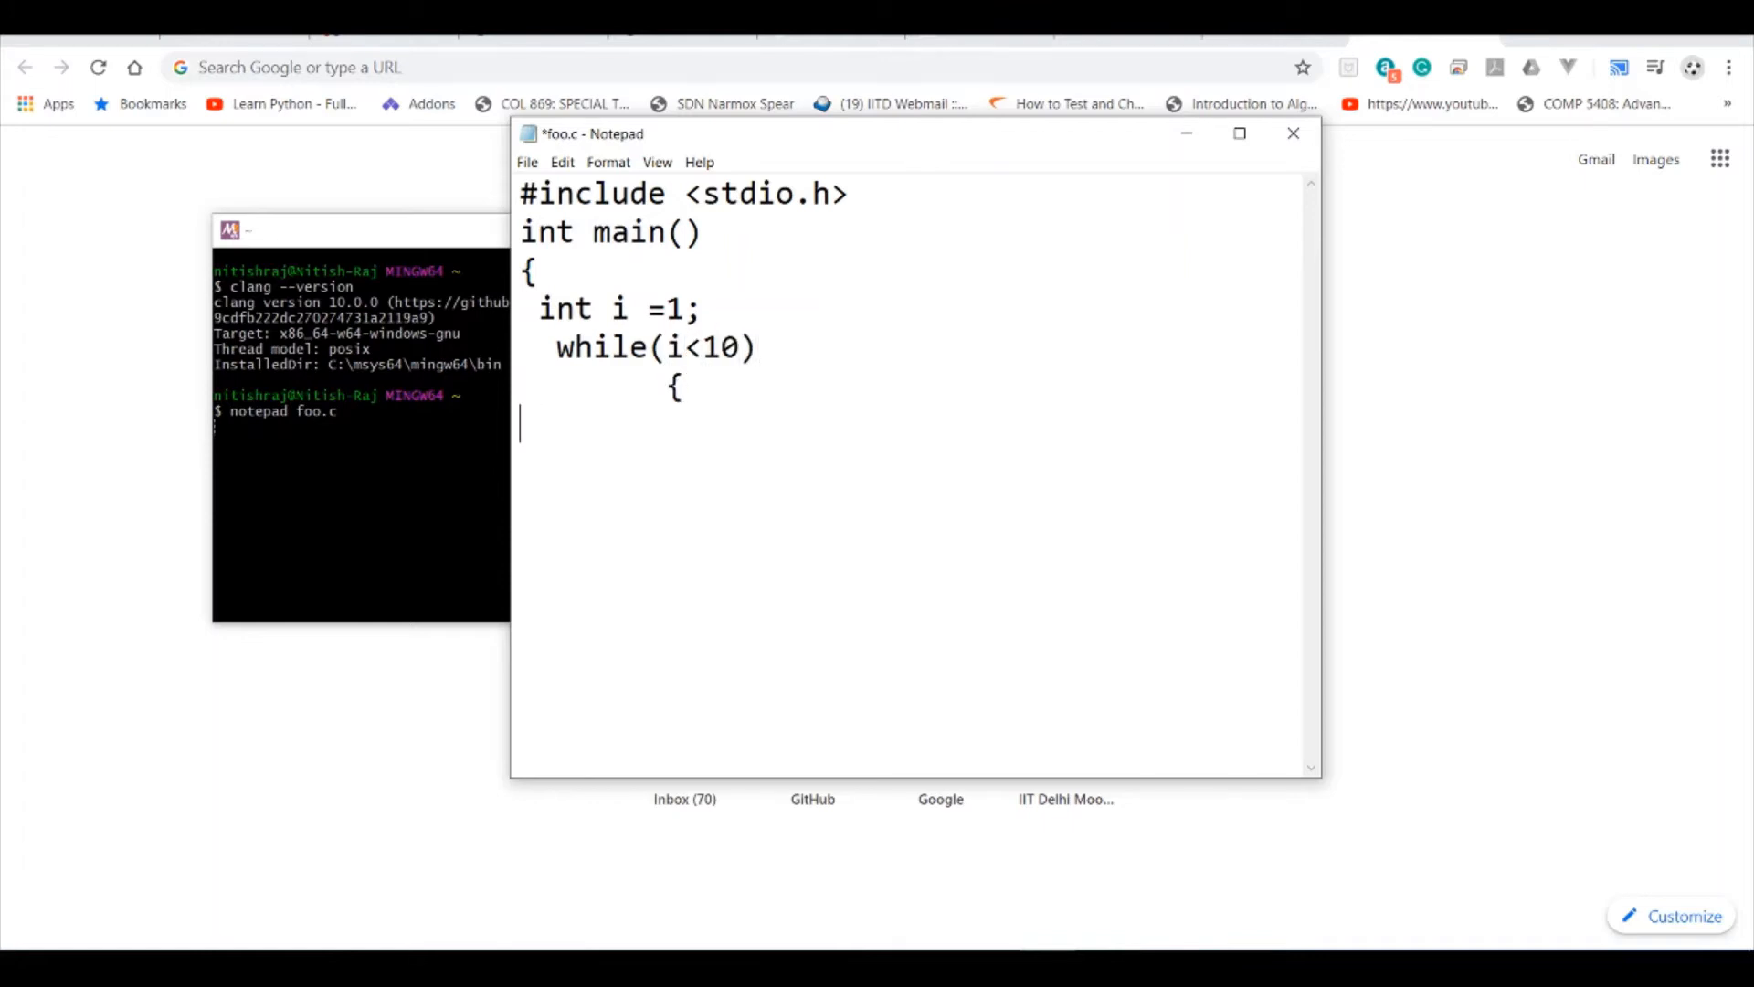
type("print")
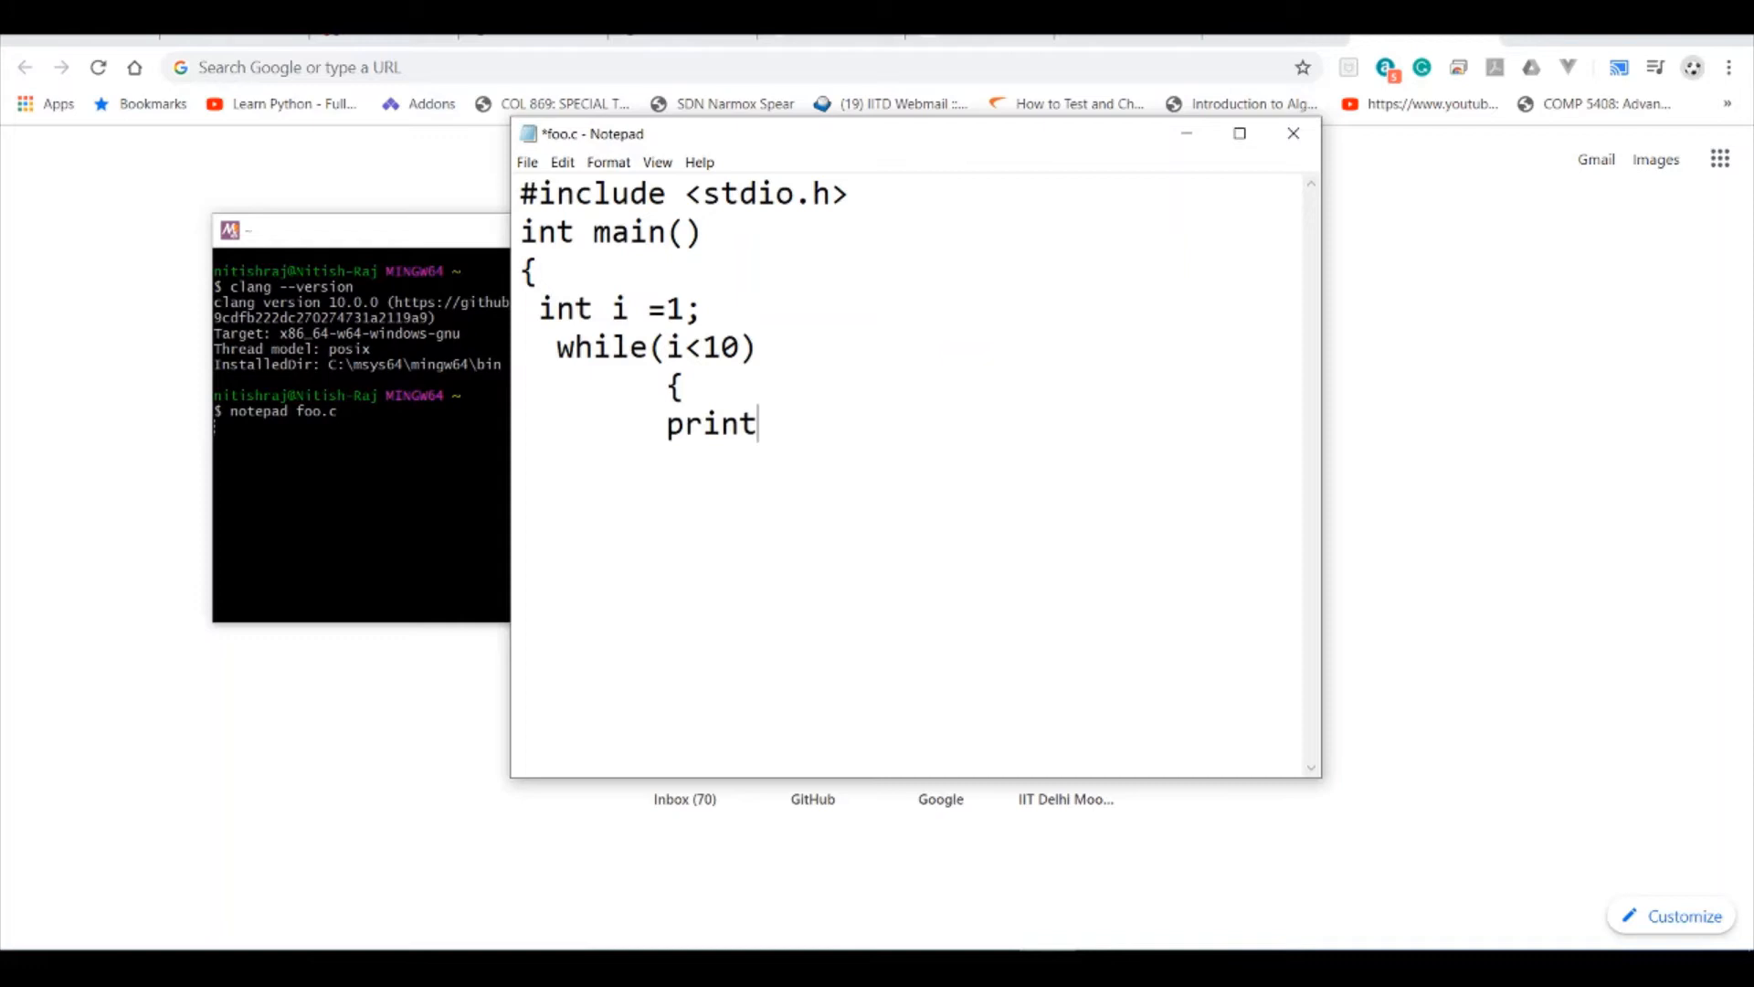
type("f(\"\")")
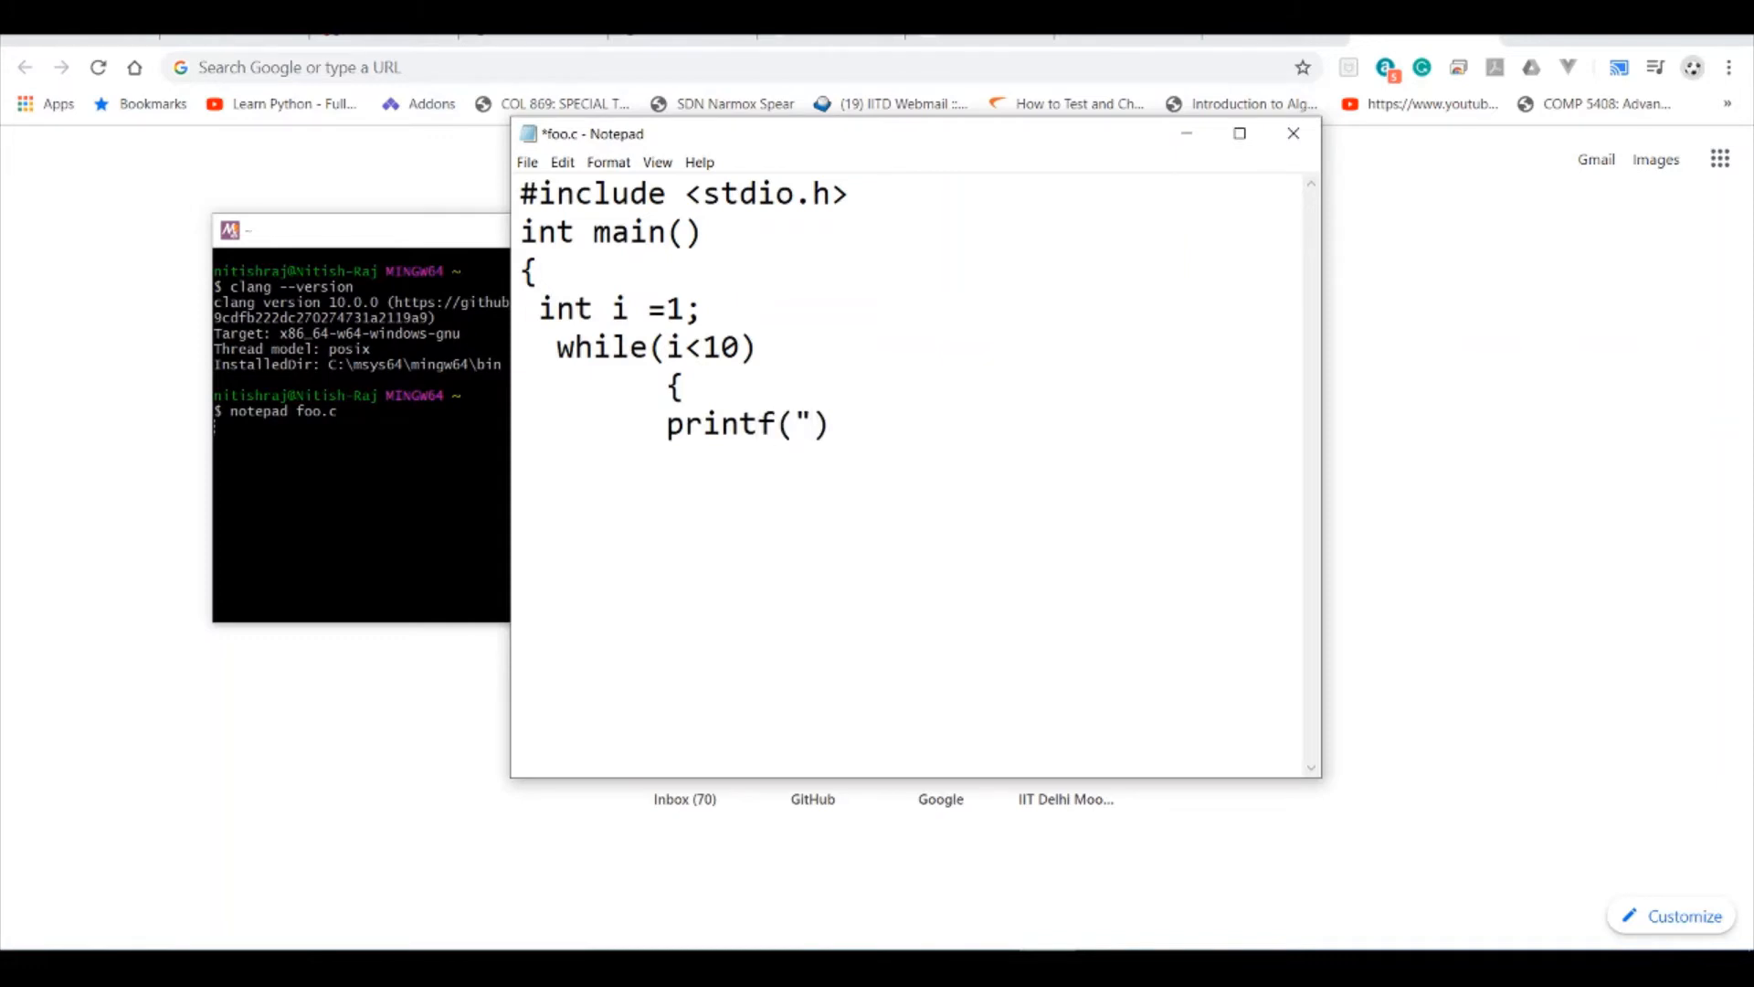
- Finish the loop printing i with "%d\n" and i++, then add int k = 2 and return 0
type("\"")
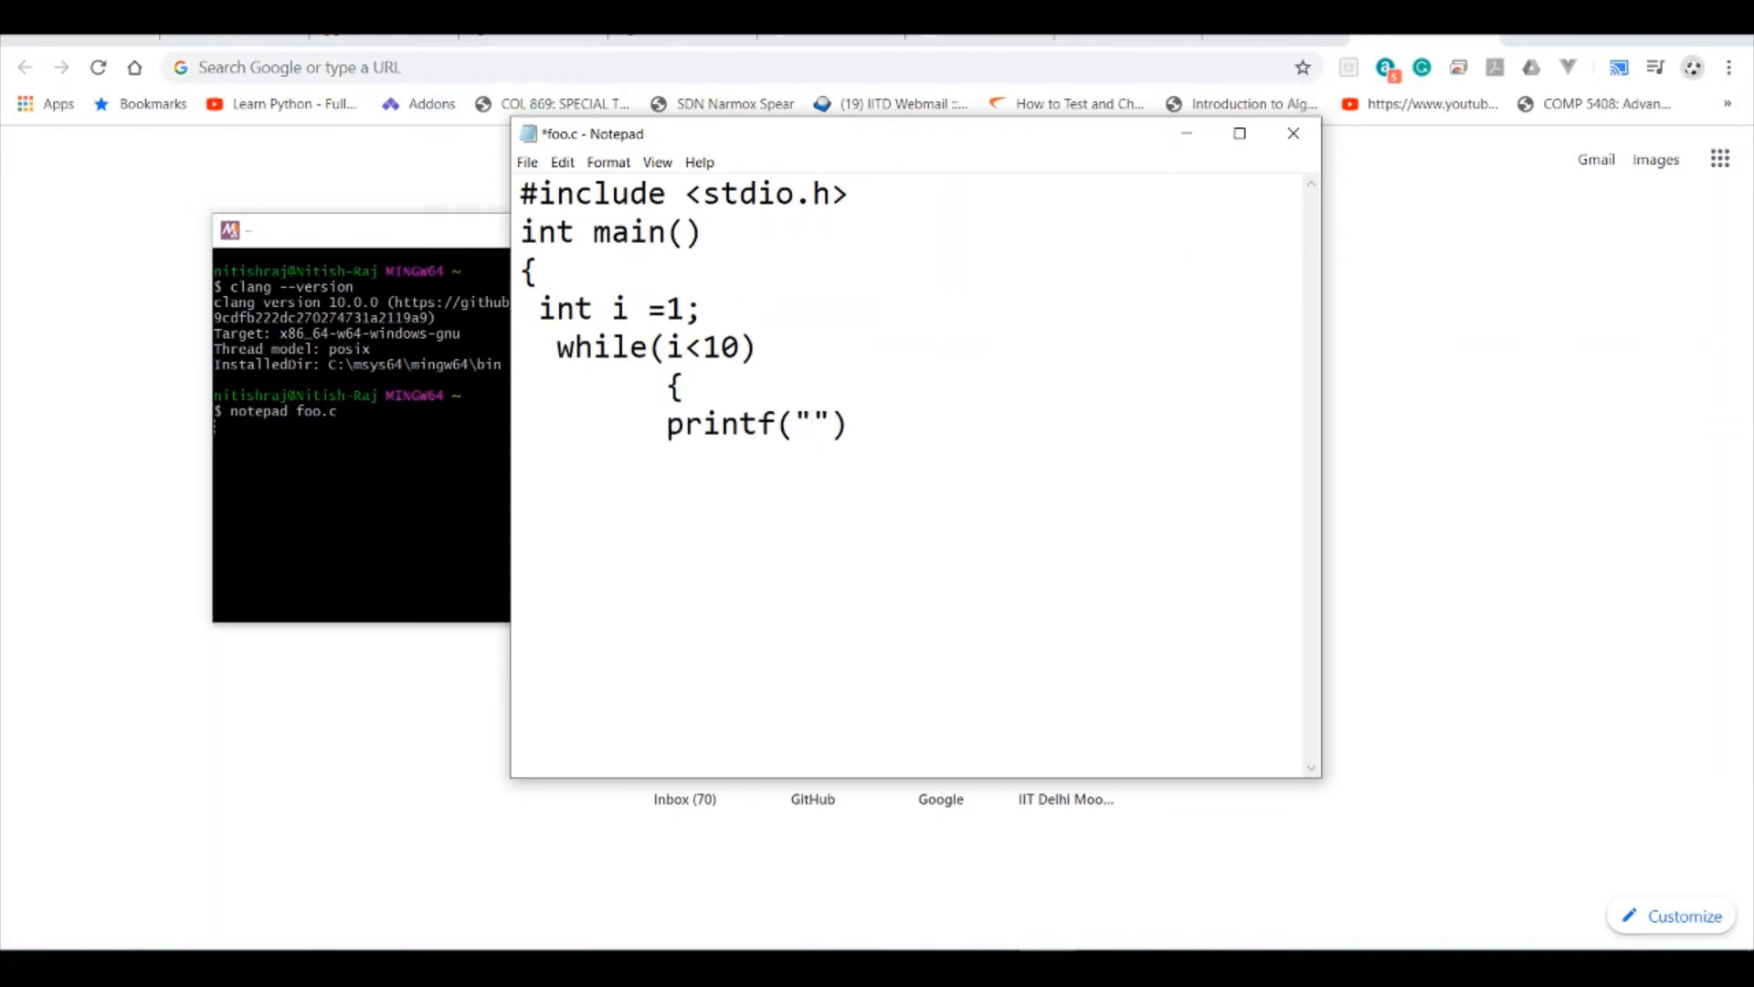
type("%d\\n\",")
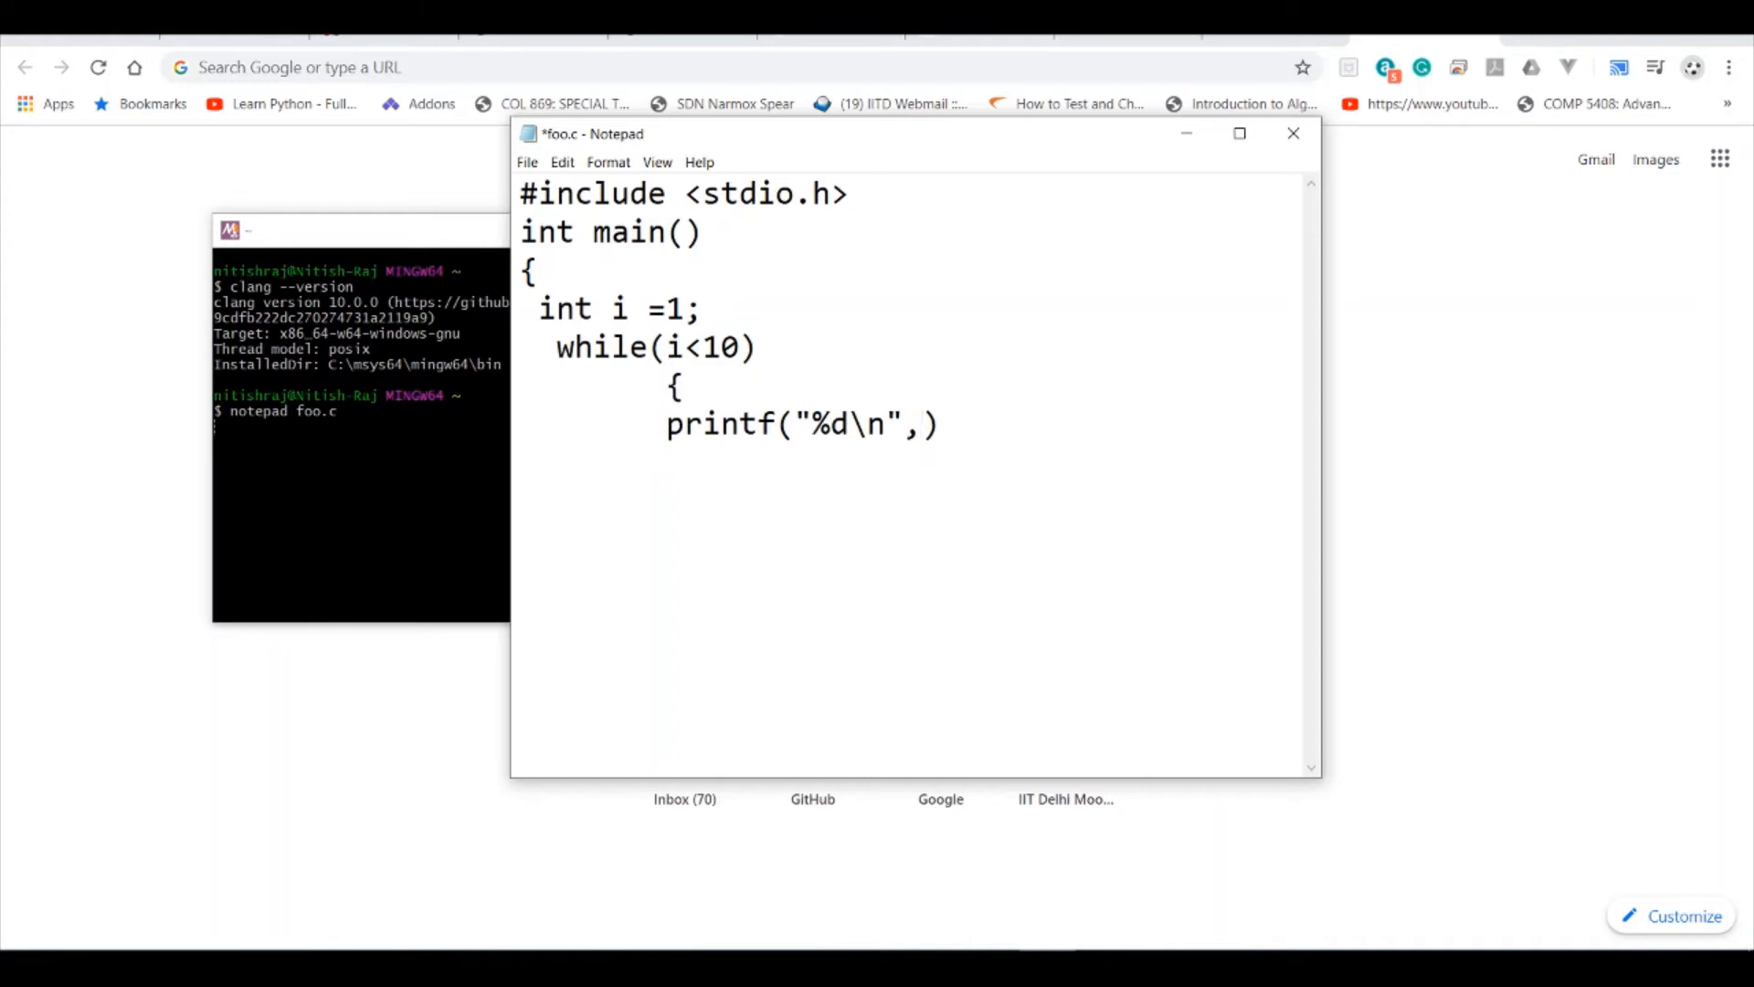
type("i;")
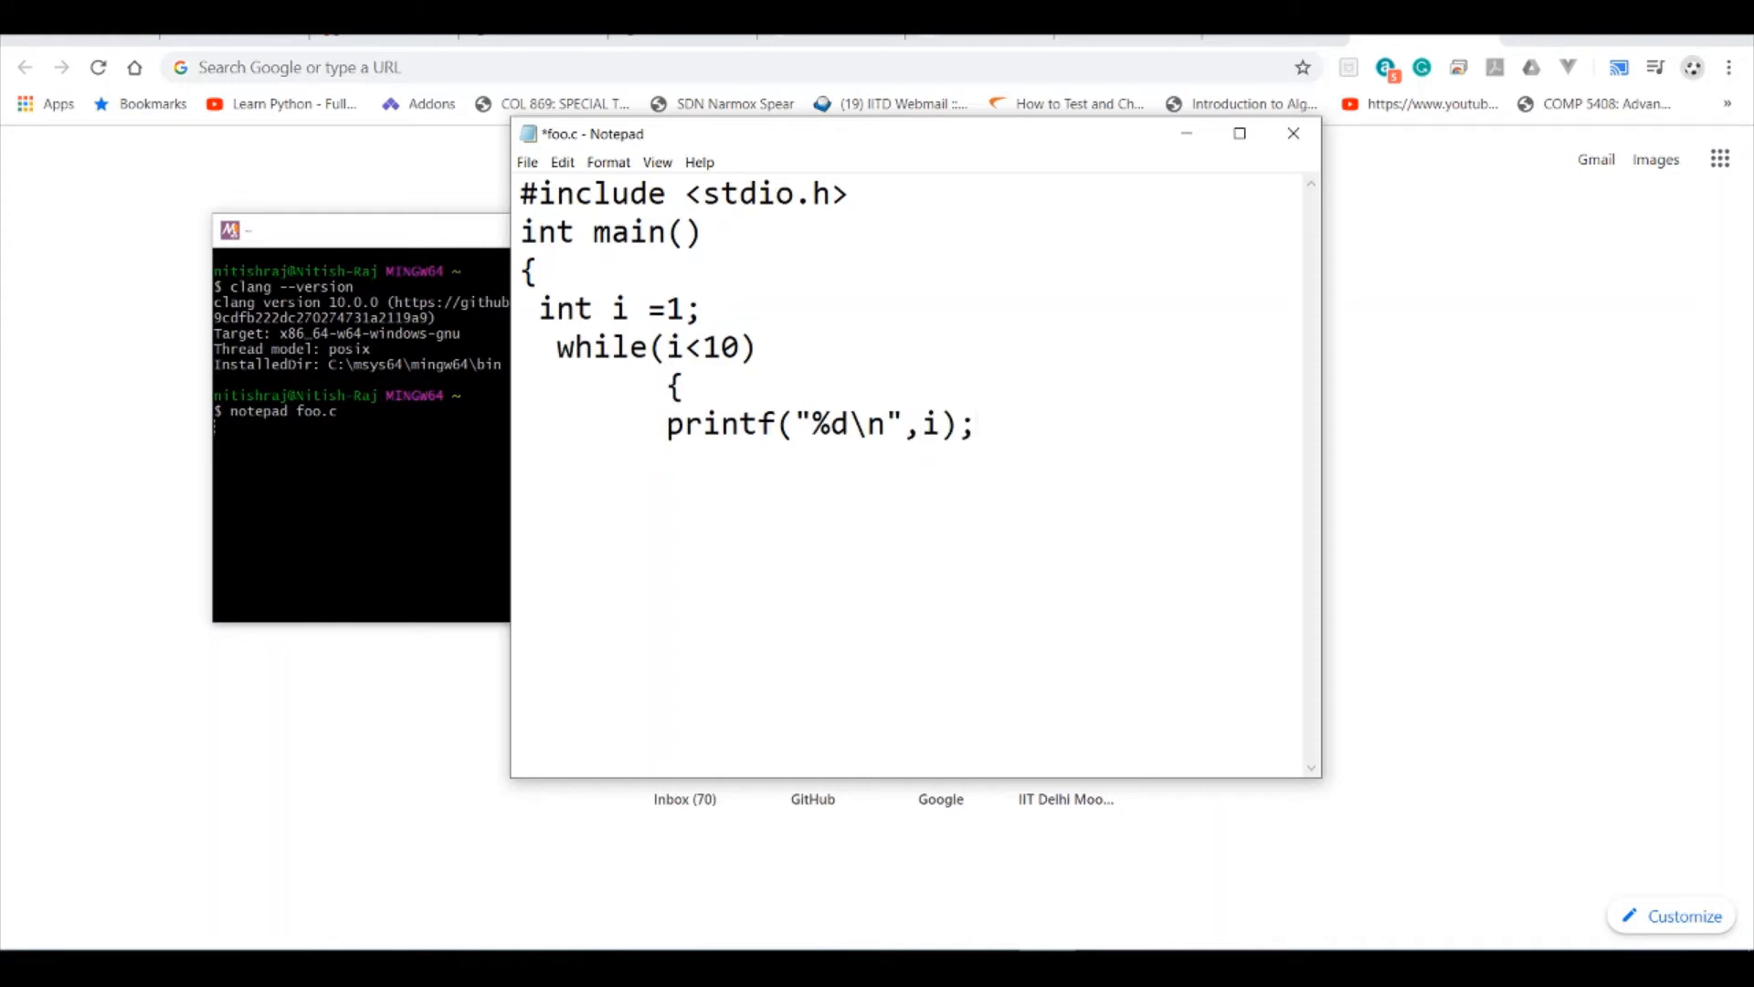
type("i++;")
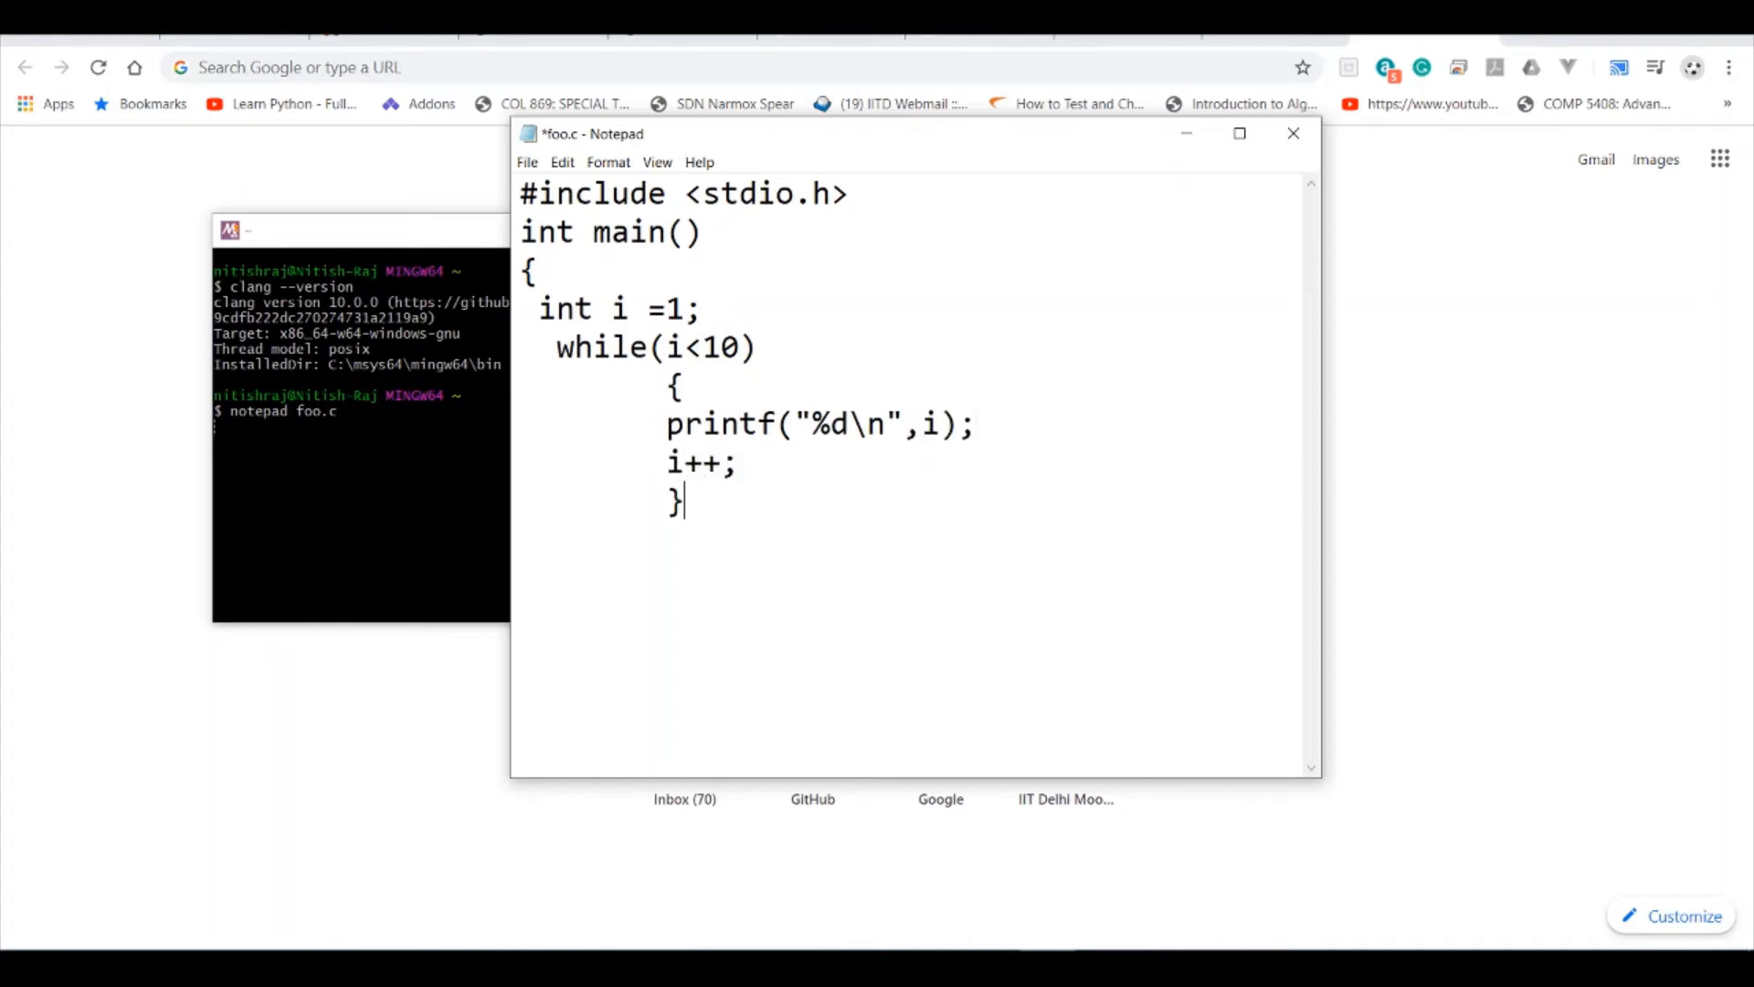
type("}")
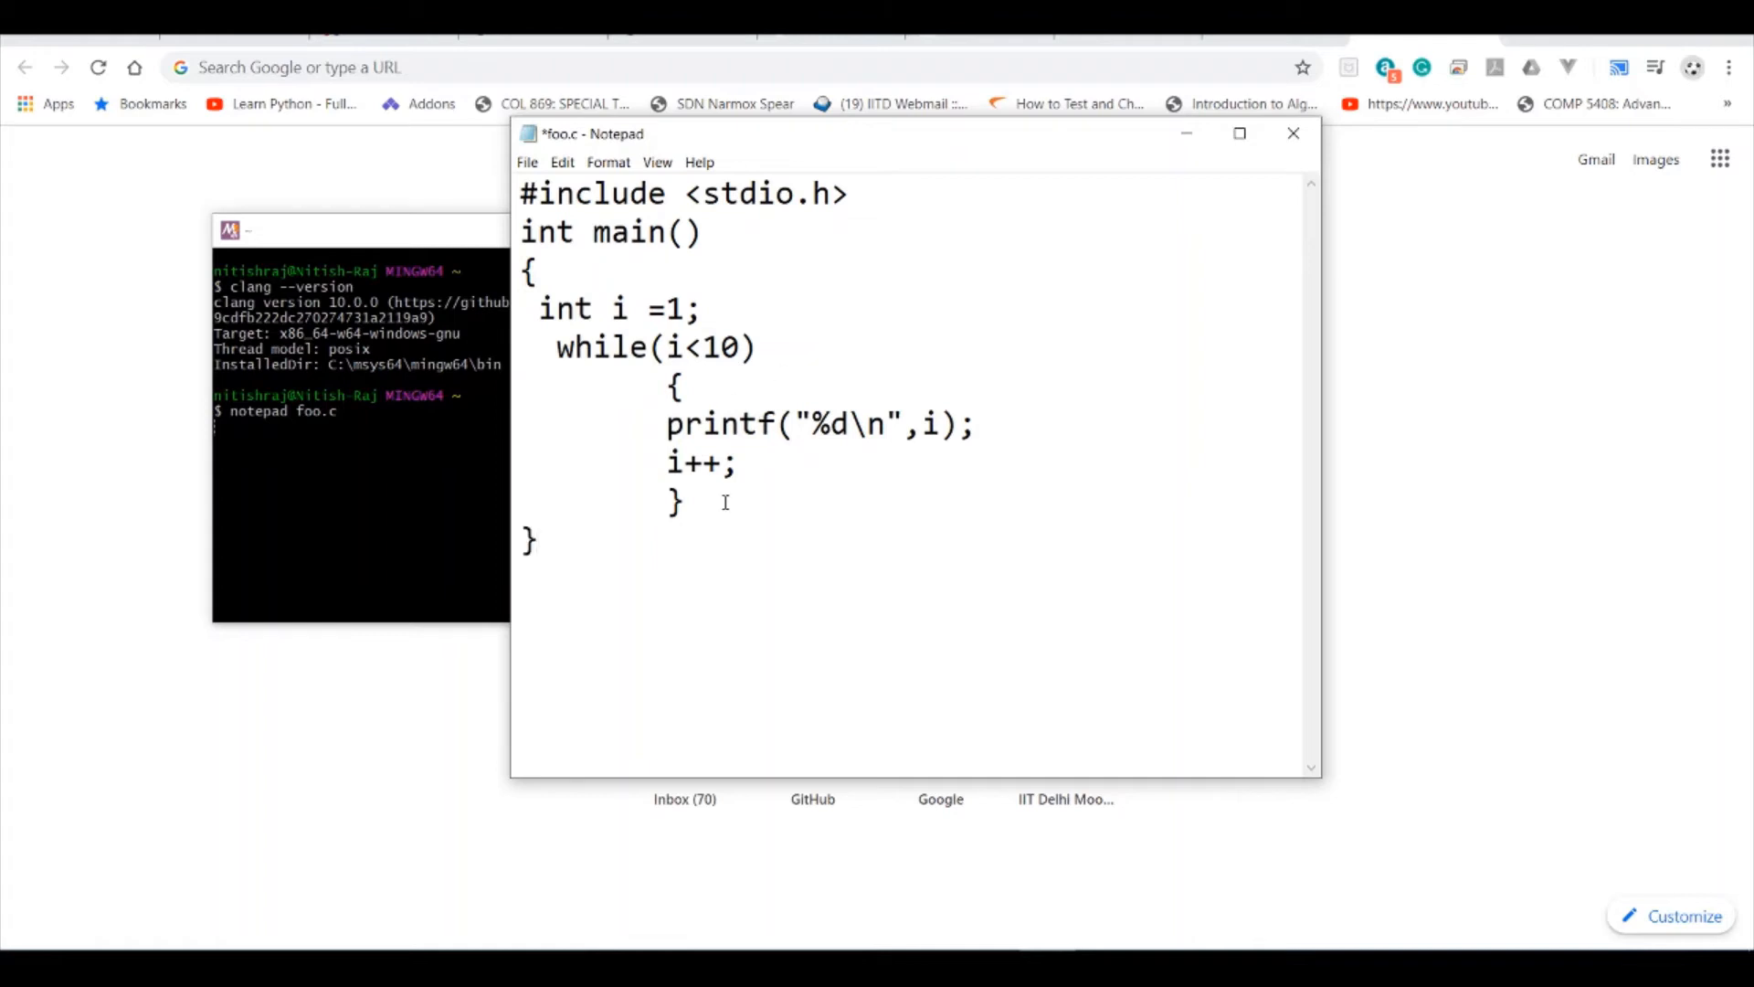
type("retun")
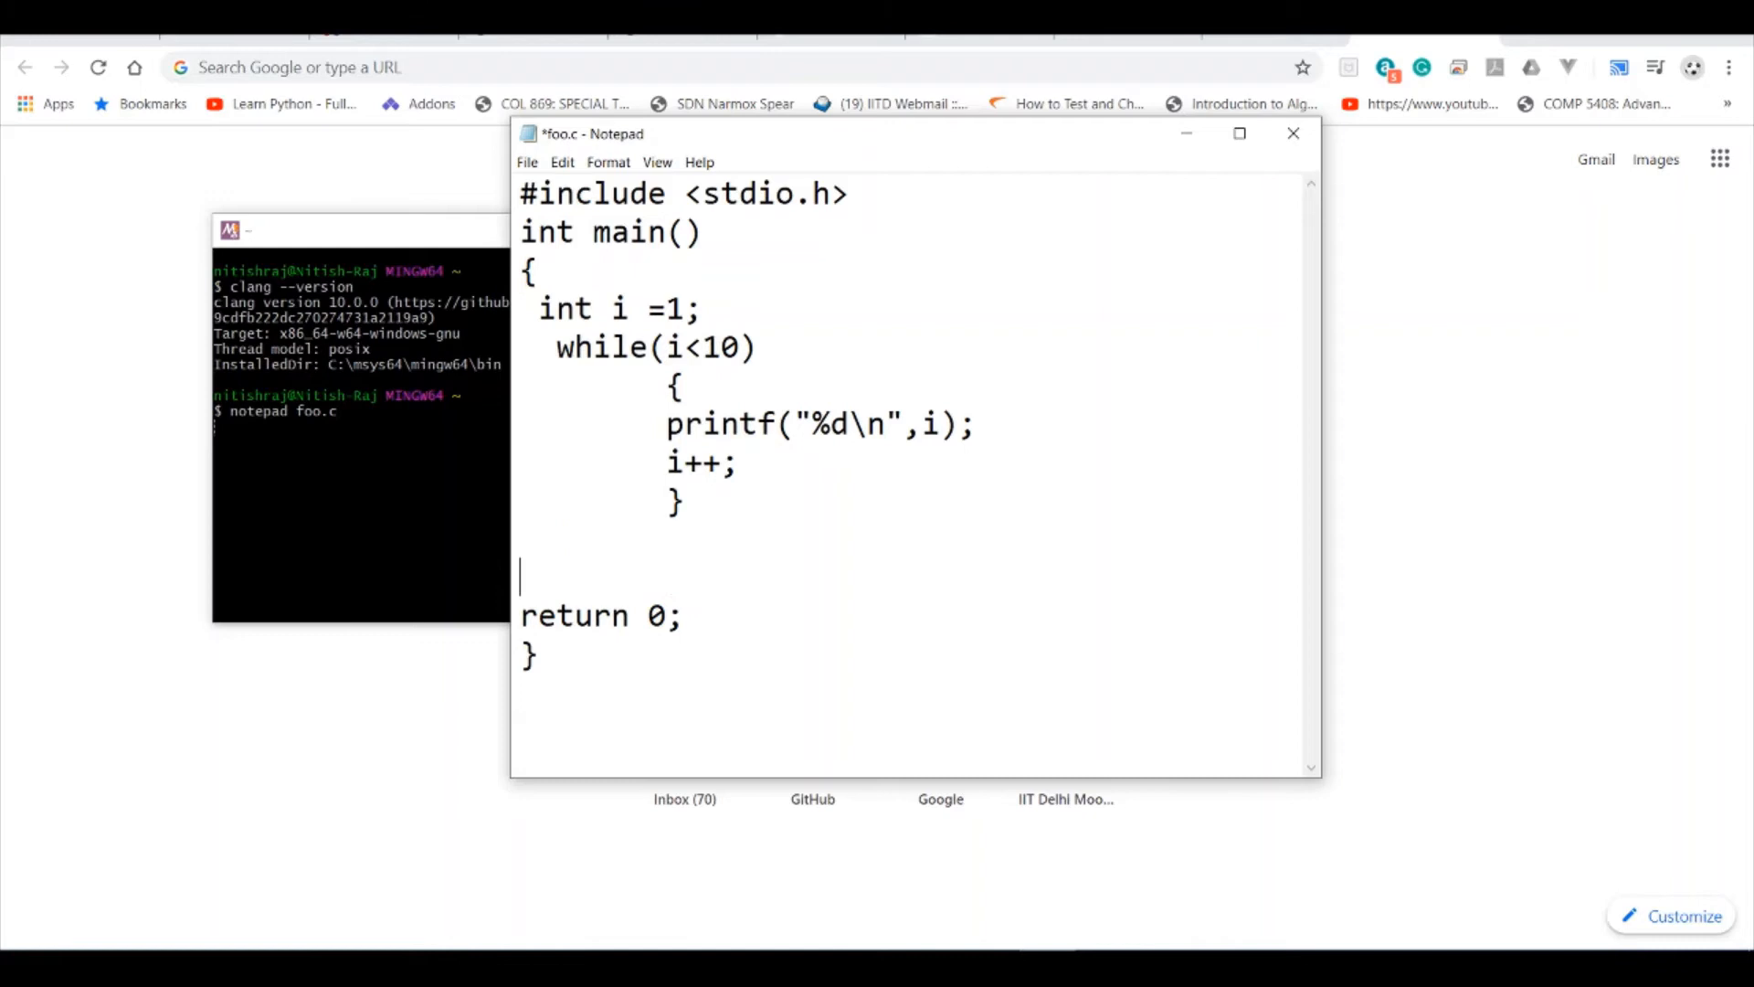
type("int k  =")
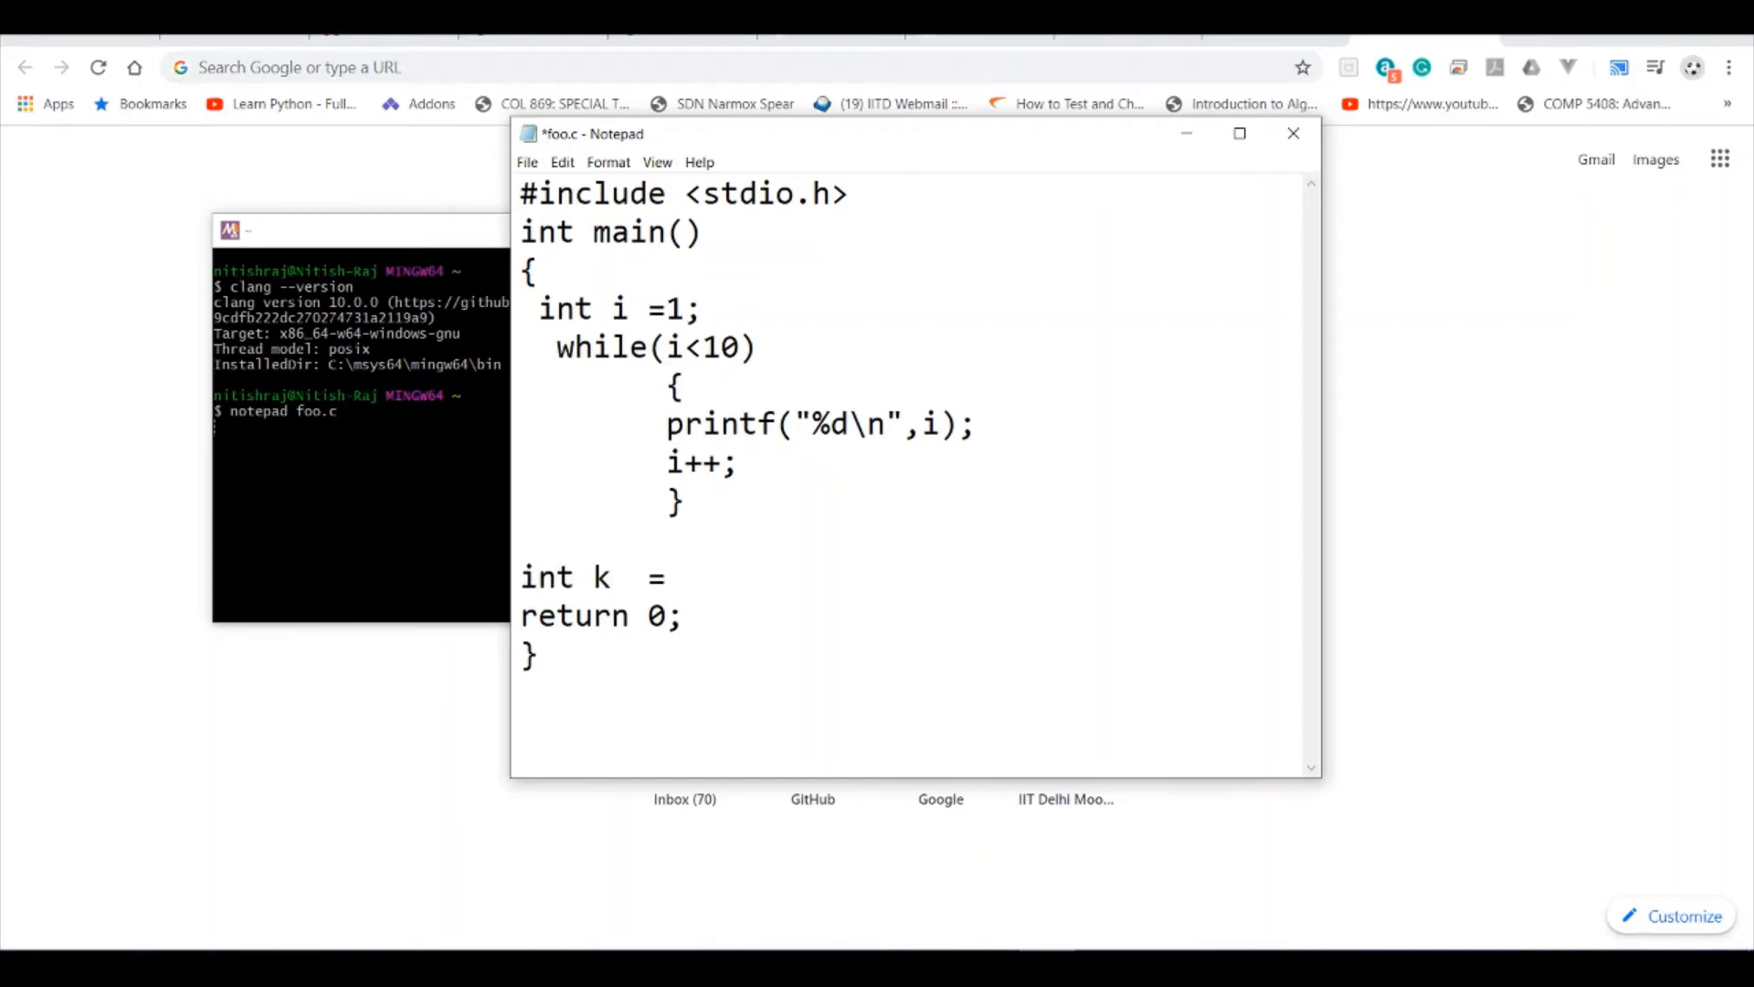
type("2;")
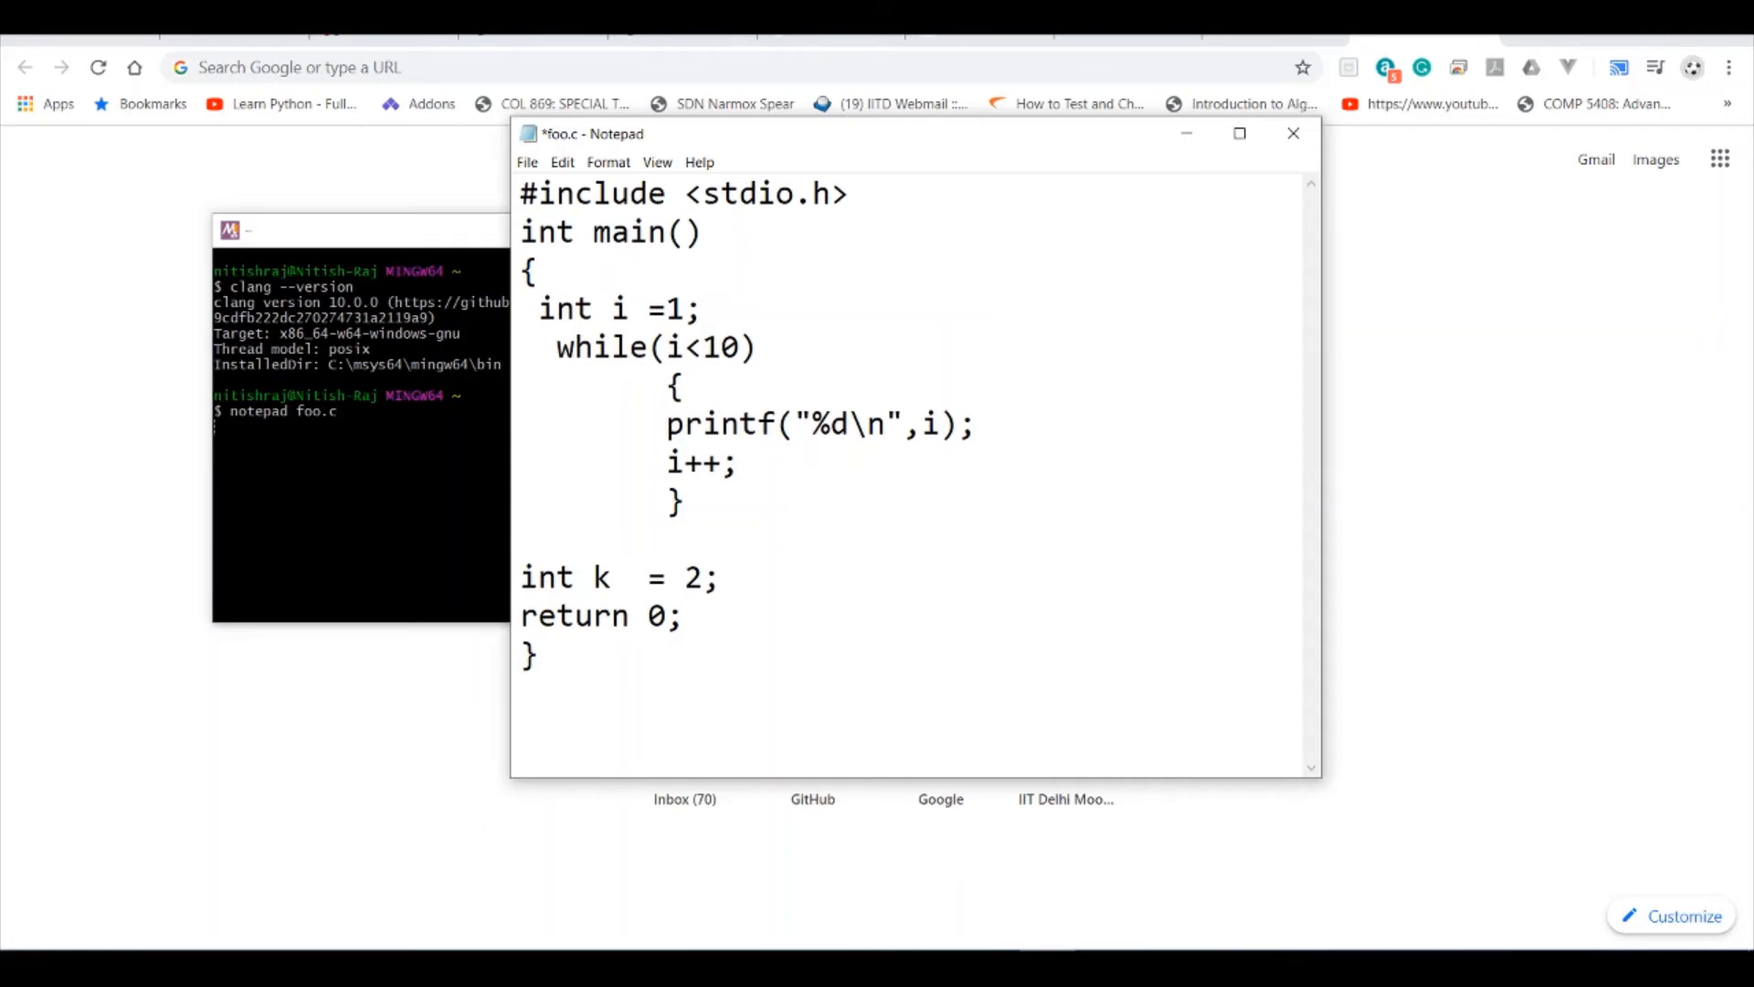
left_click(721, 578)
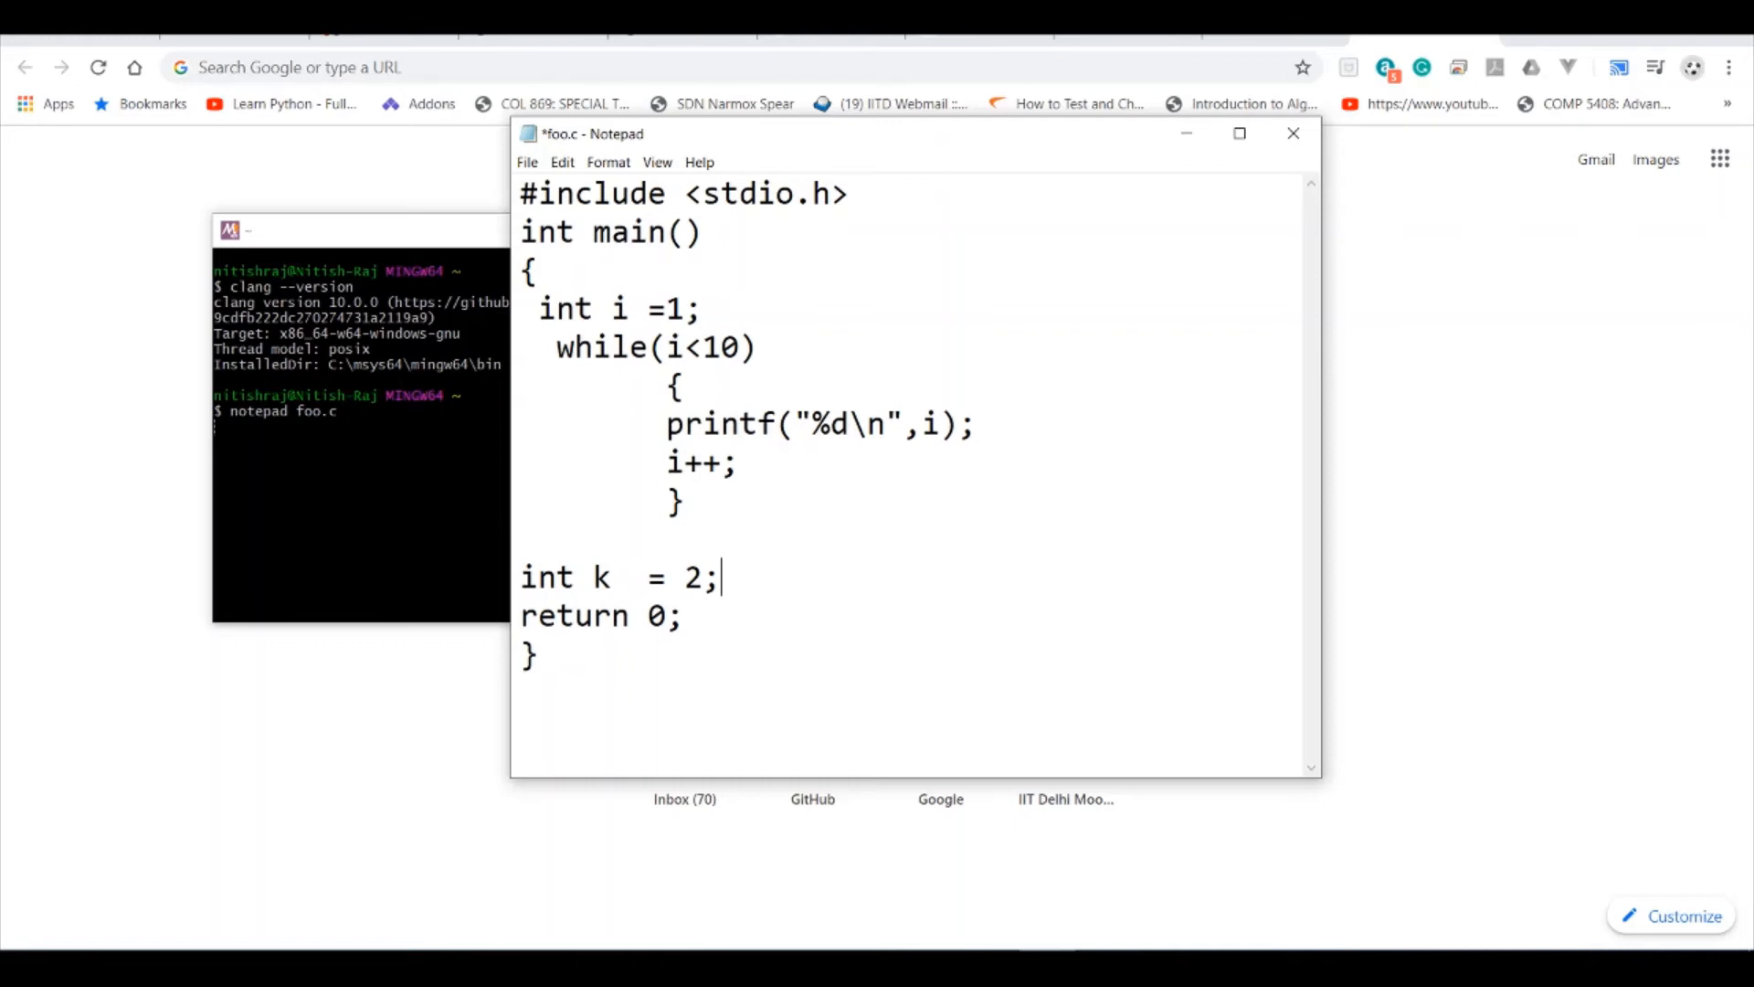
- Save foo.c with Ctrl+S
key("ctrl+s")
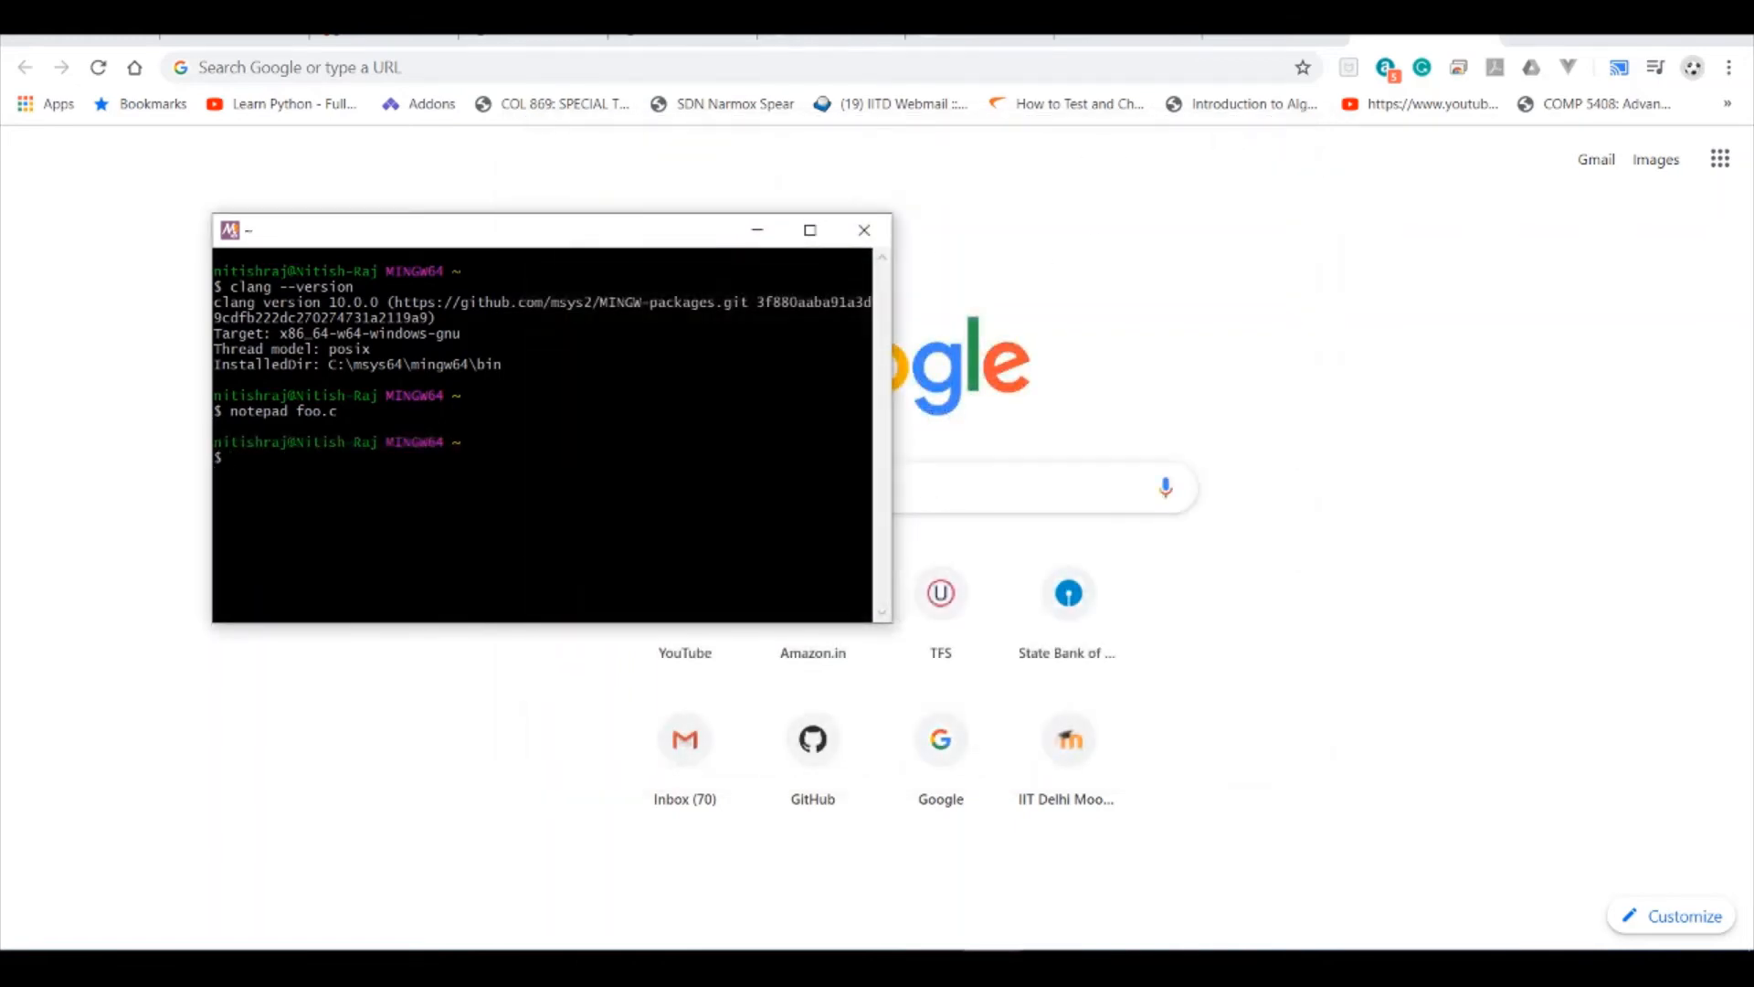
- Run clang -emit-llvm foo.c -c -o foo.bc to produce the bitcode file
type("c")
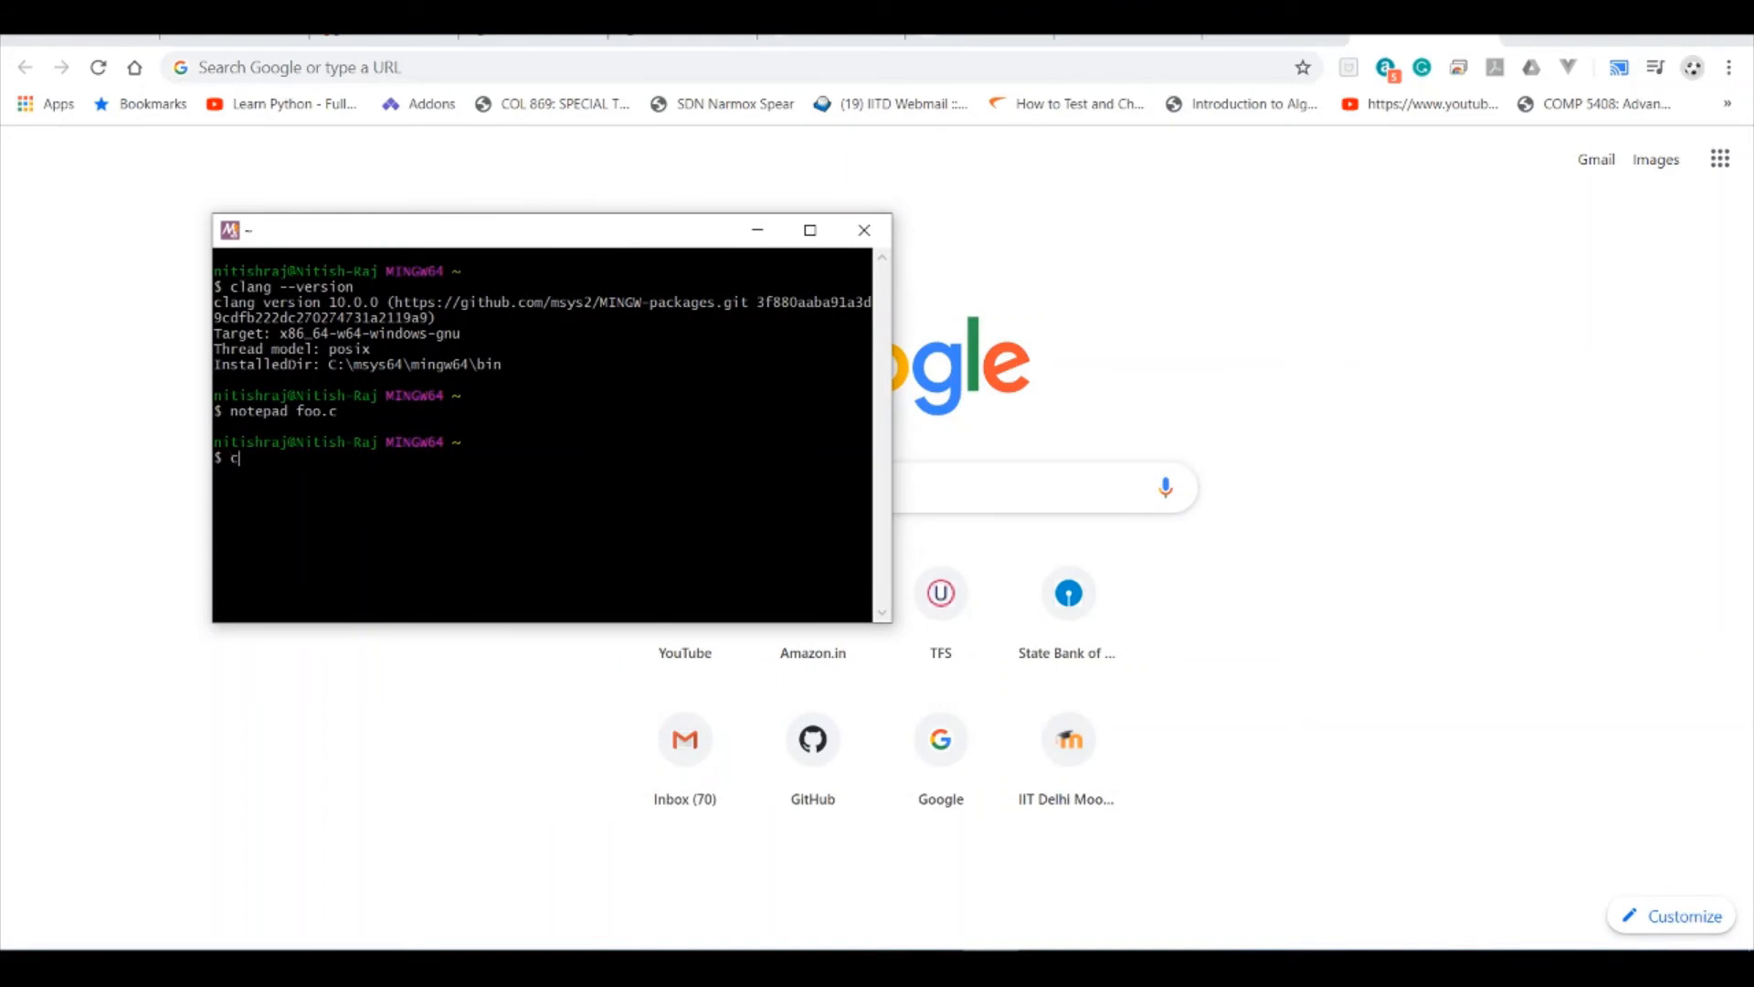
type("lang")
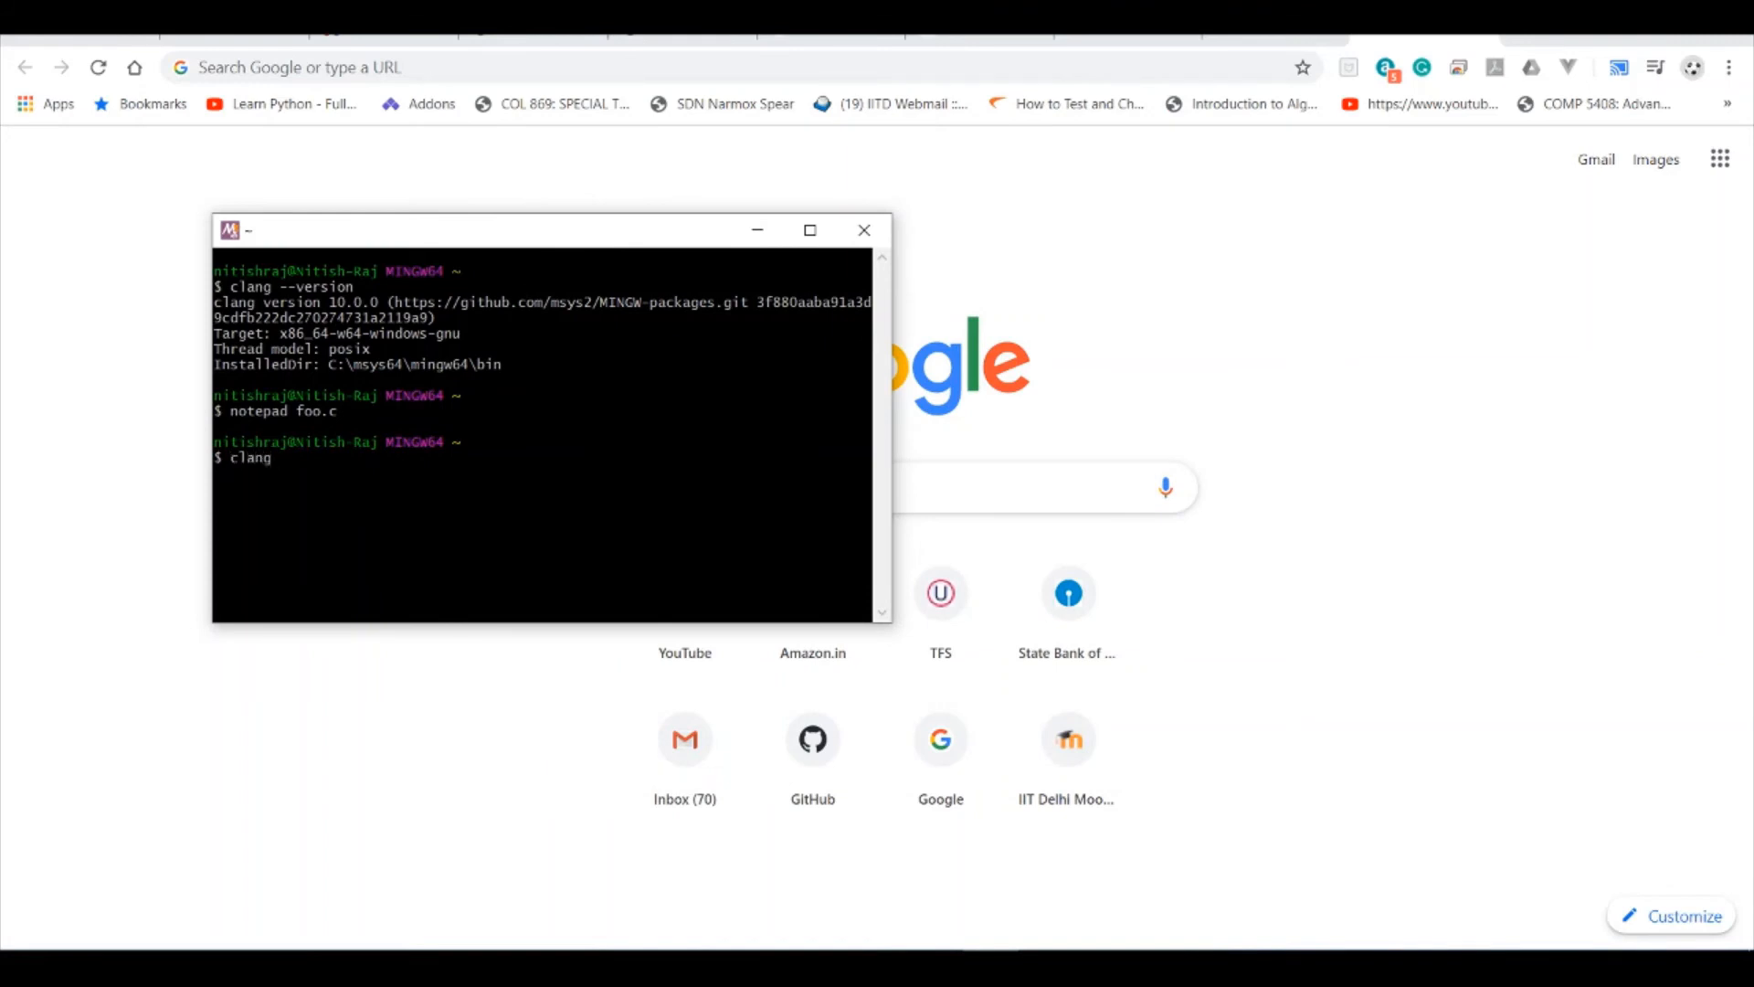
type("-emit-")
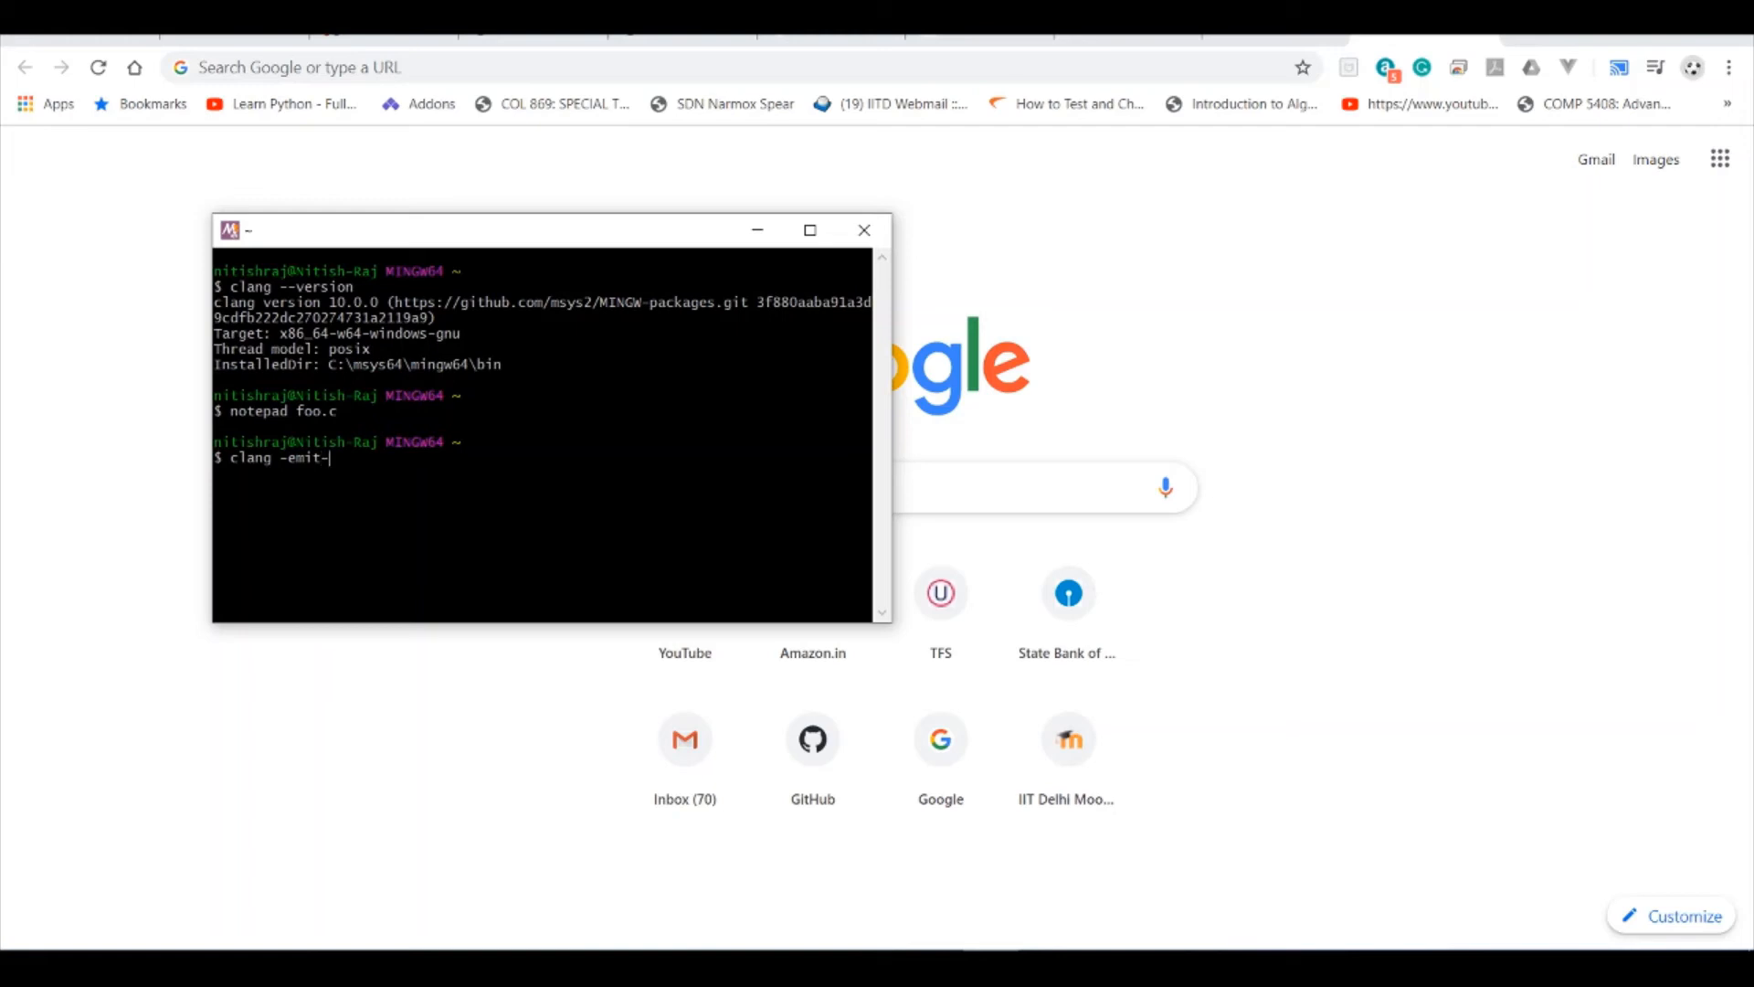
type("llvm")
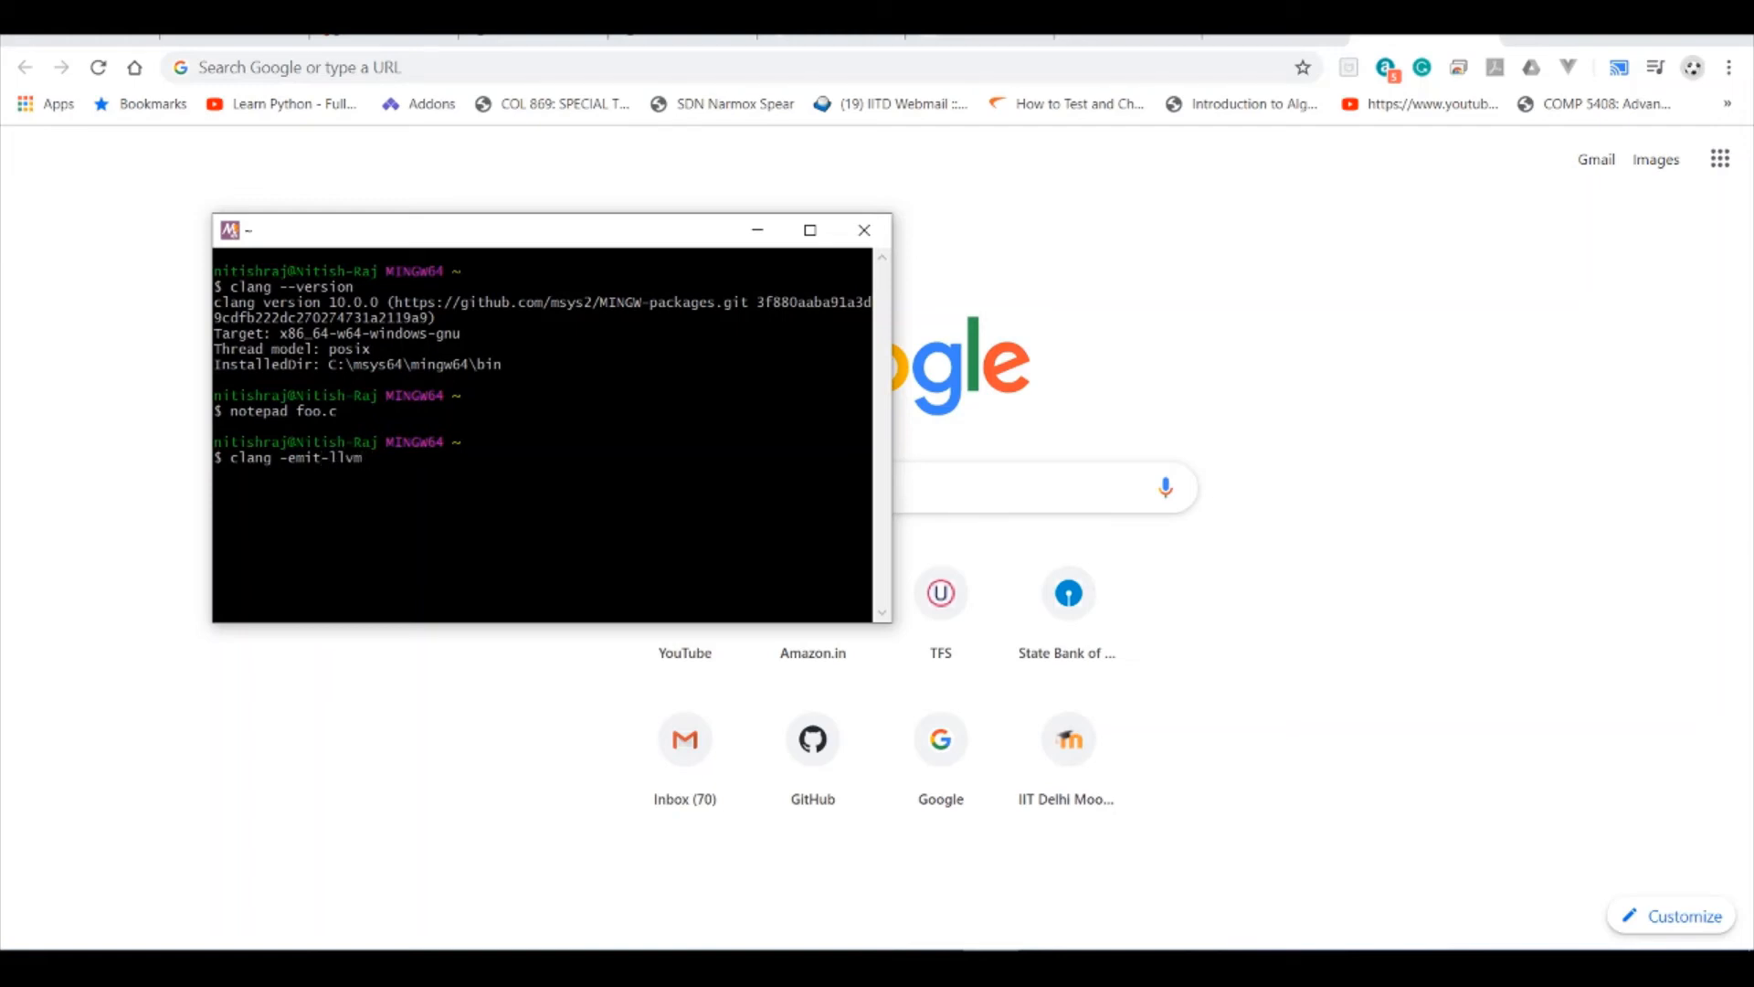
type("foo")
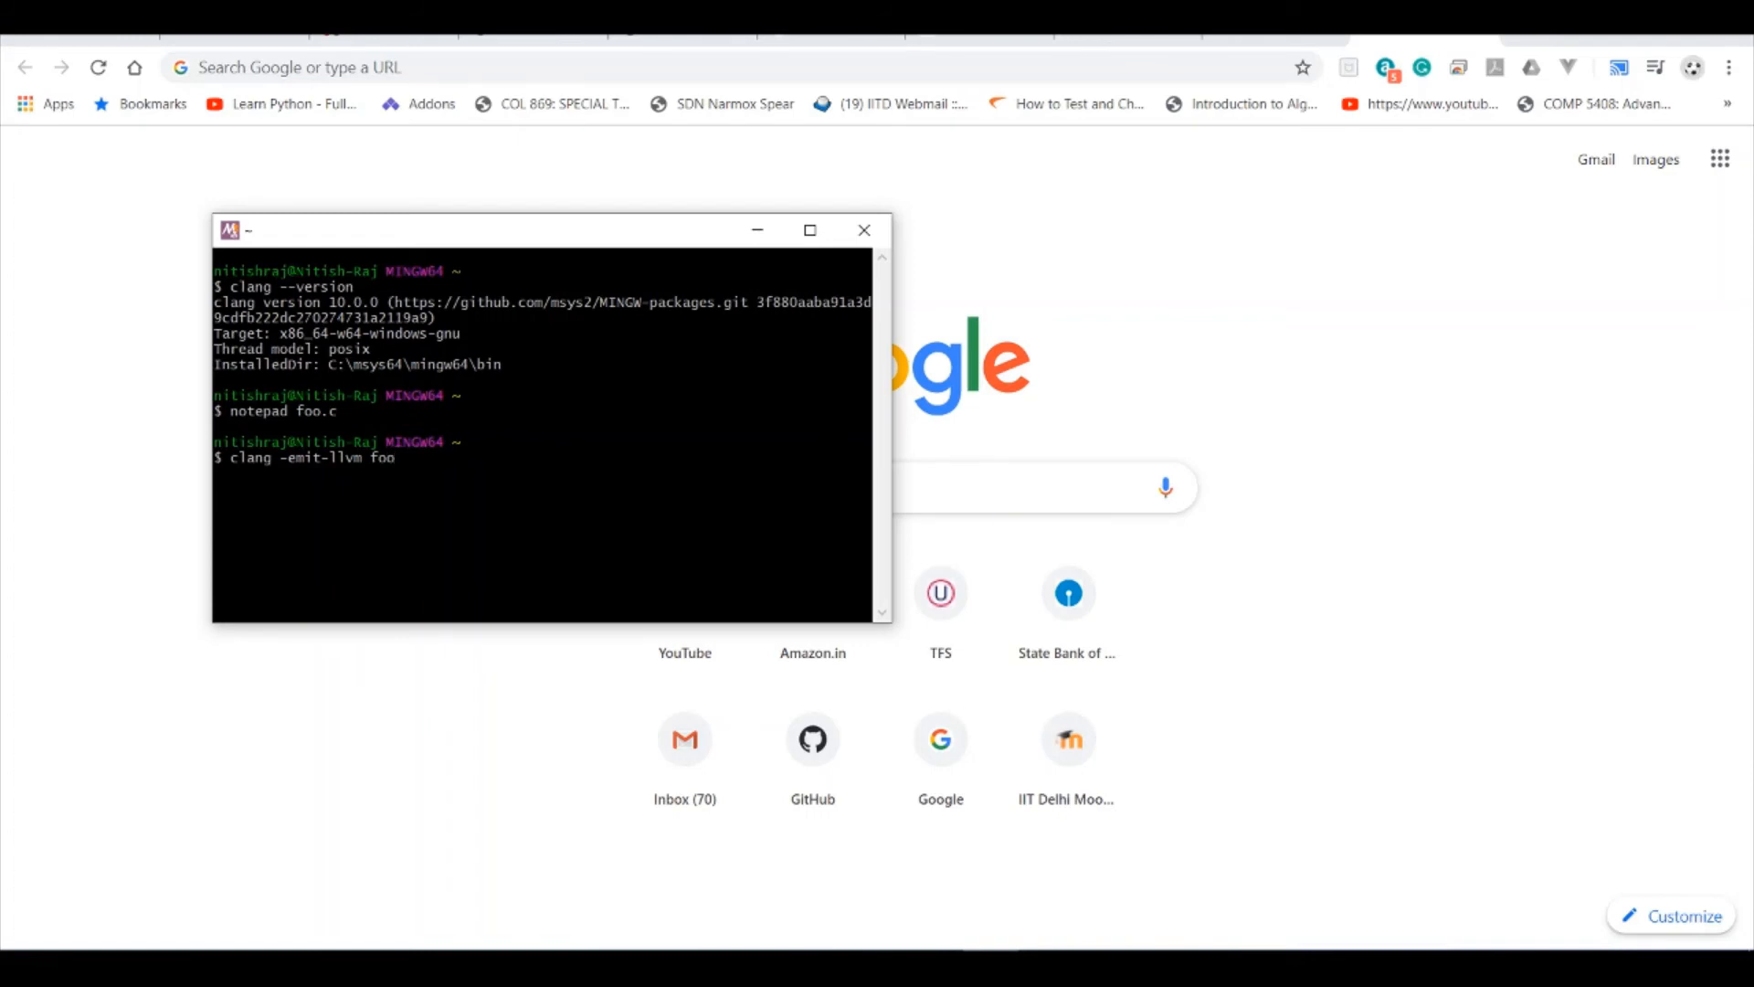
type(".c")
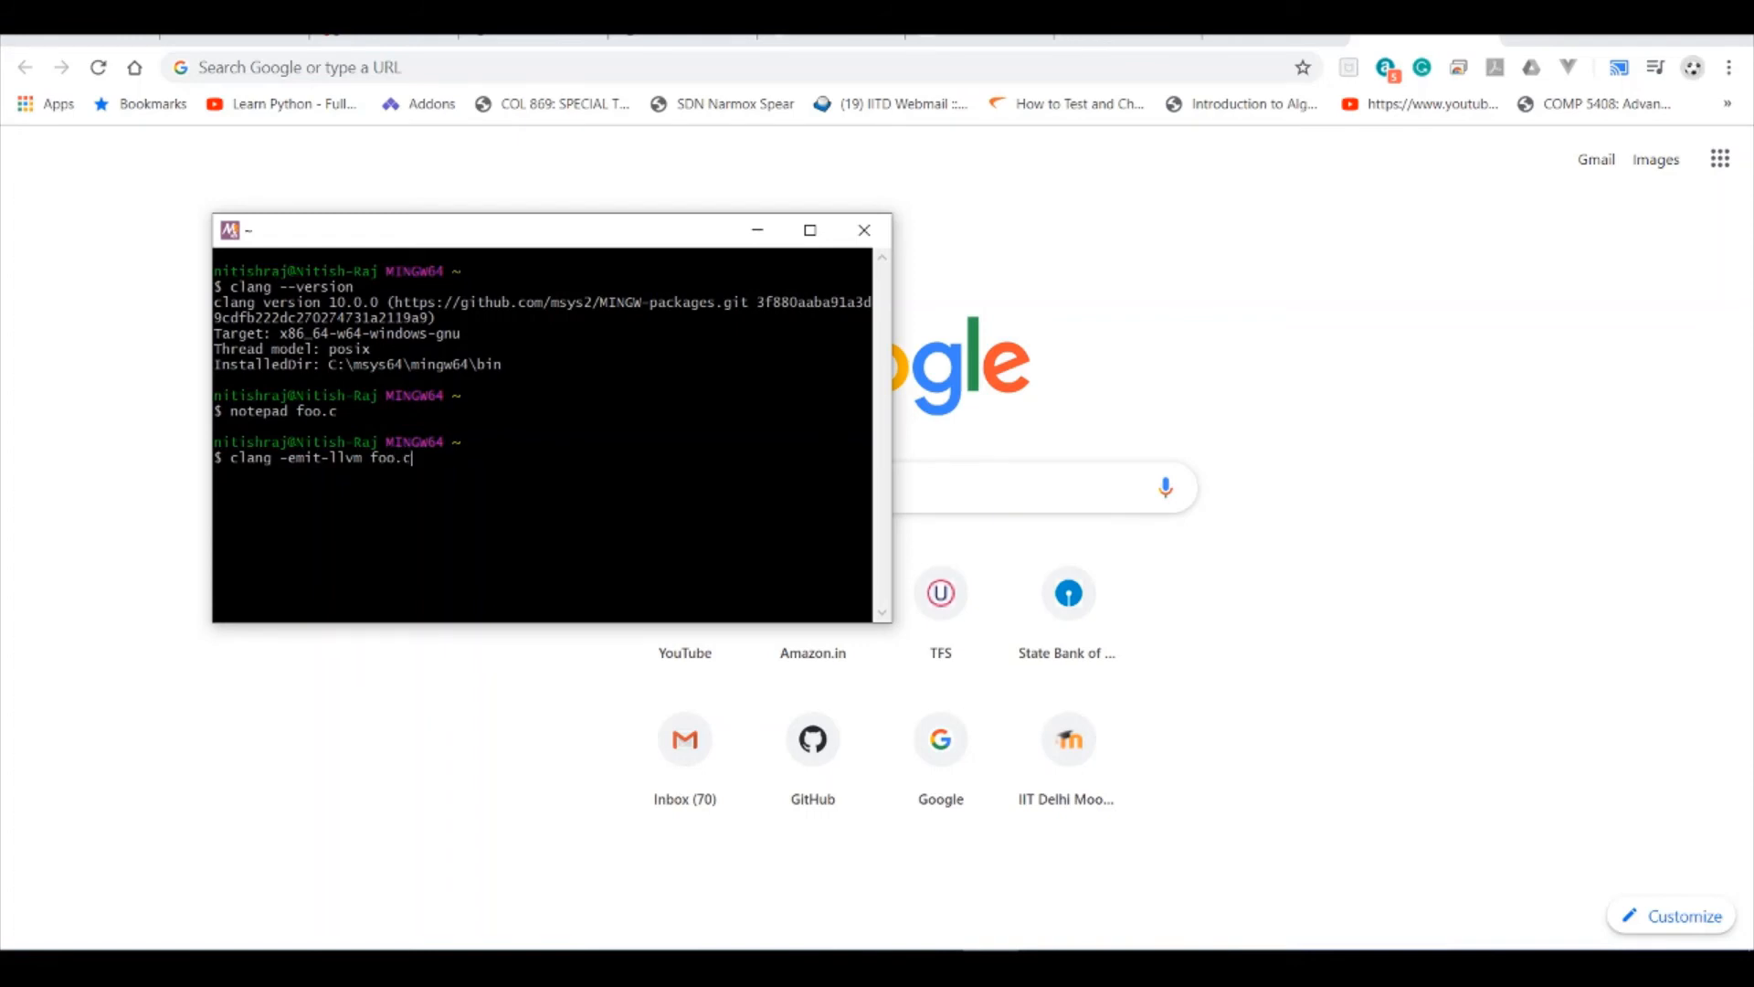
type("-c")
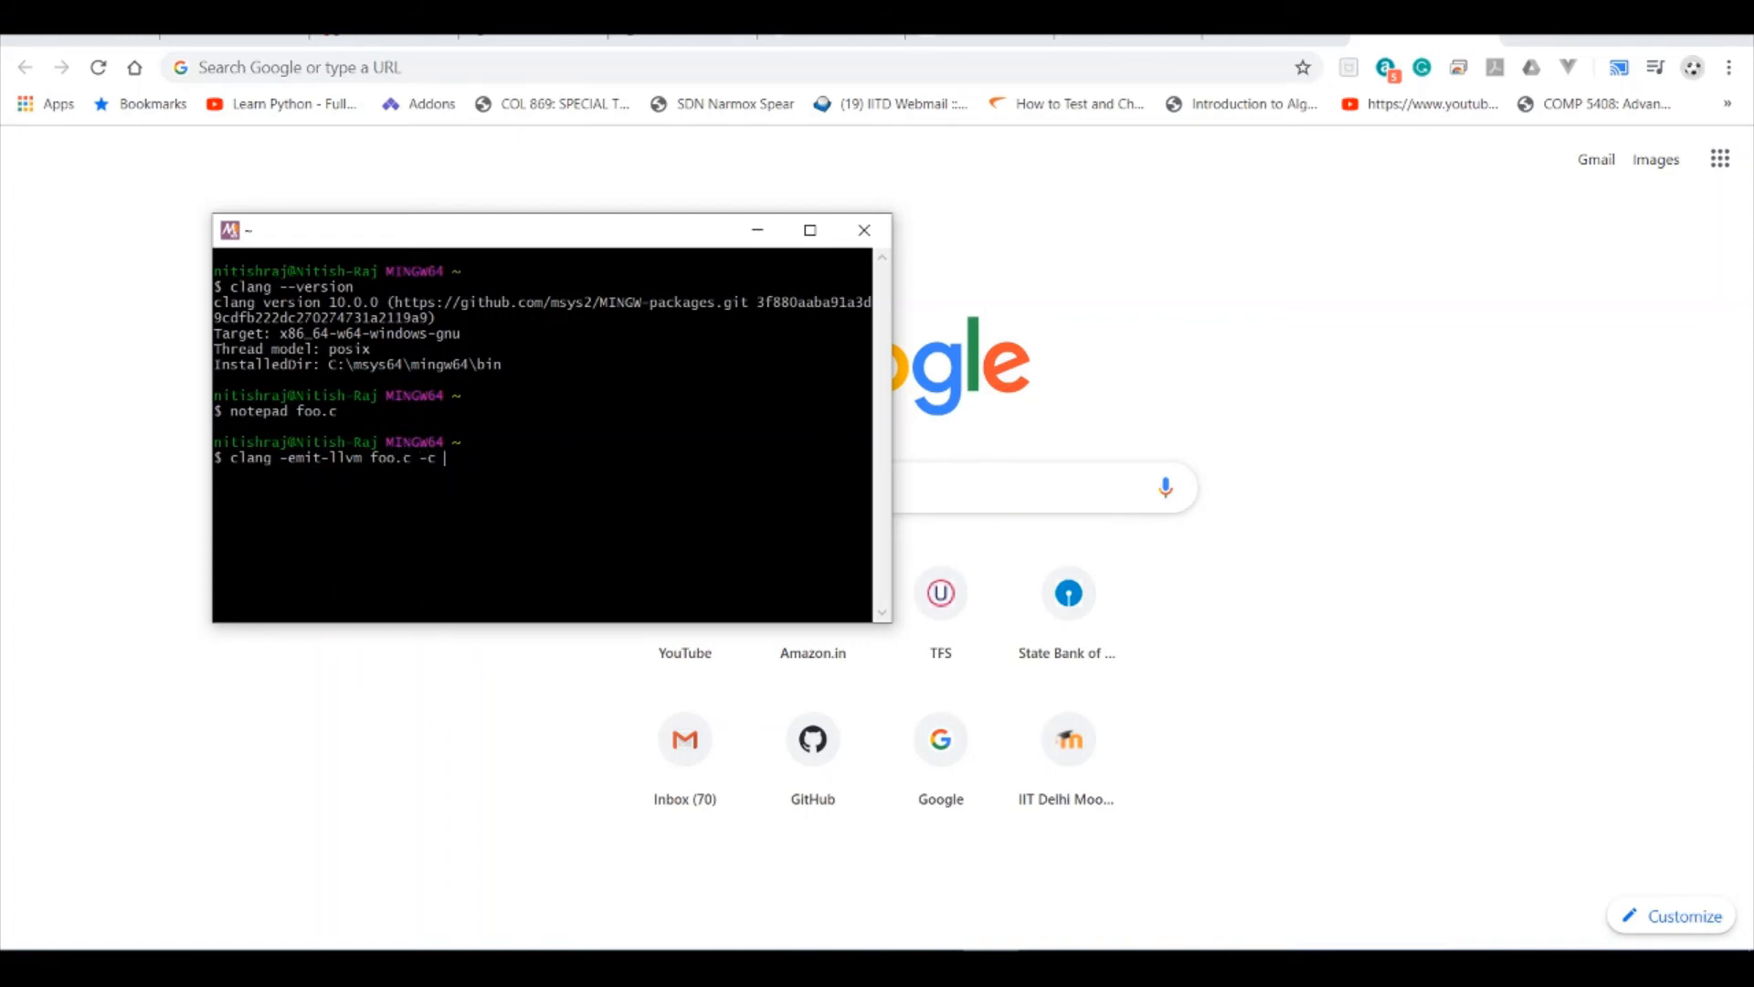
type("-c")
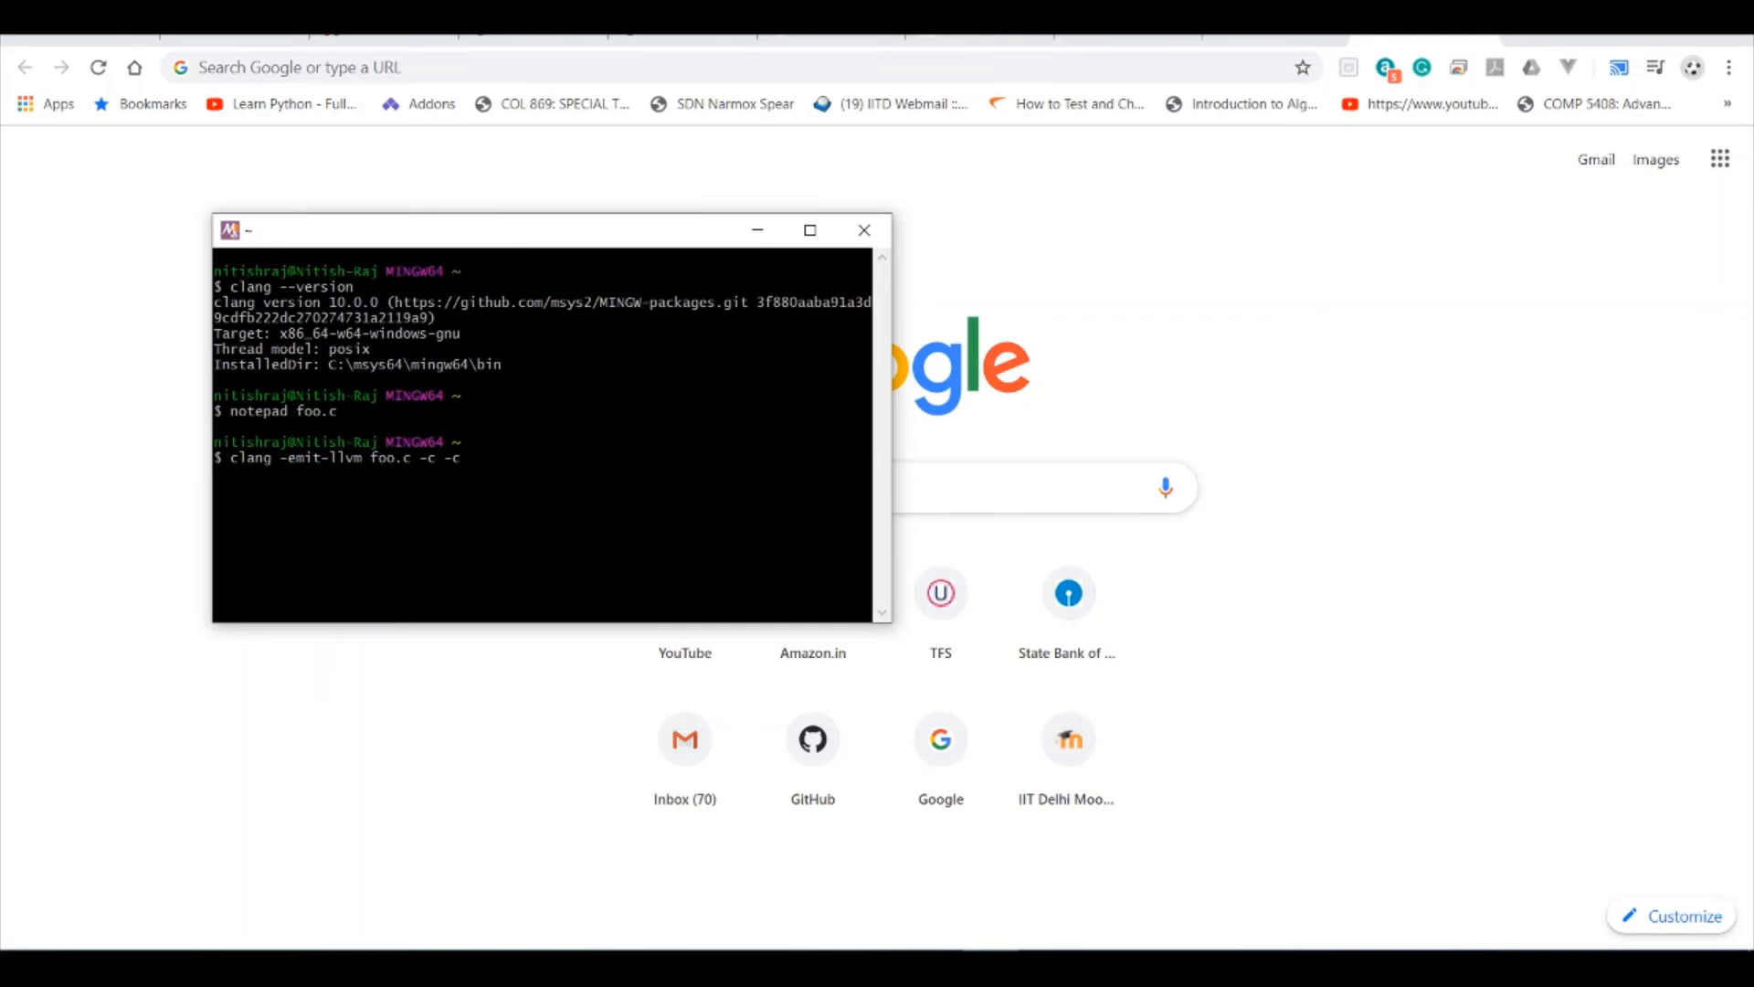
type("o")
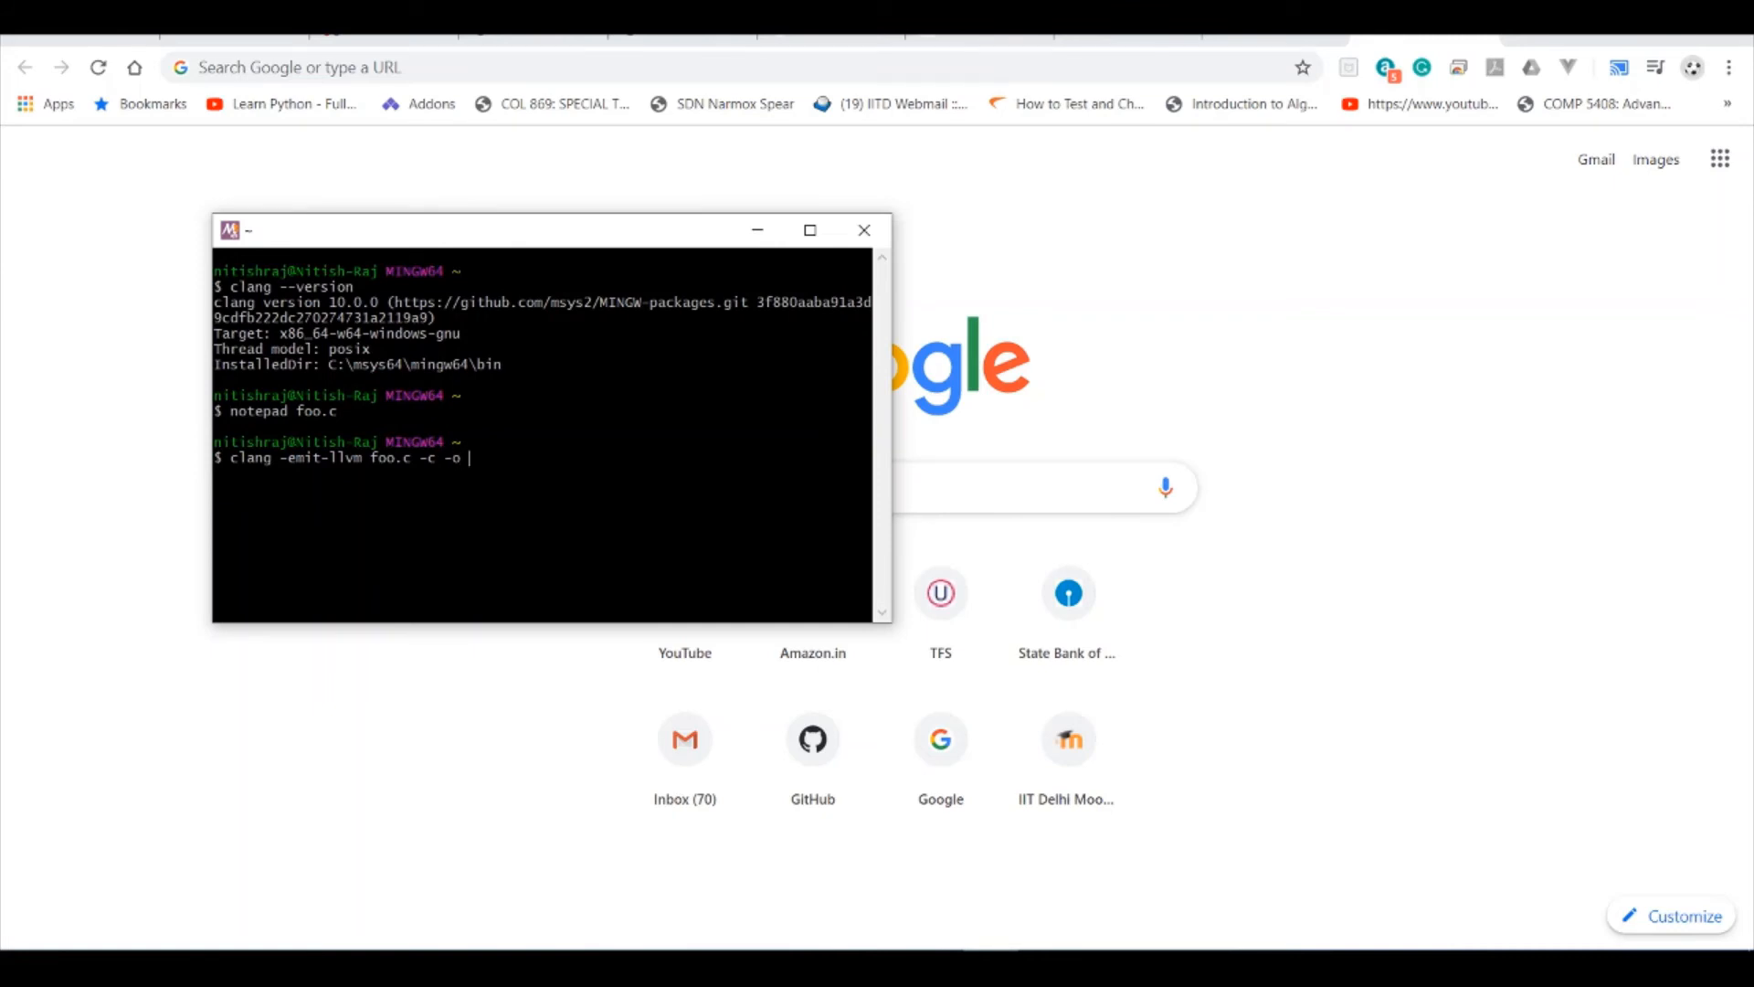
type("f")
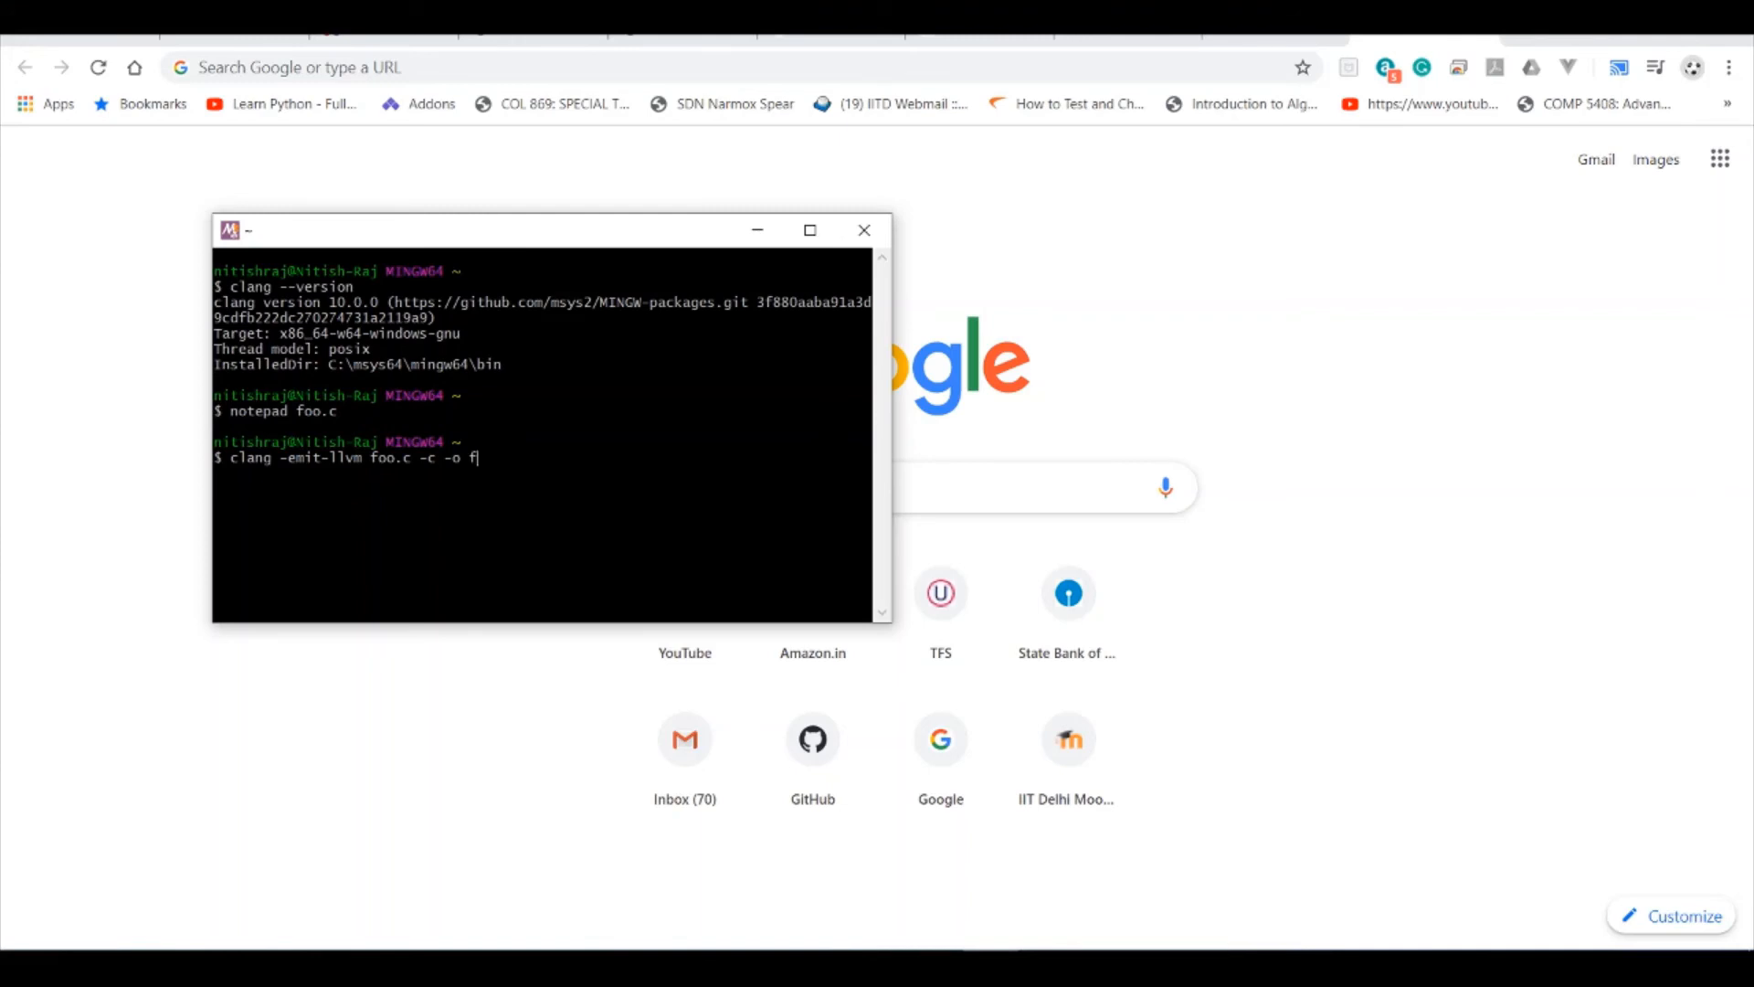
type("oo.")
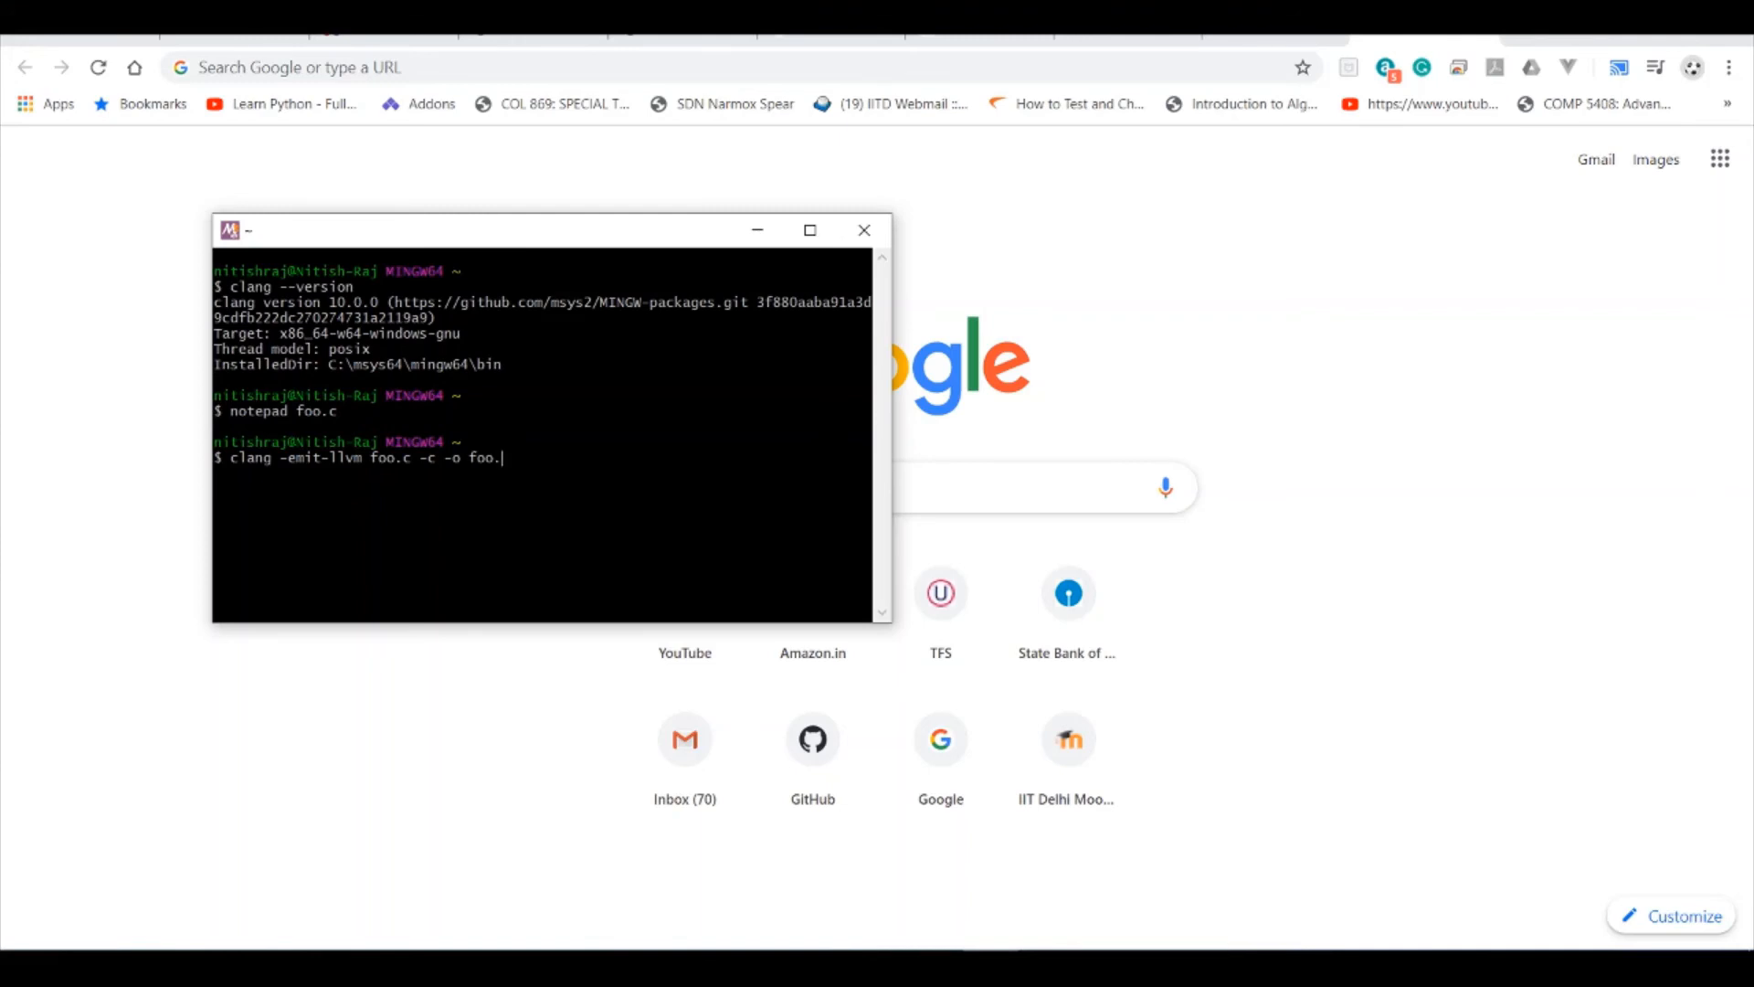
type("bc")
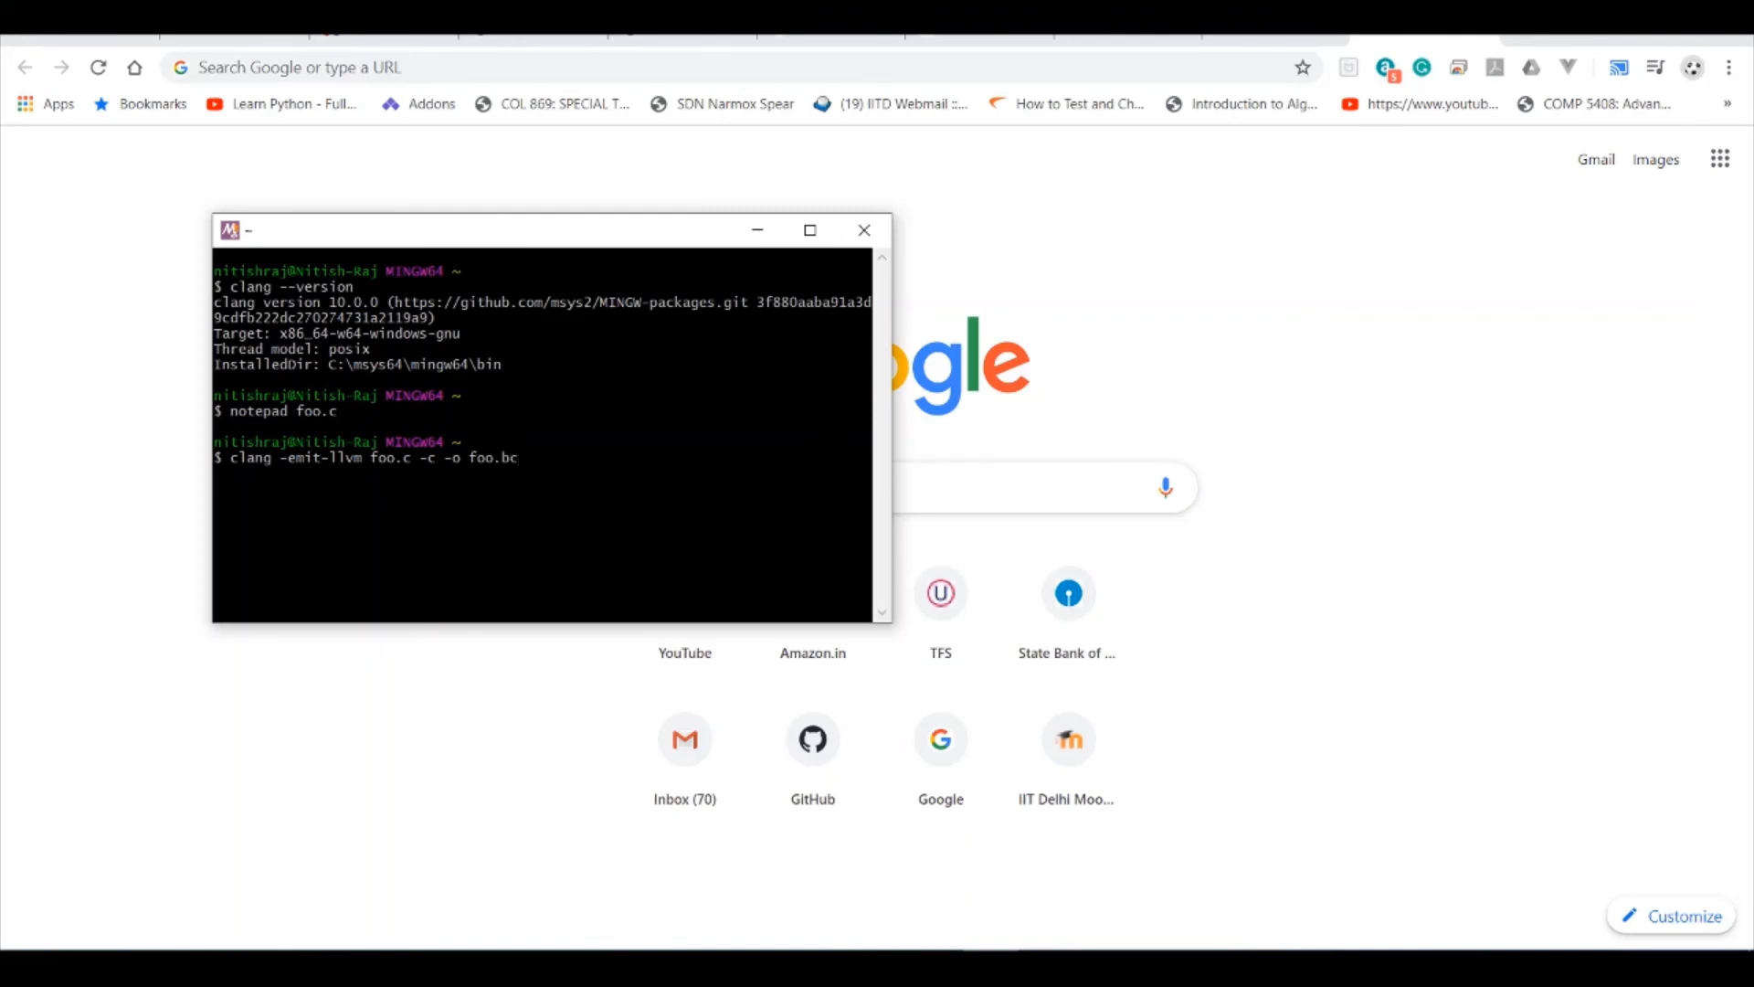
key("Return")
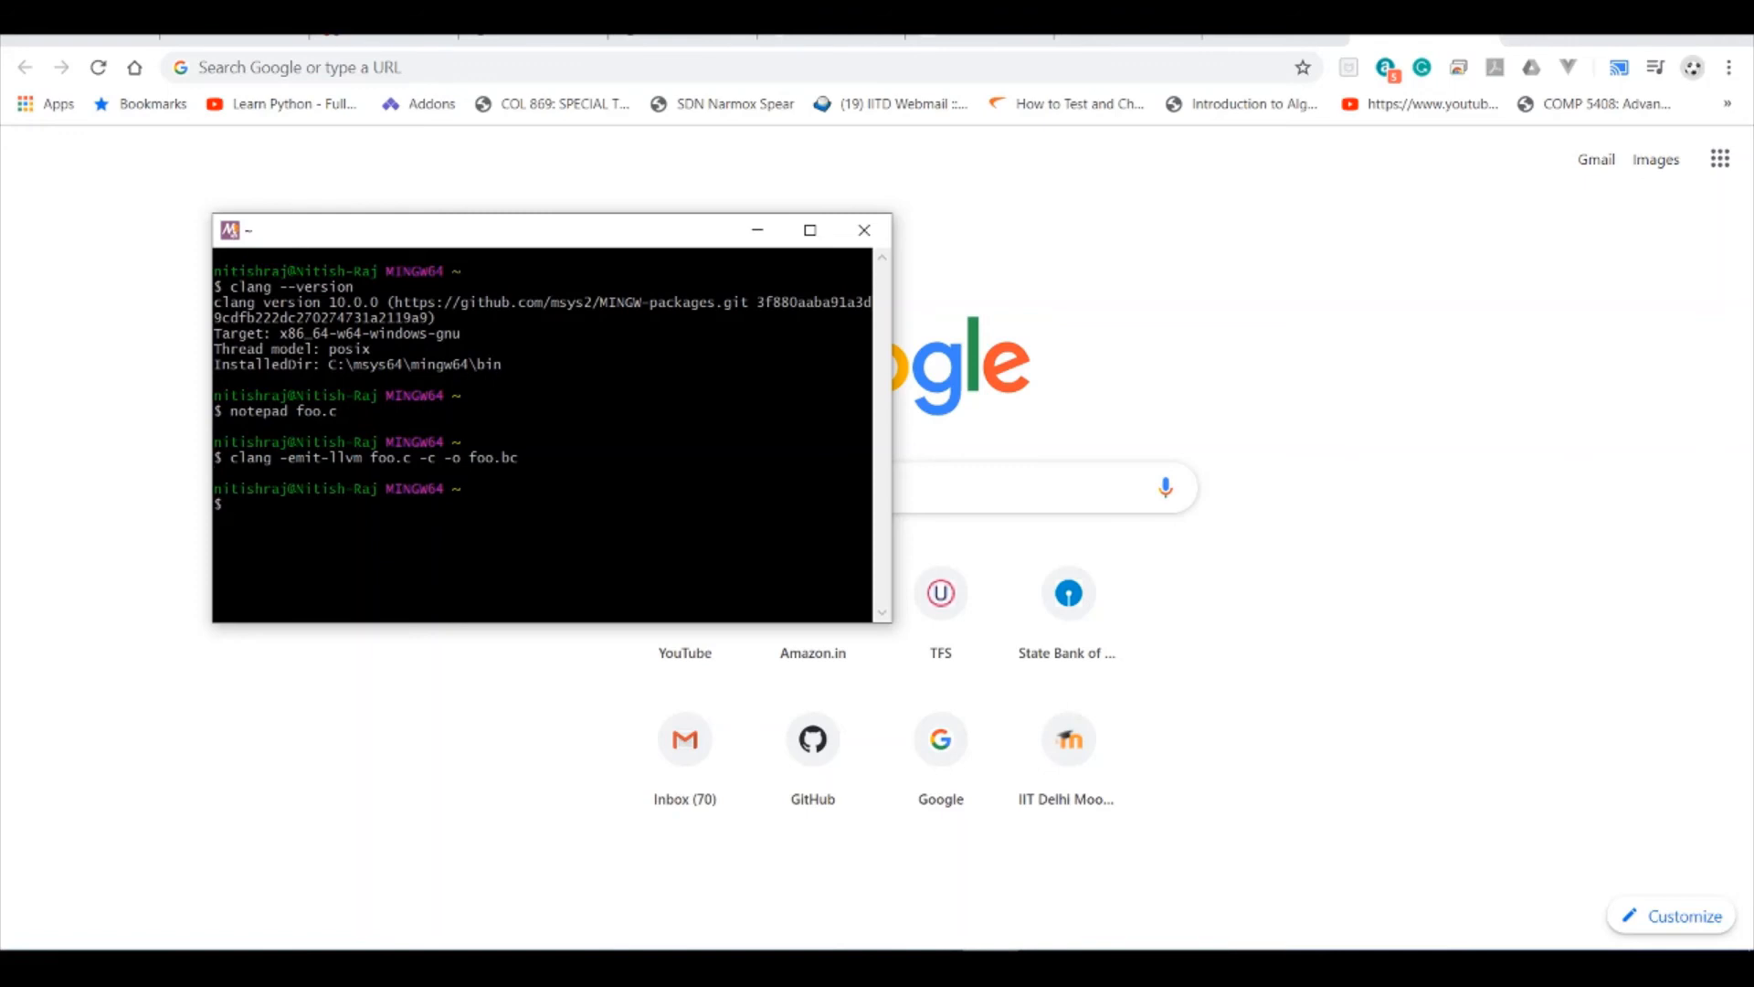
- Run clang -o foo foo.bc to link the bitcode into executable foo
type("clang")
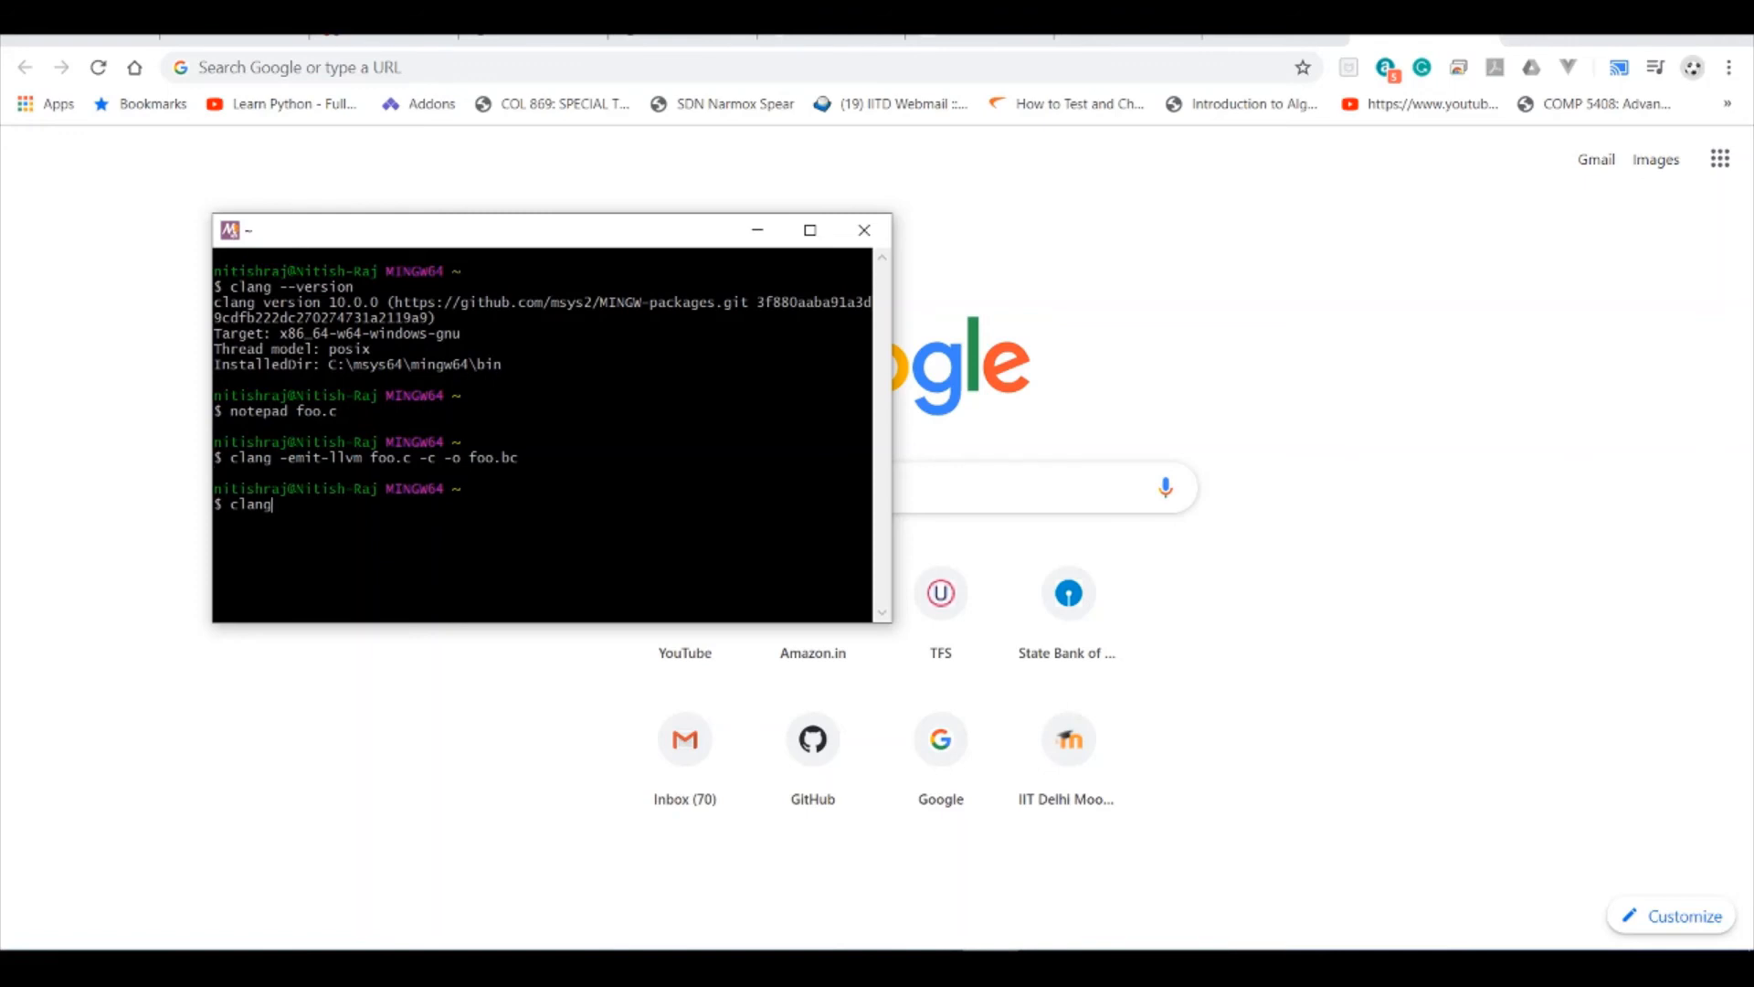
type("-")
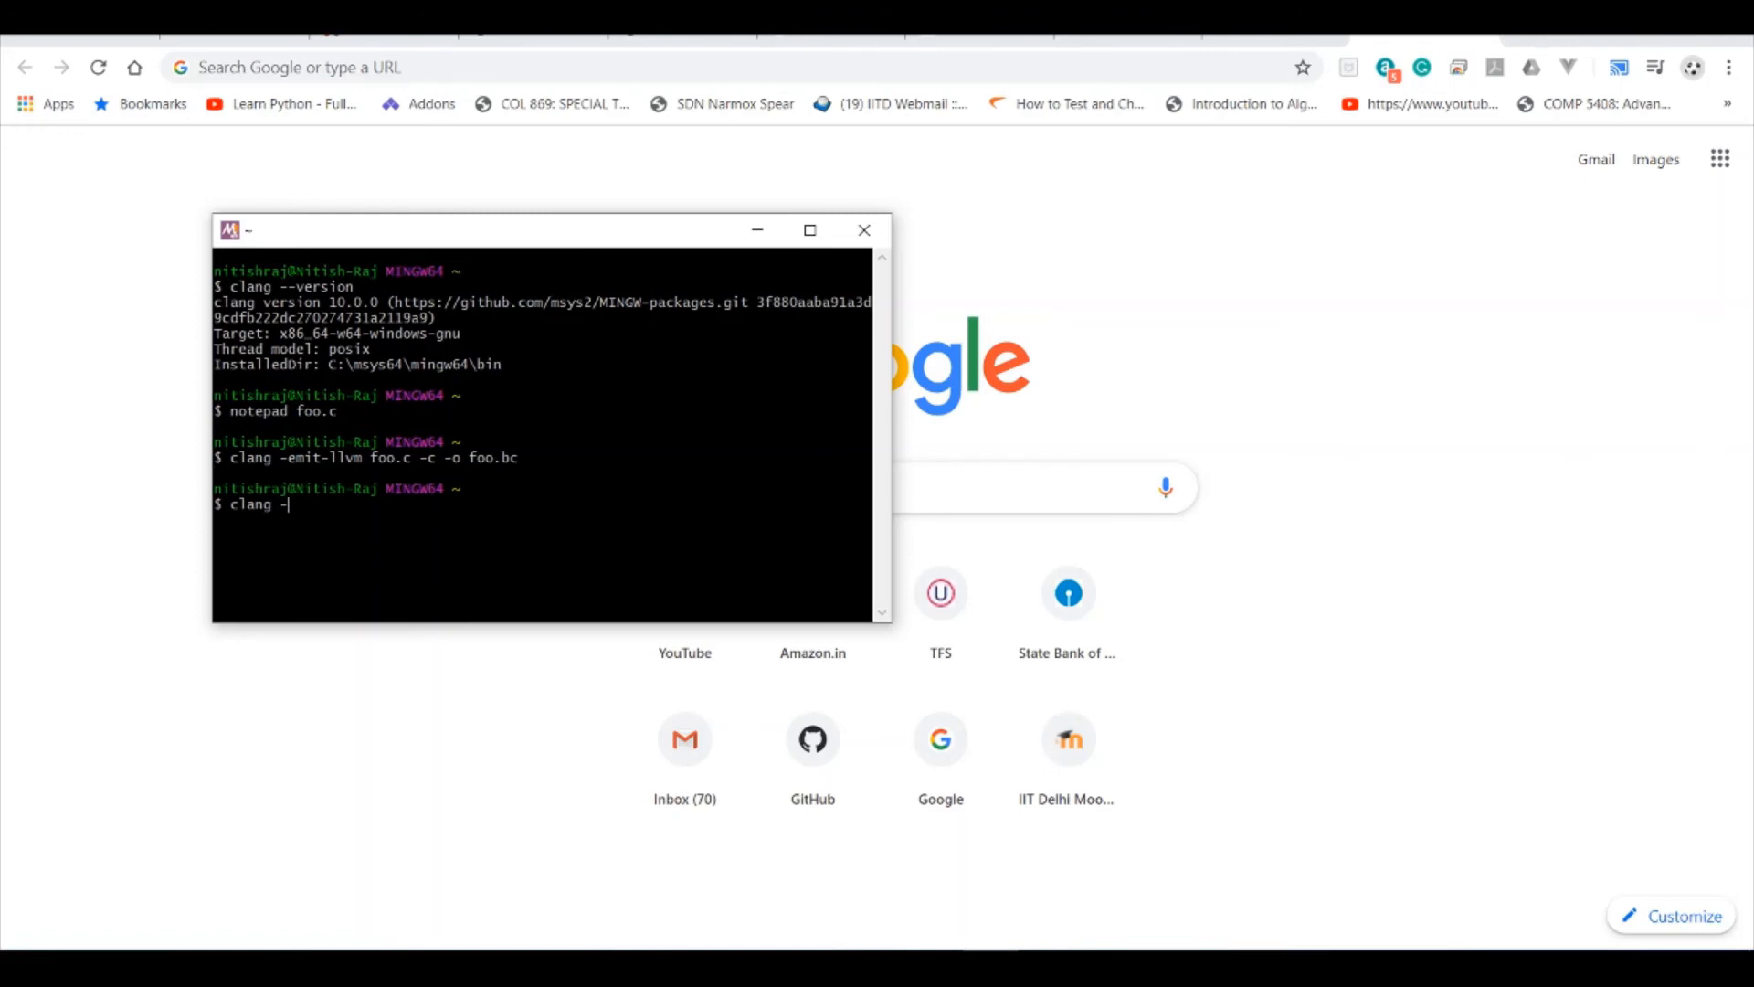
type("o")
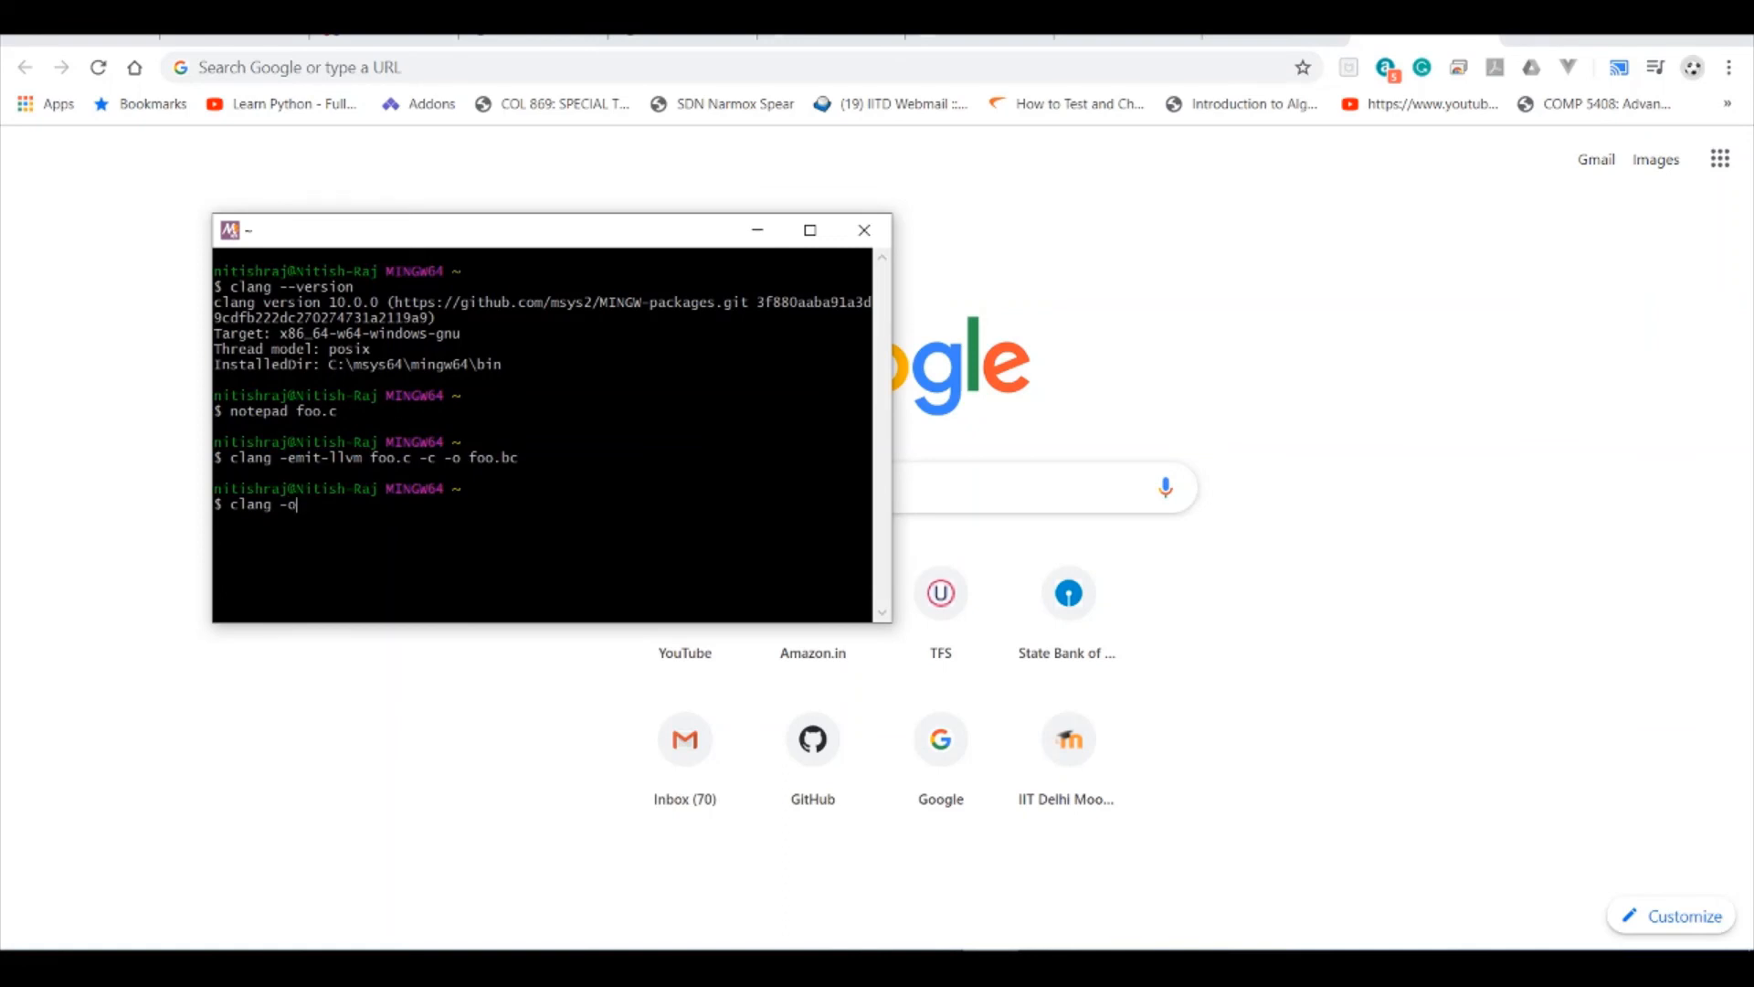
type("foo")
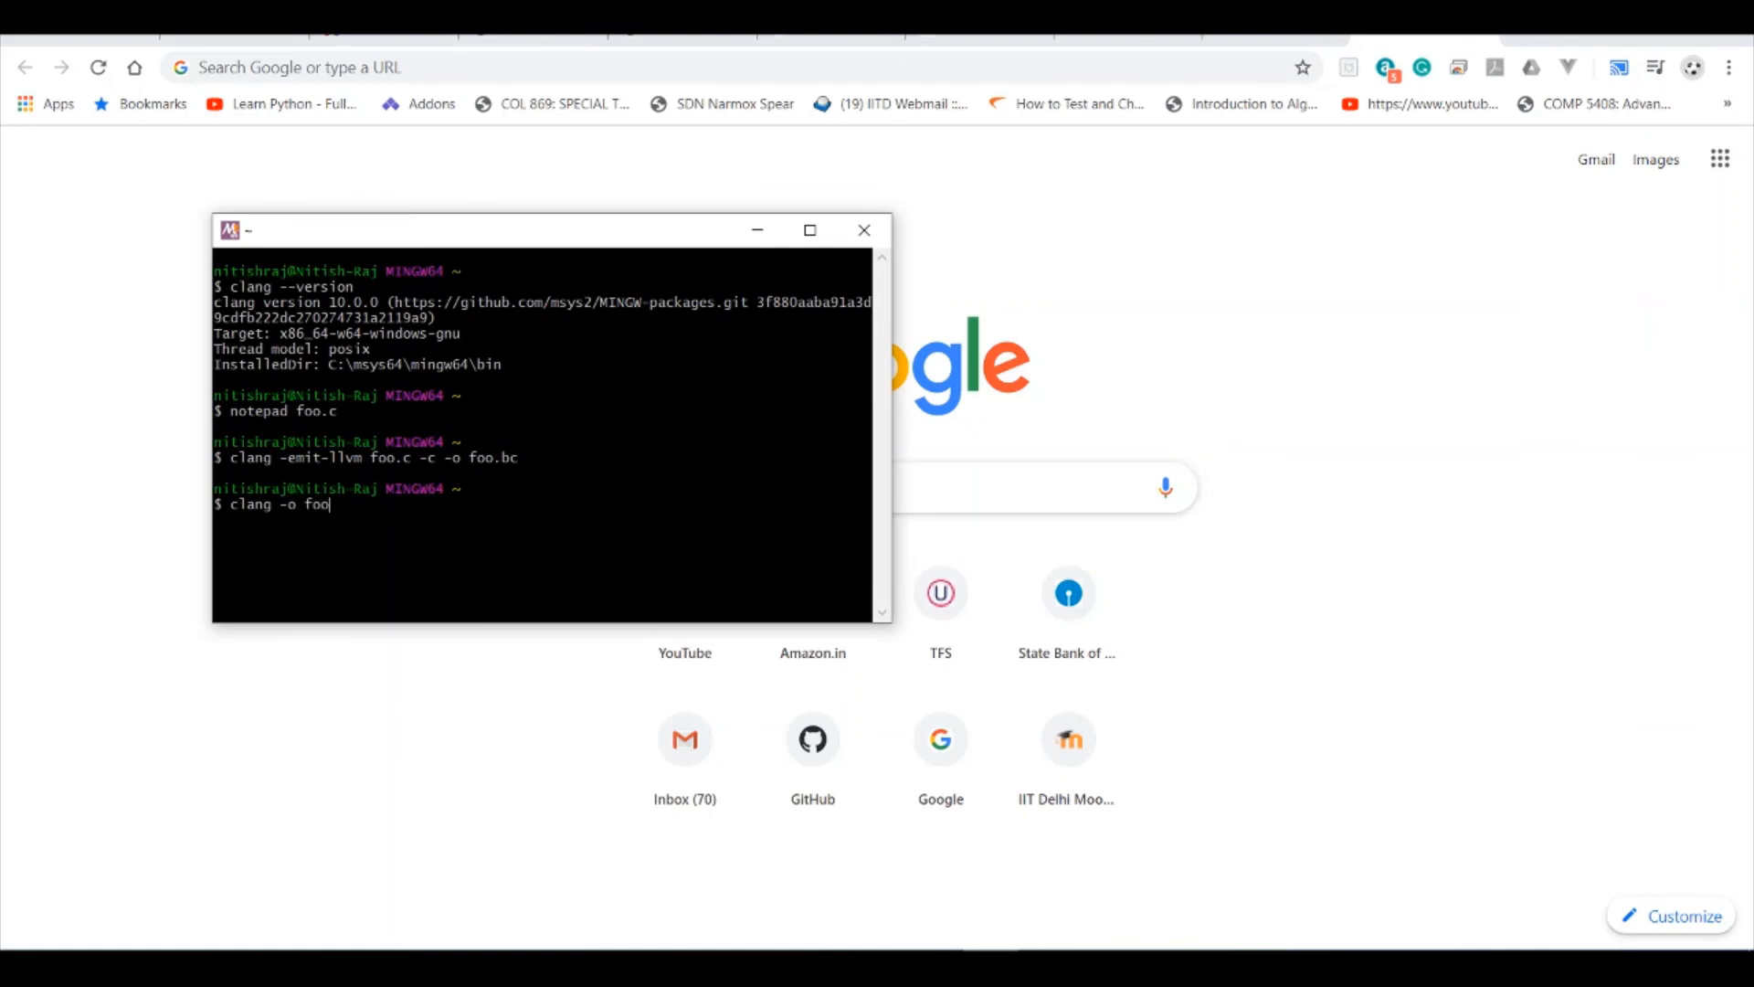
type("fo")
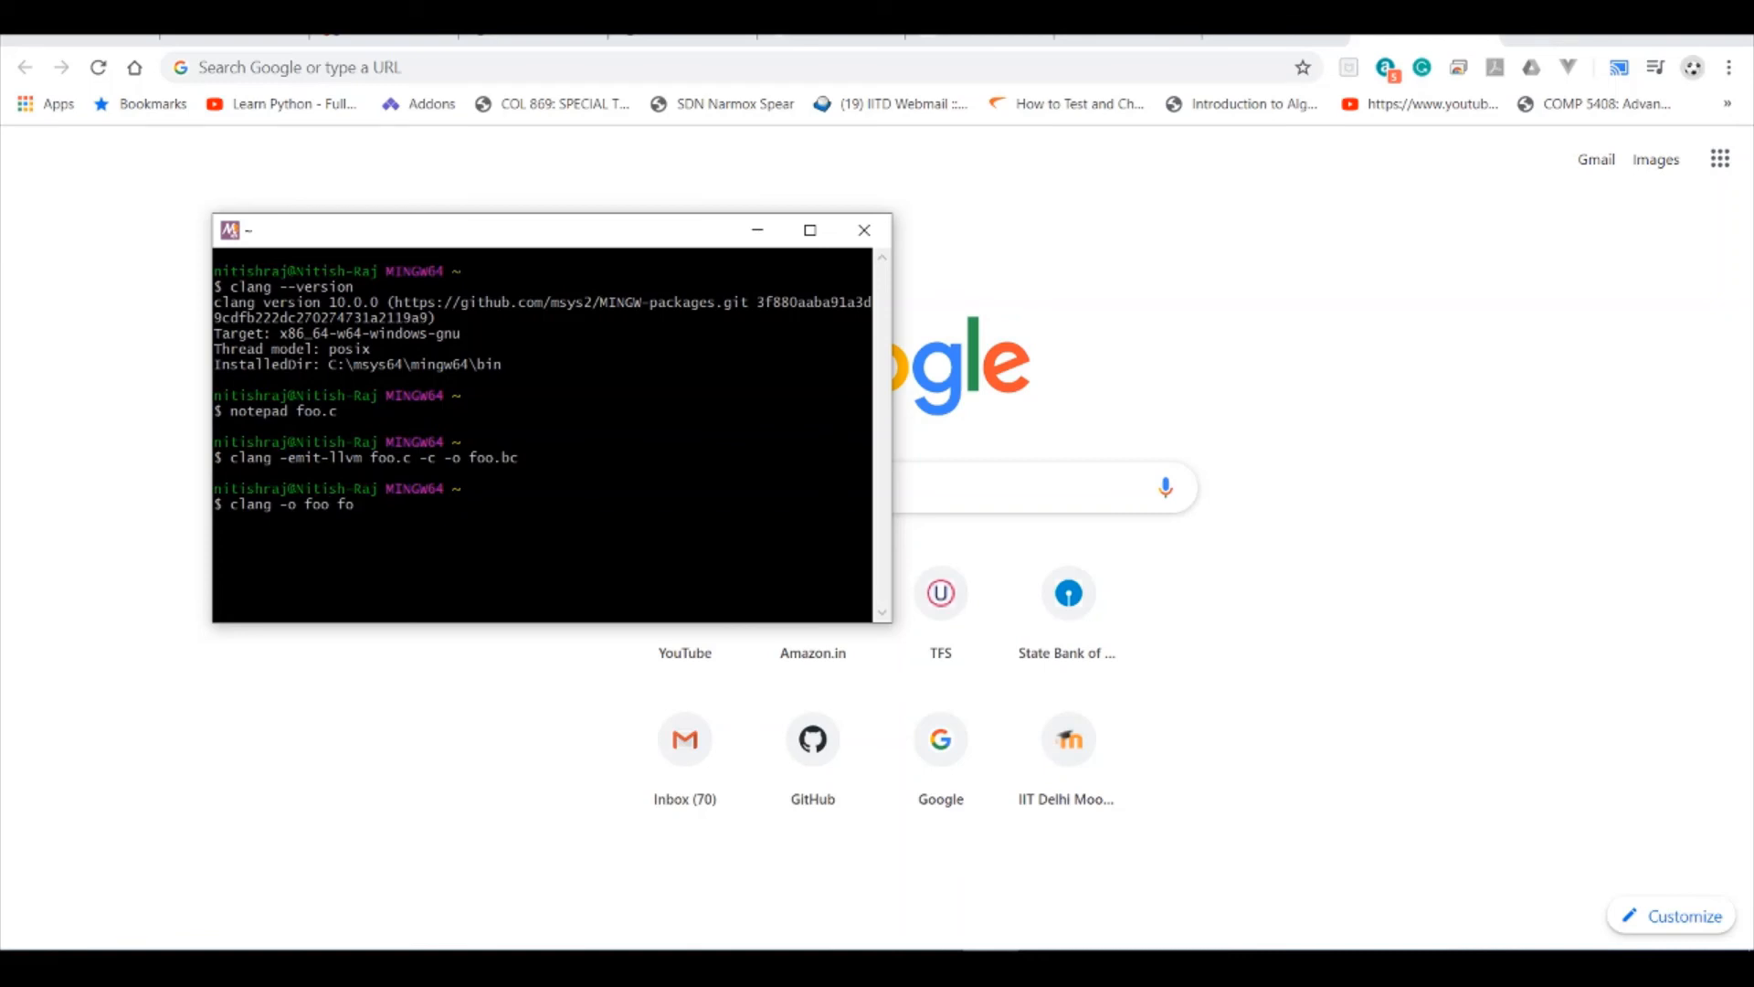
type(".bc")
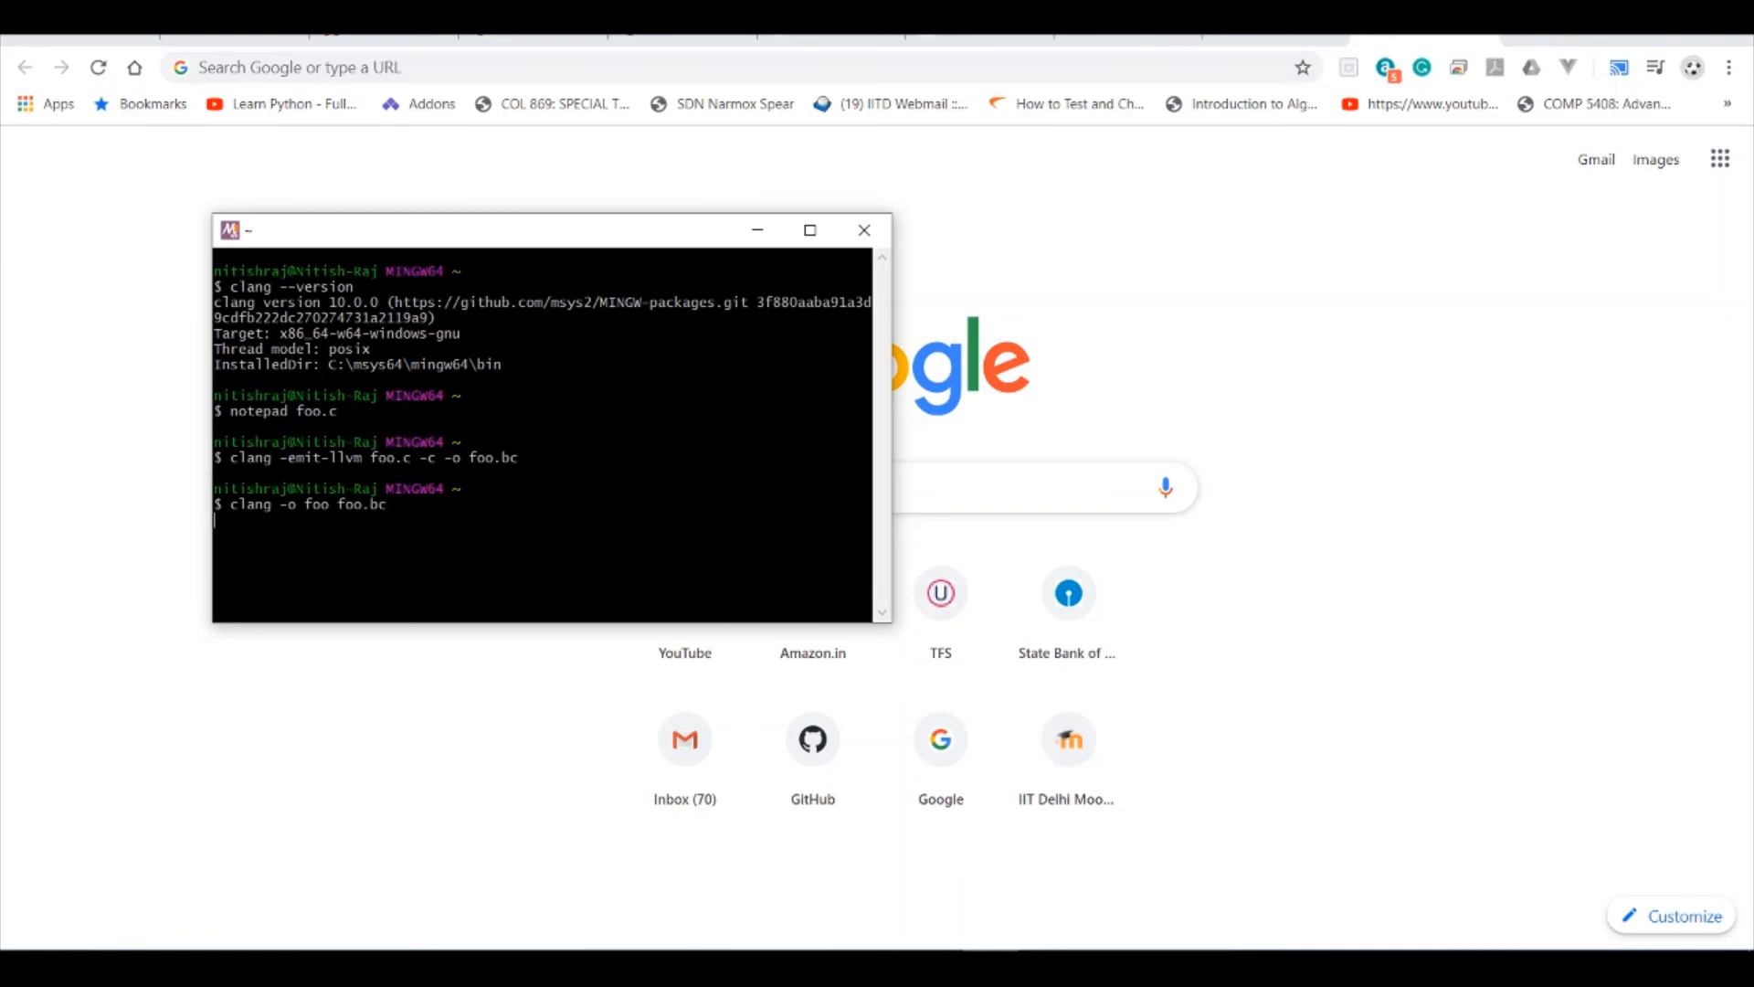
key("Return")
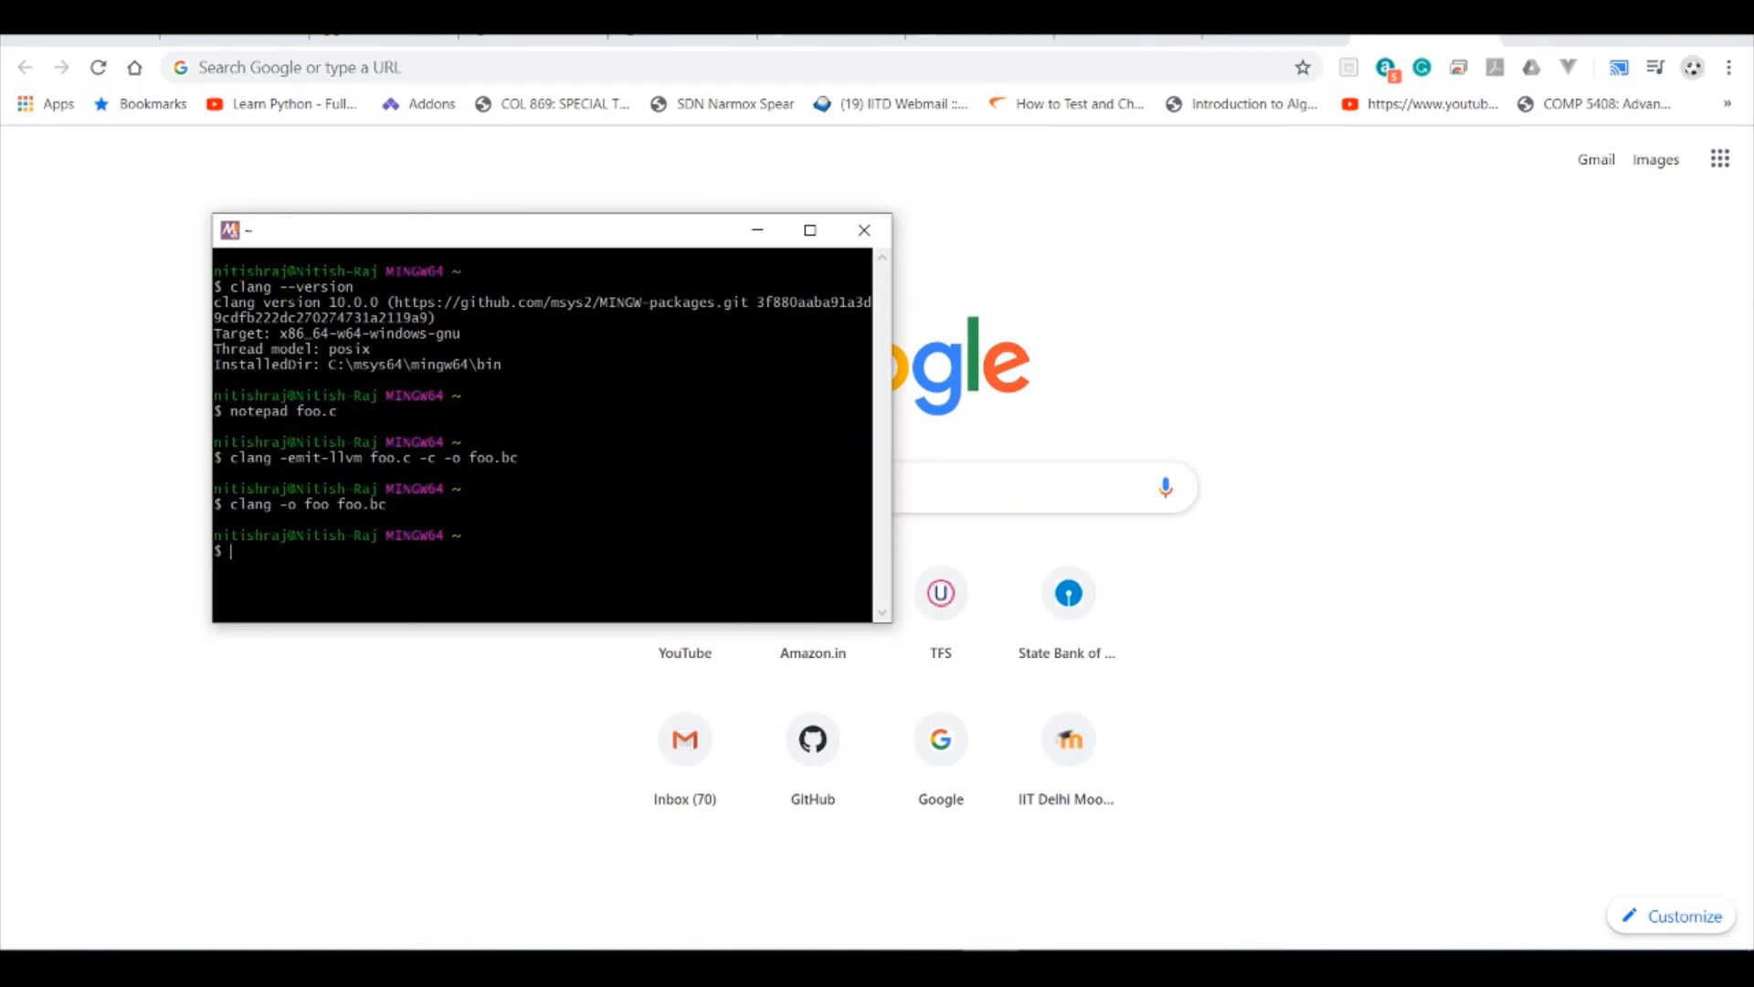
- Run ./foo to print the numbers 1 through 9
type("./")
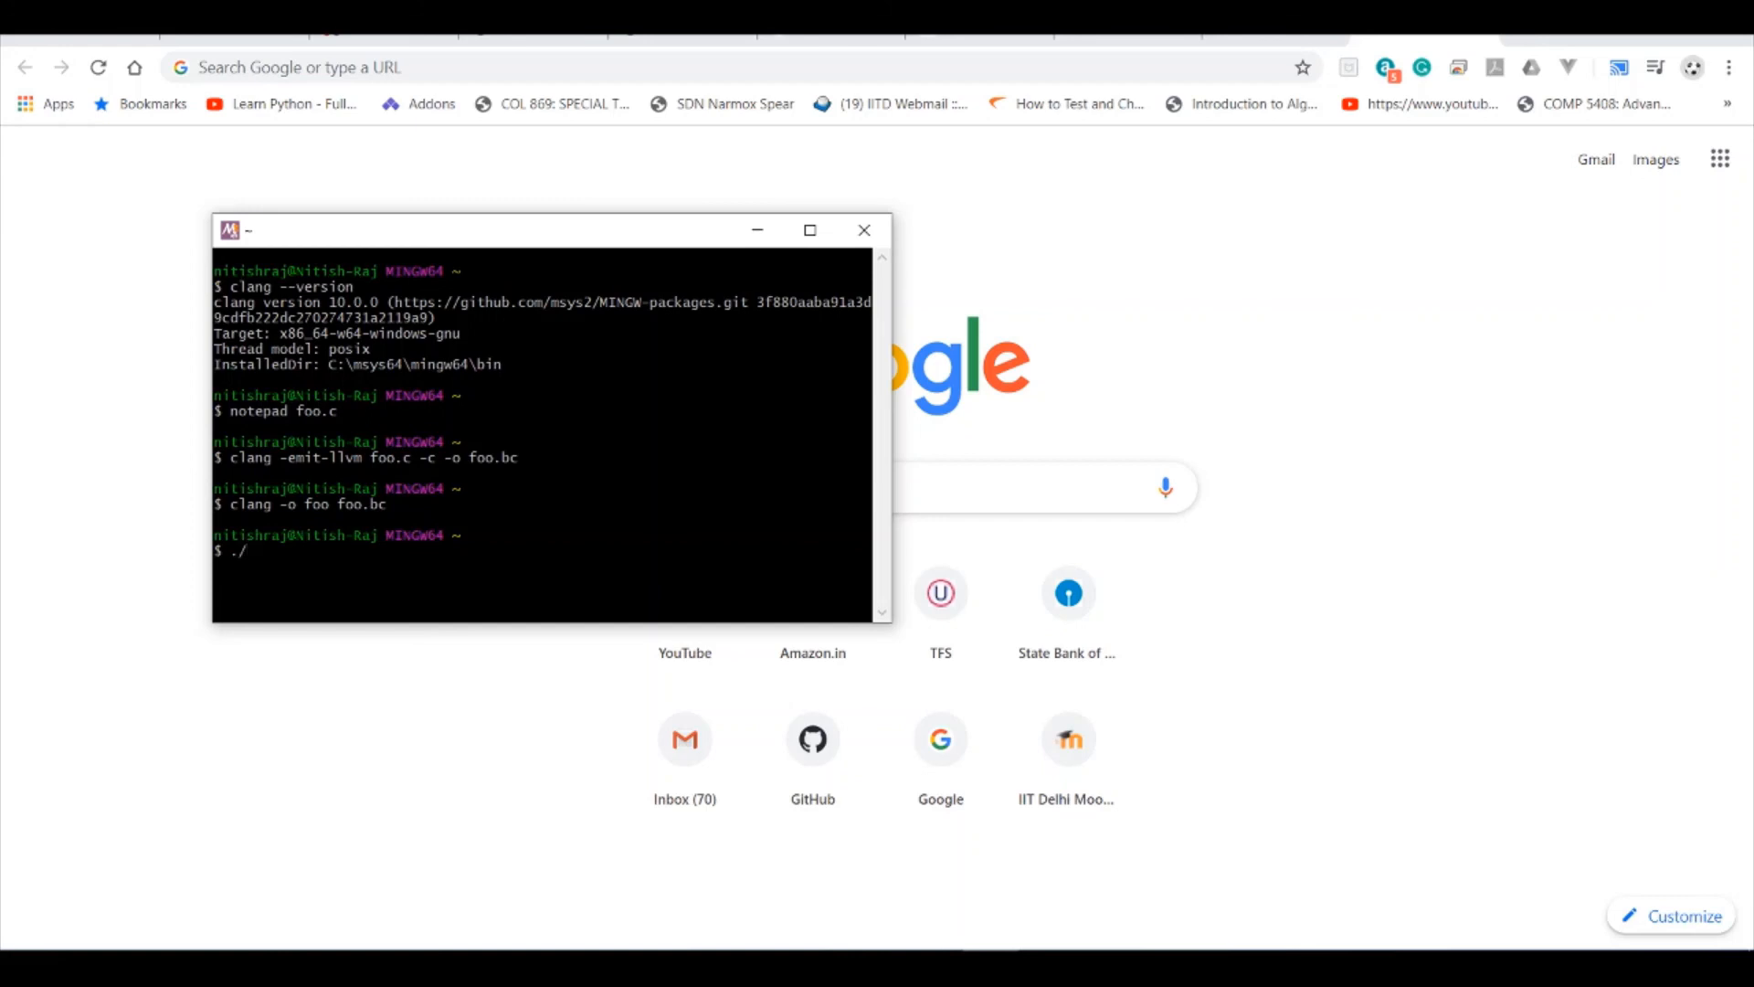
type("foo")
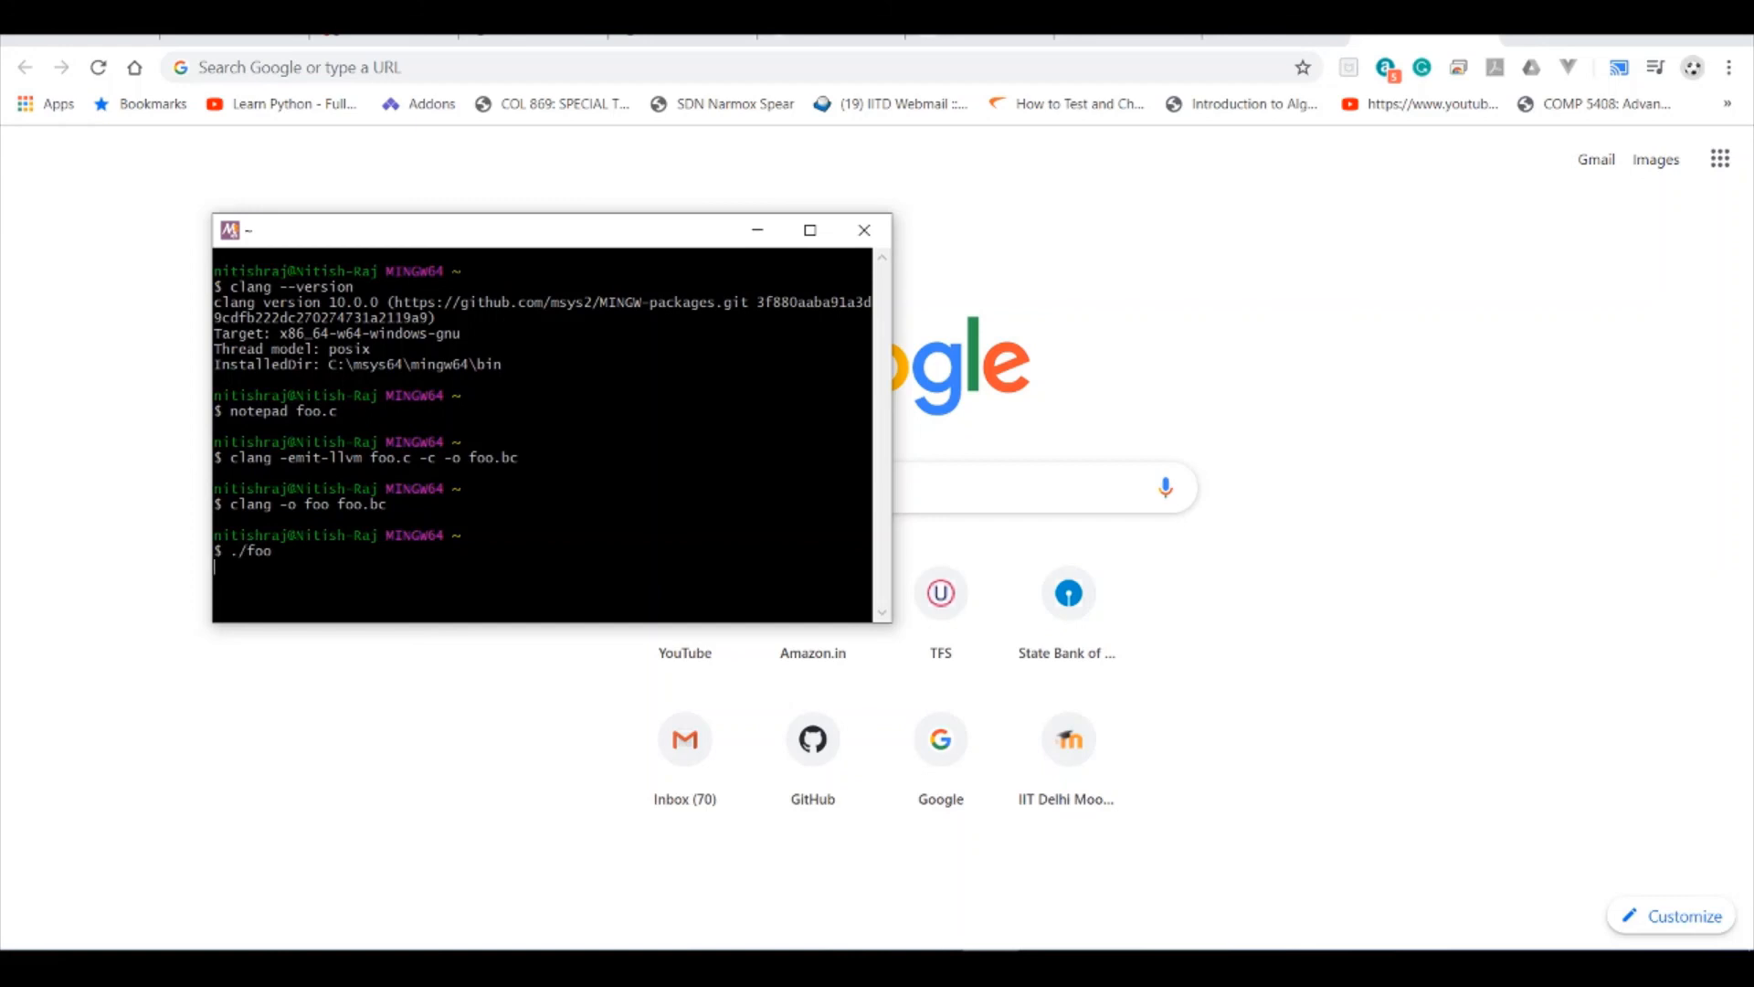
key("Return")
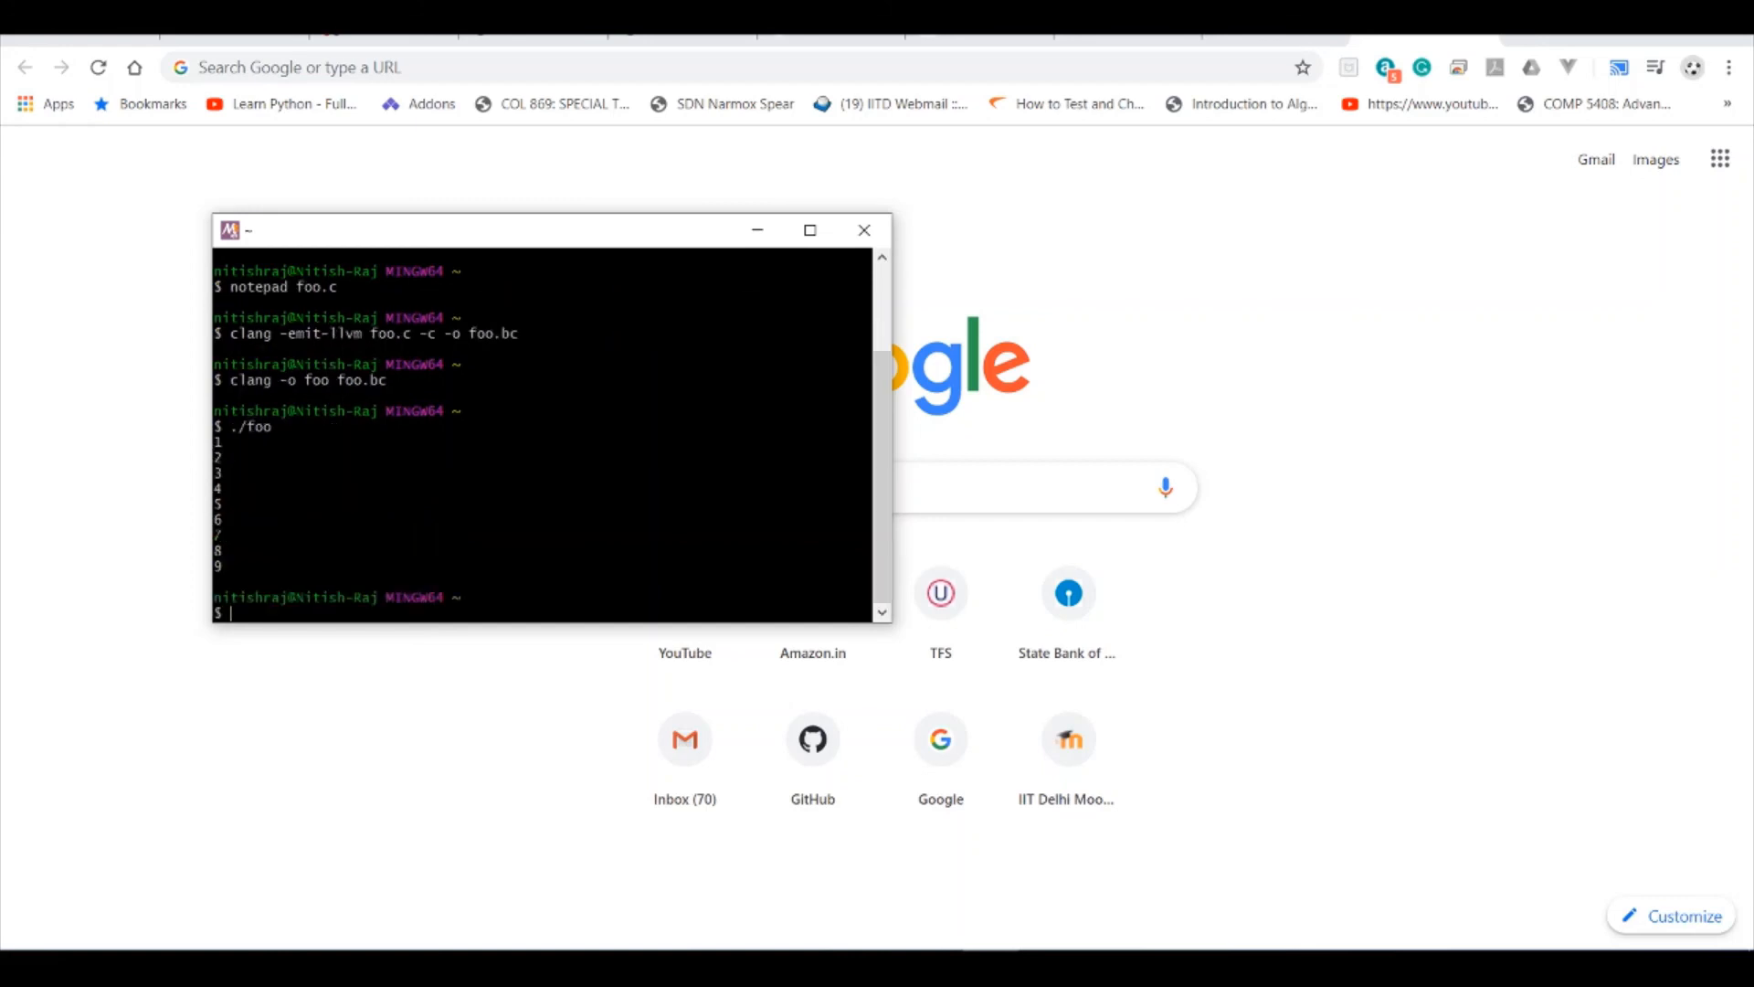